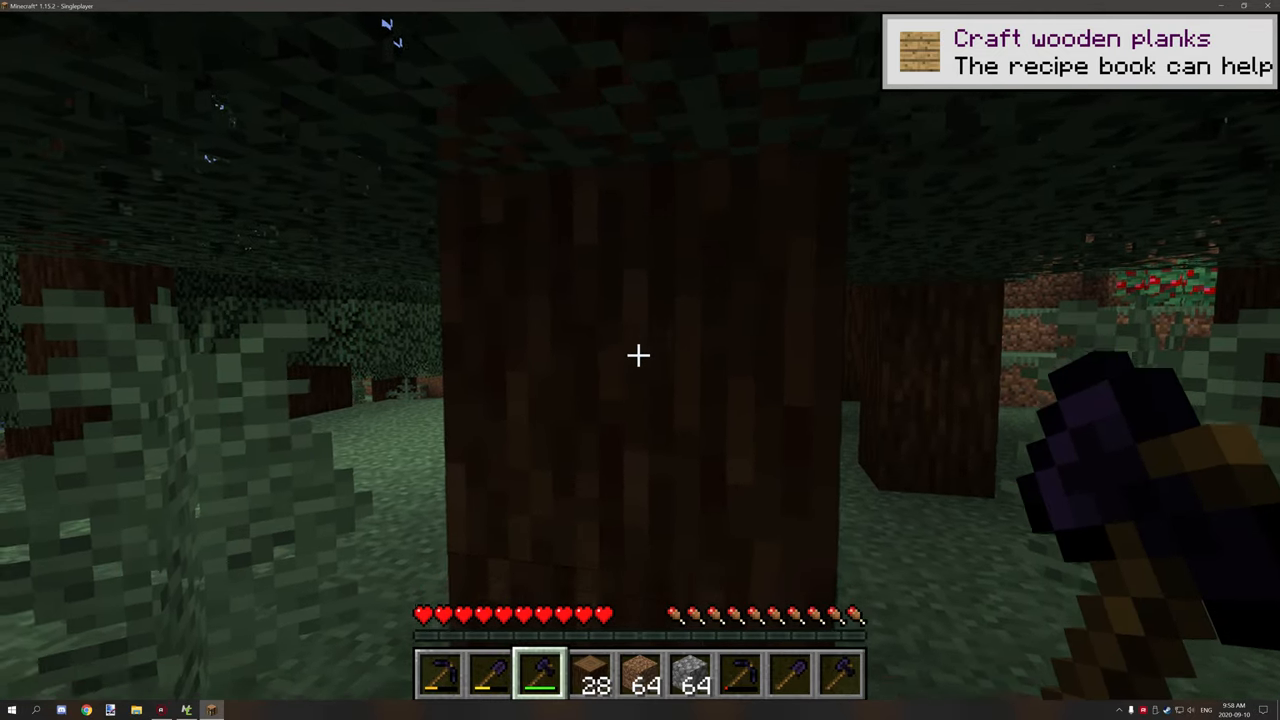
{"action": "mouse_move", "coordinate": [640, 360]}
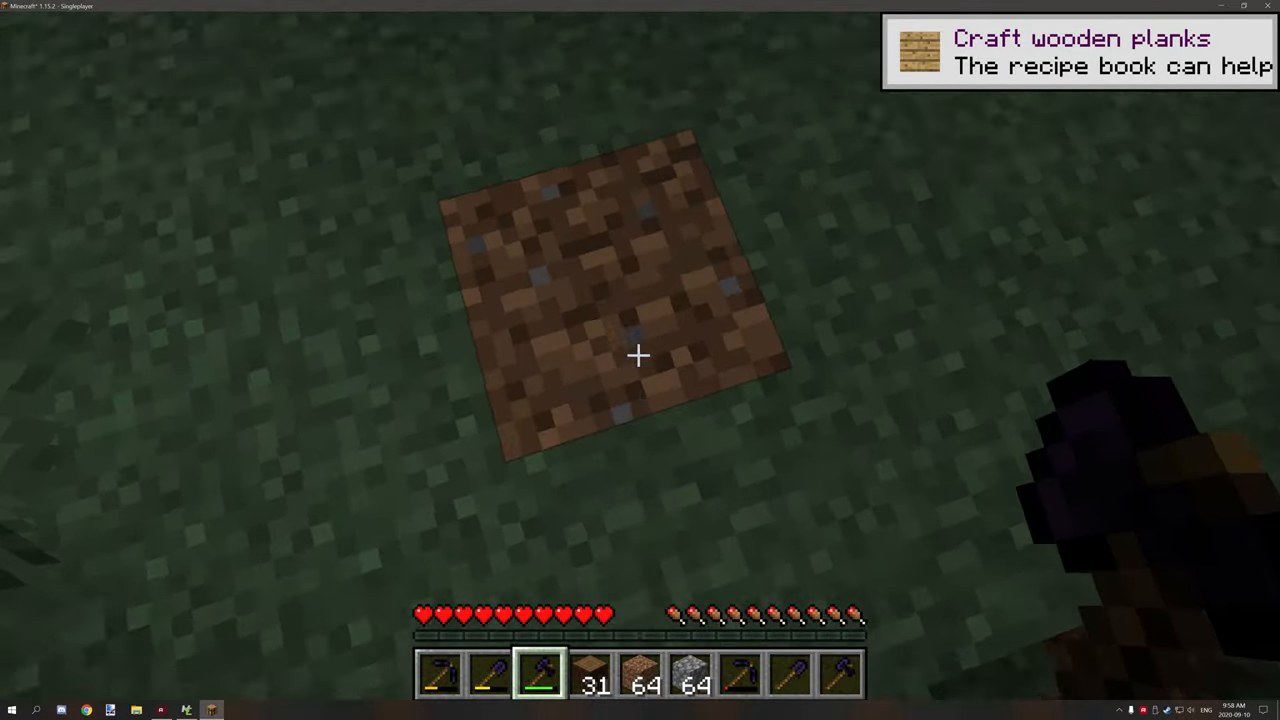
{"action": "mouse_move", "coordinate": [640, 360]}
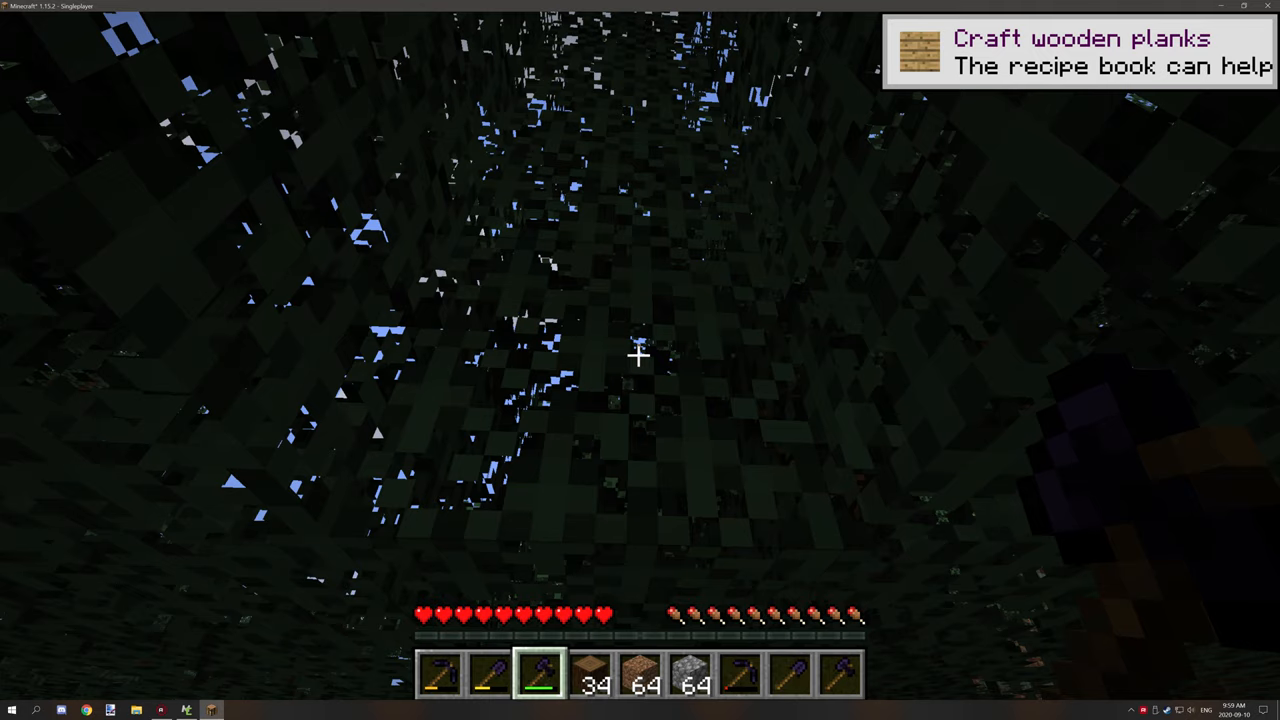
{"action": "mouse_move", "coordinate": [640, 356]}
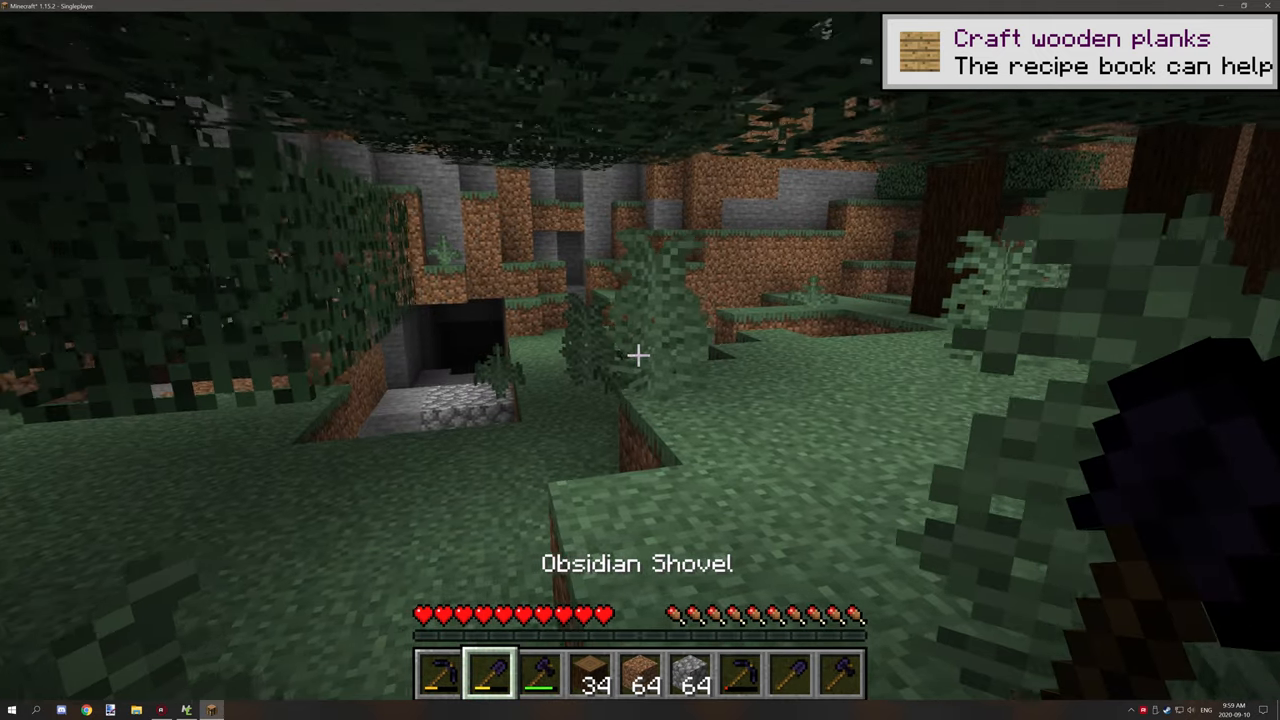
{"action": "mouse_move", "coordinate": [640, 360]}
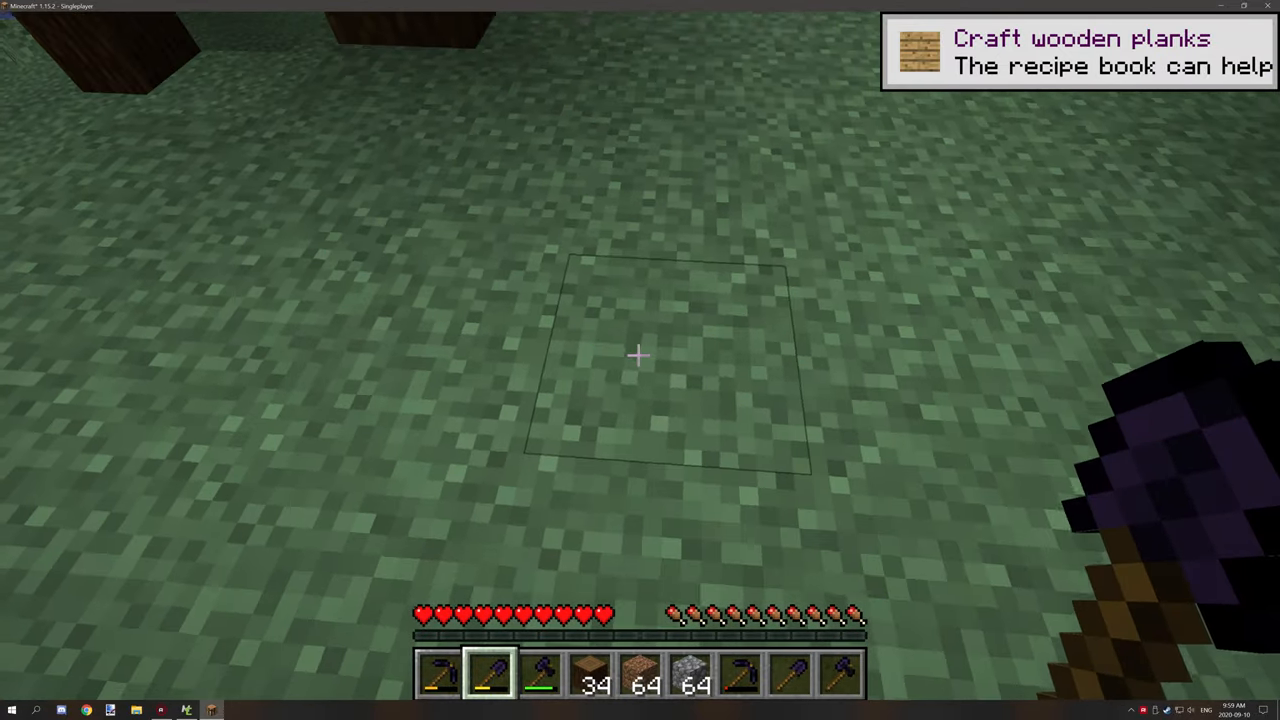
{"action": "mouse_move", "coordinate": [640, 356]}
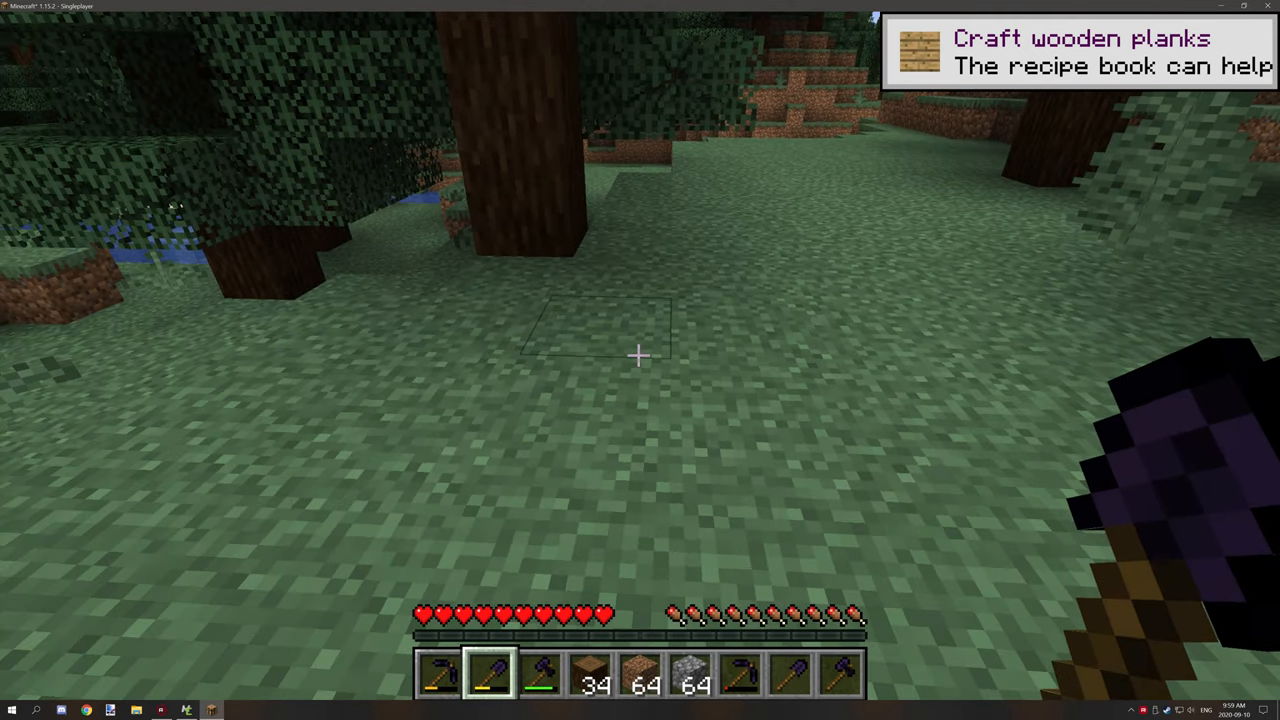
{"action": "mouse_move", "coordinate": [640, 356]}
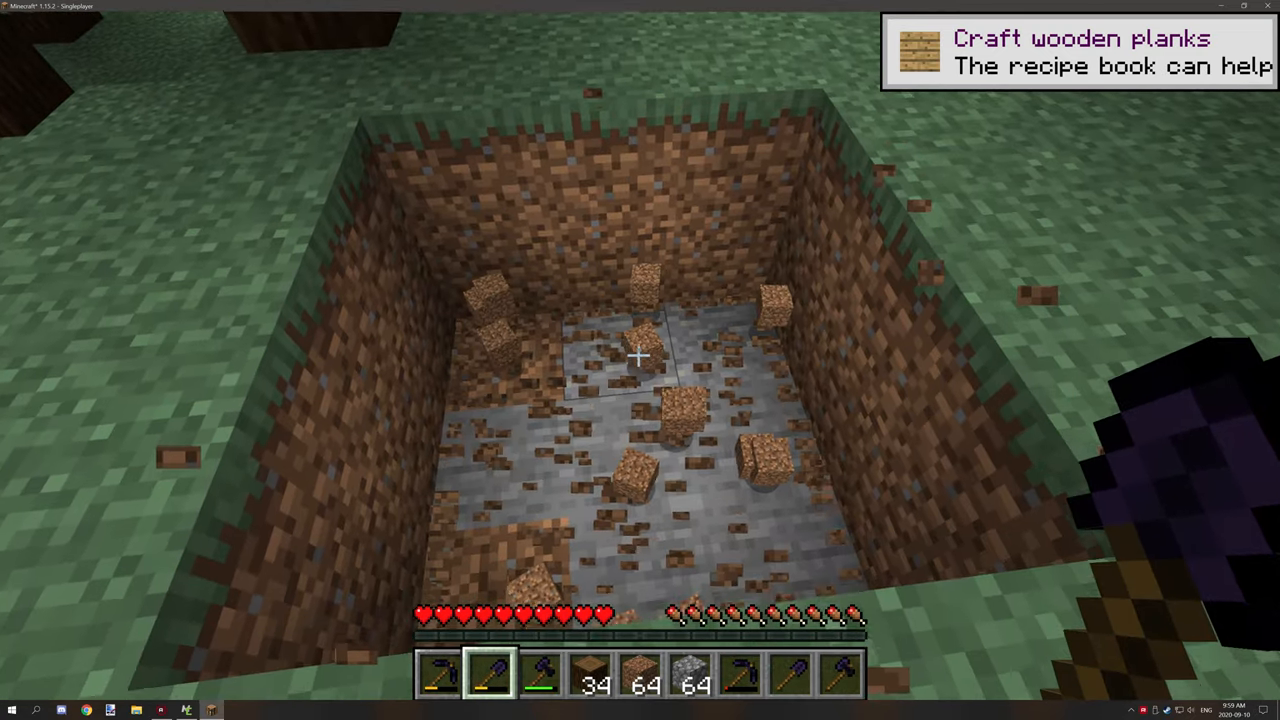
{"action": "mouse_move", "coordinate": [640, 360]}
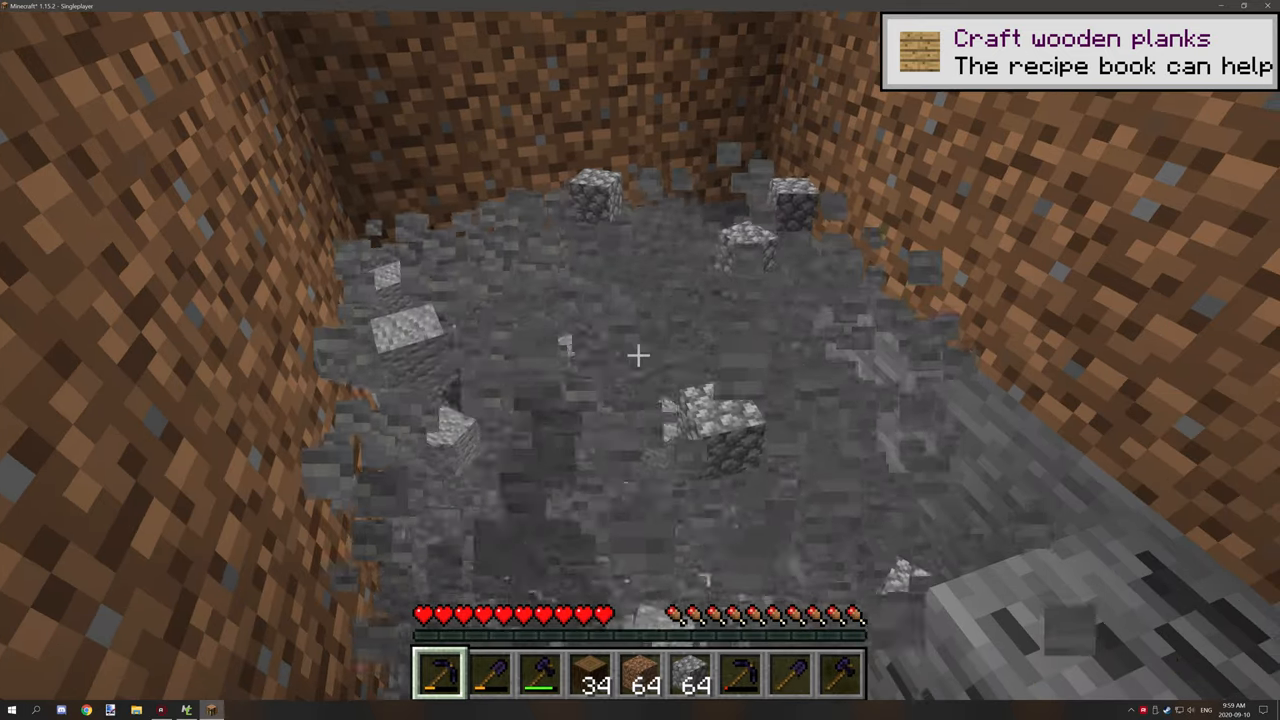
{"action": "mouse_move", "coordinate": [640, 360]}
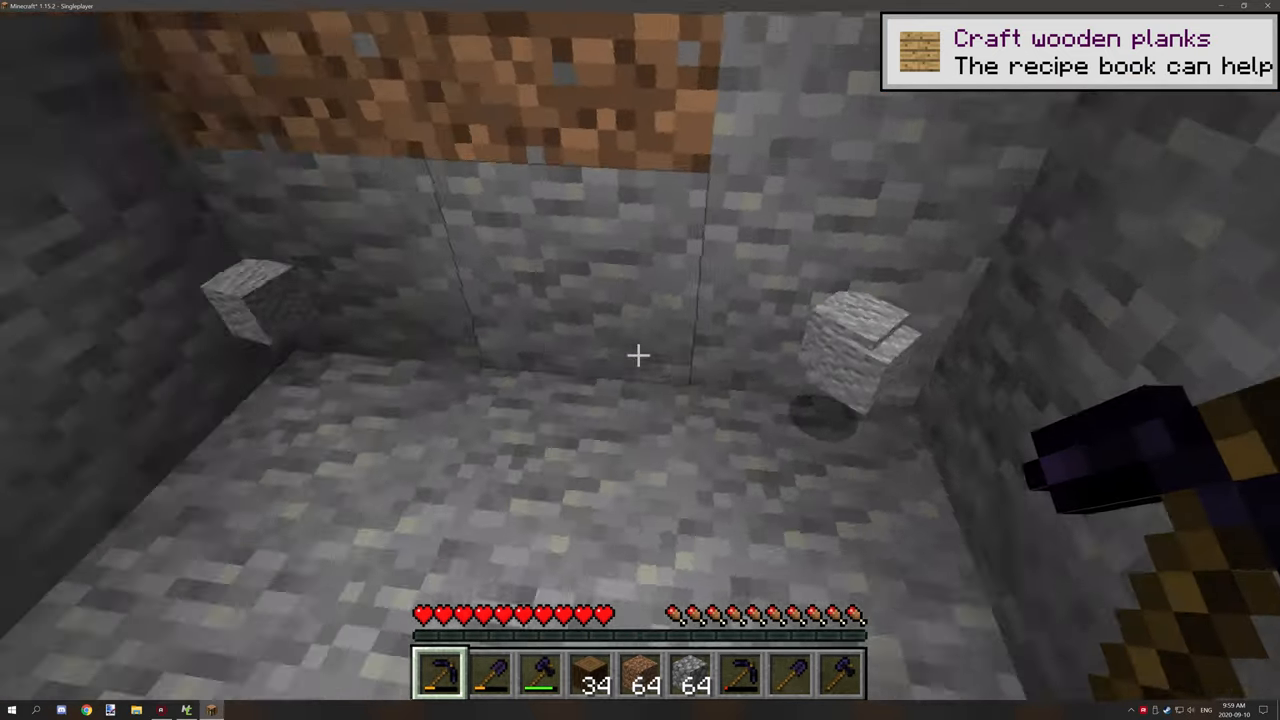
{"action": "mouse_move", "coordinate": [640, 360]}
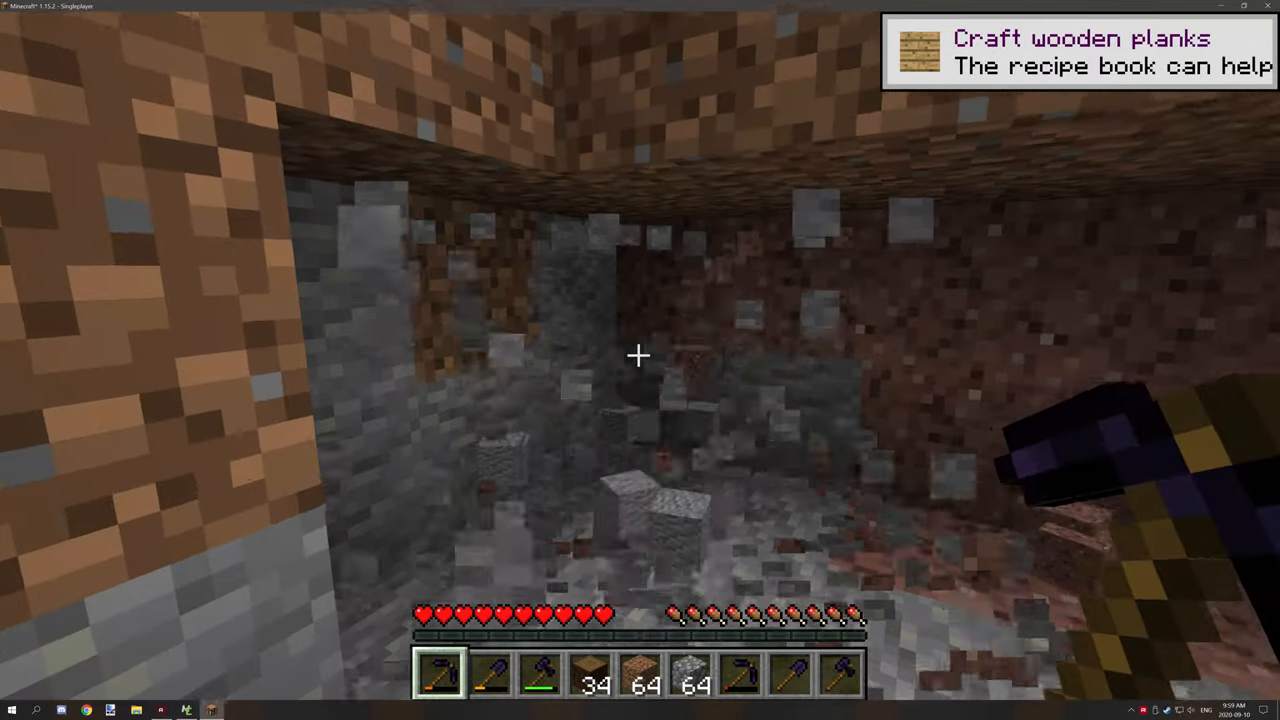
{"action": "mouse_move", "coordinate": [640, 356]}
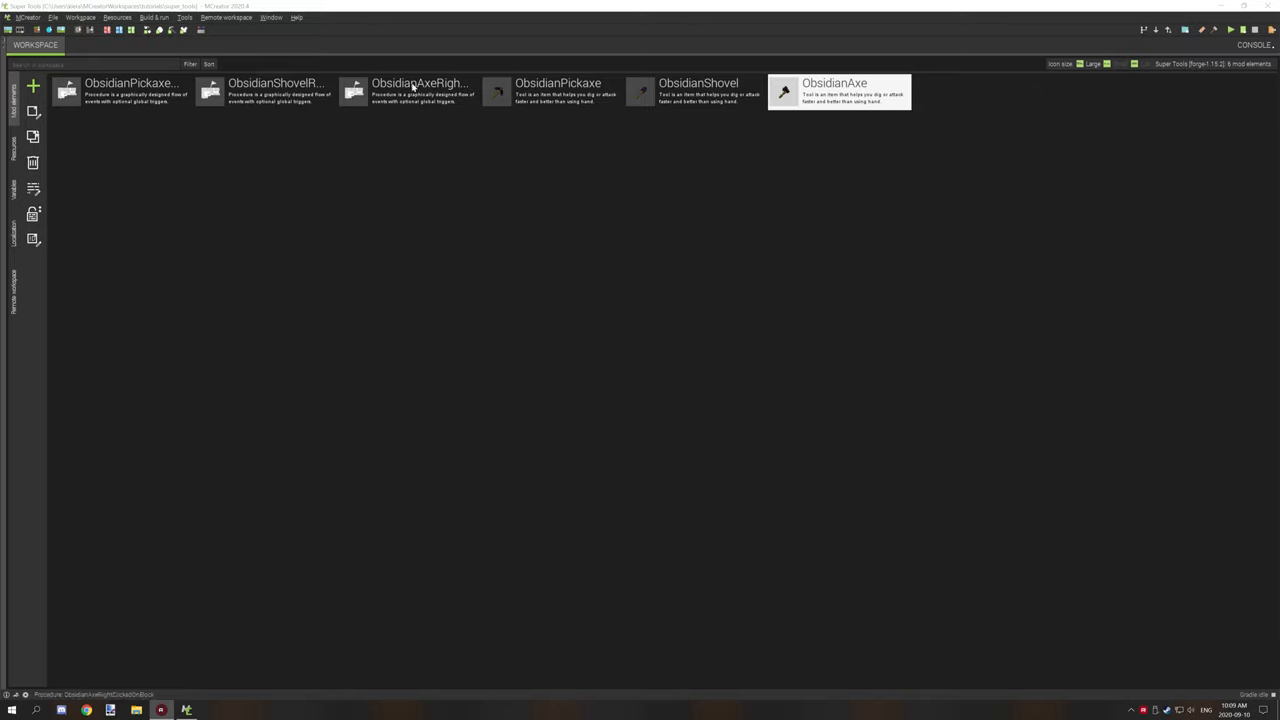
{"action": "mouse_move", "coordinate": [798, 80]}
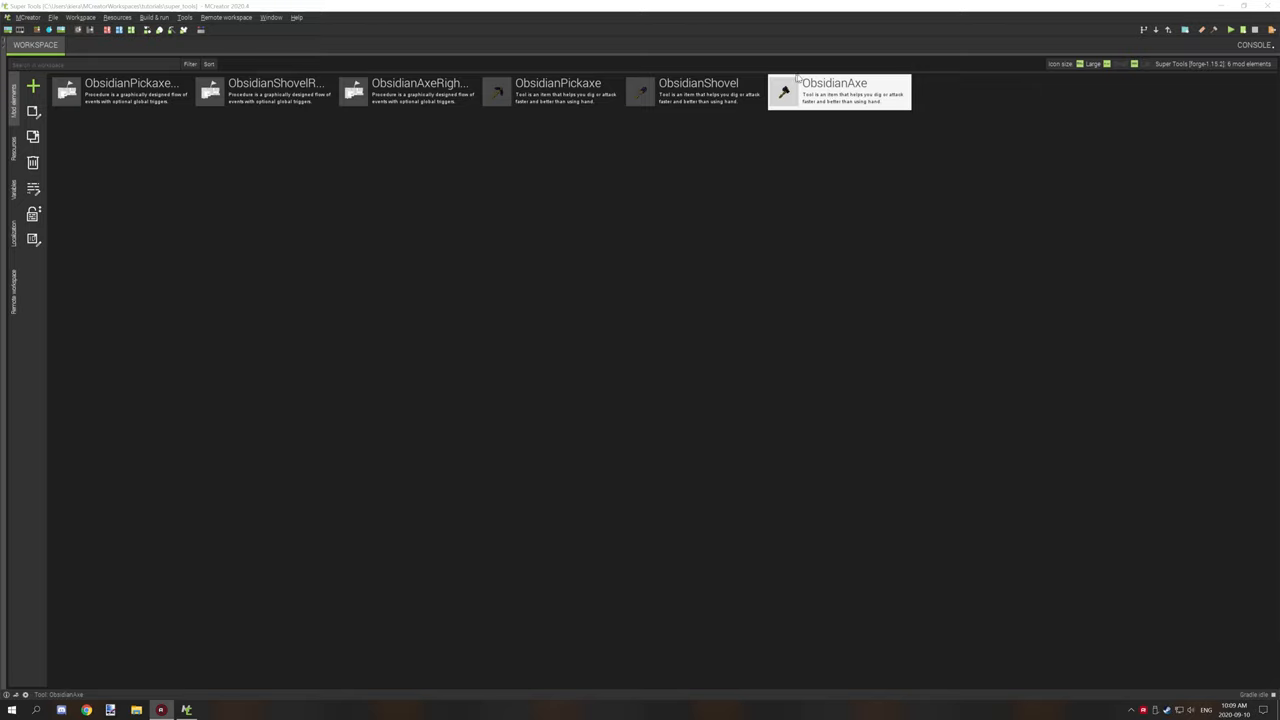
{"action": "mouse_move", "coordinate": [844, 104]}
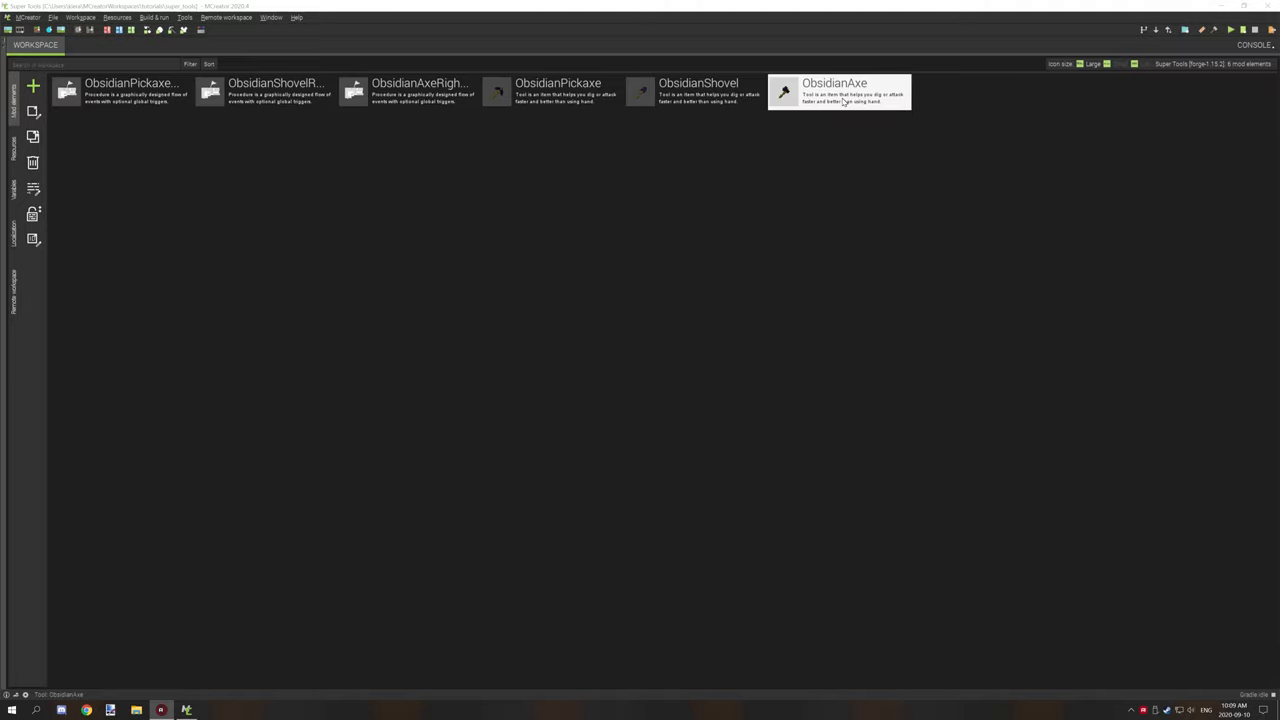
- Open the ObsidianAxe tool element and show its Properties page with name, type and stats
{"action": "double_click", "coordinate": [834, 90]}
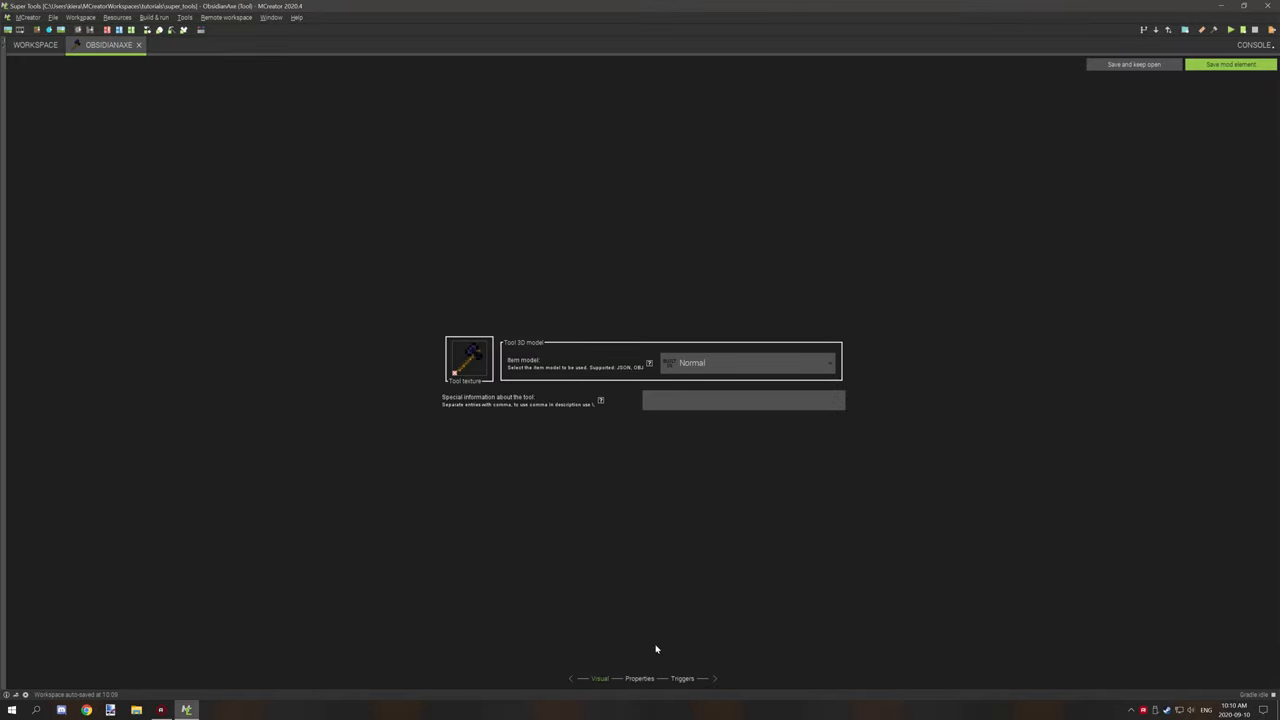
{"action": "left_click", "coordinate": [640, 678]}
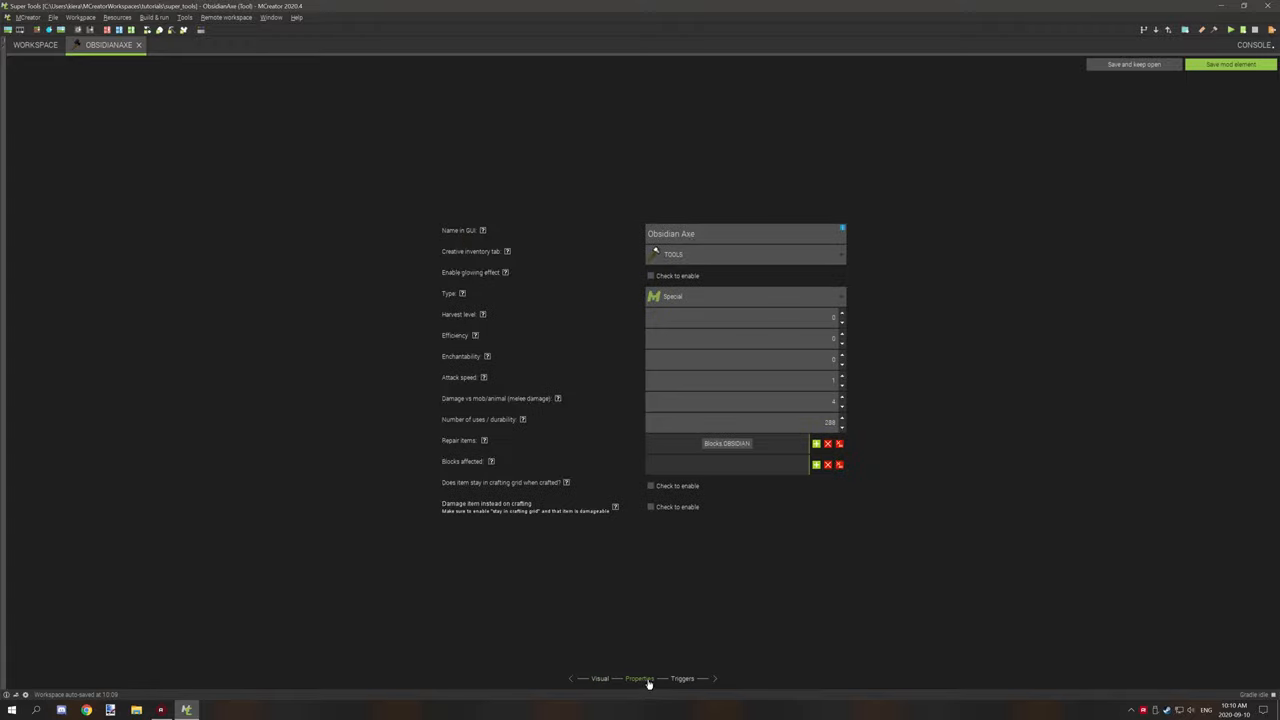
{"action": "mouse_move", "coordinate": [532, 240]}
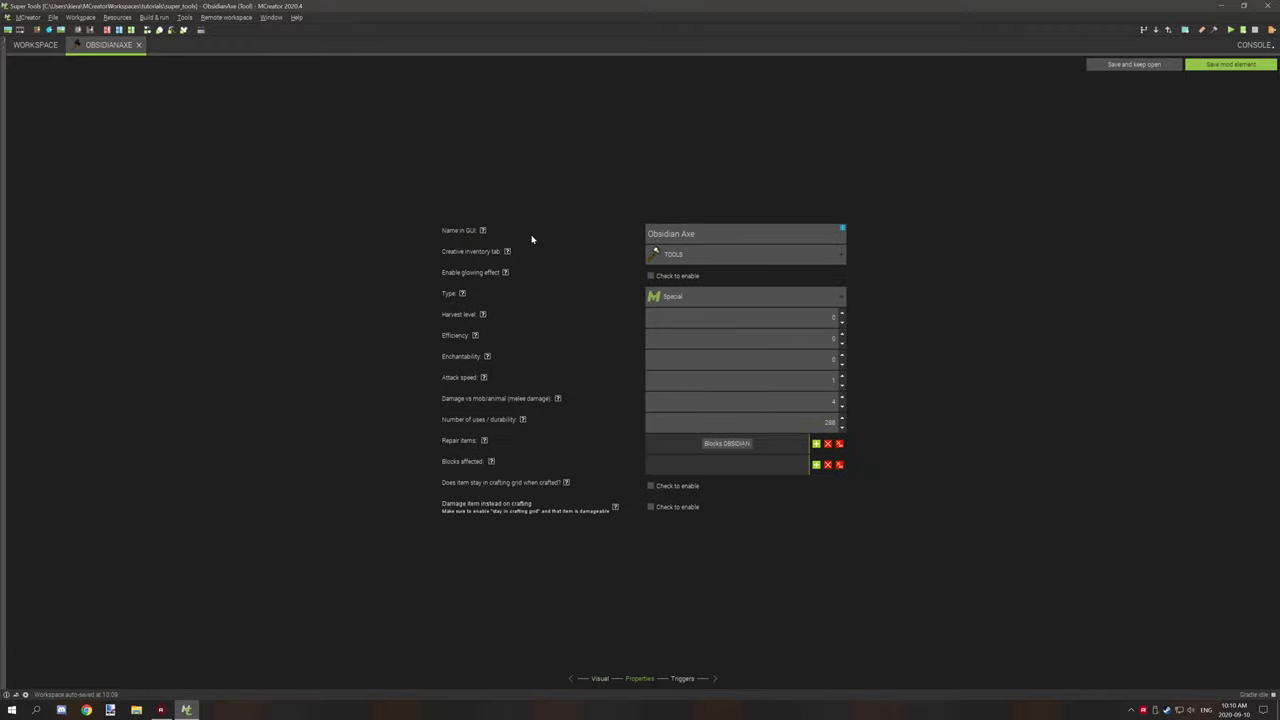
{"action": "mouse_move", "coordinate": [500, 308]}
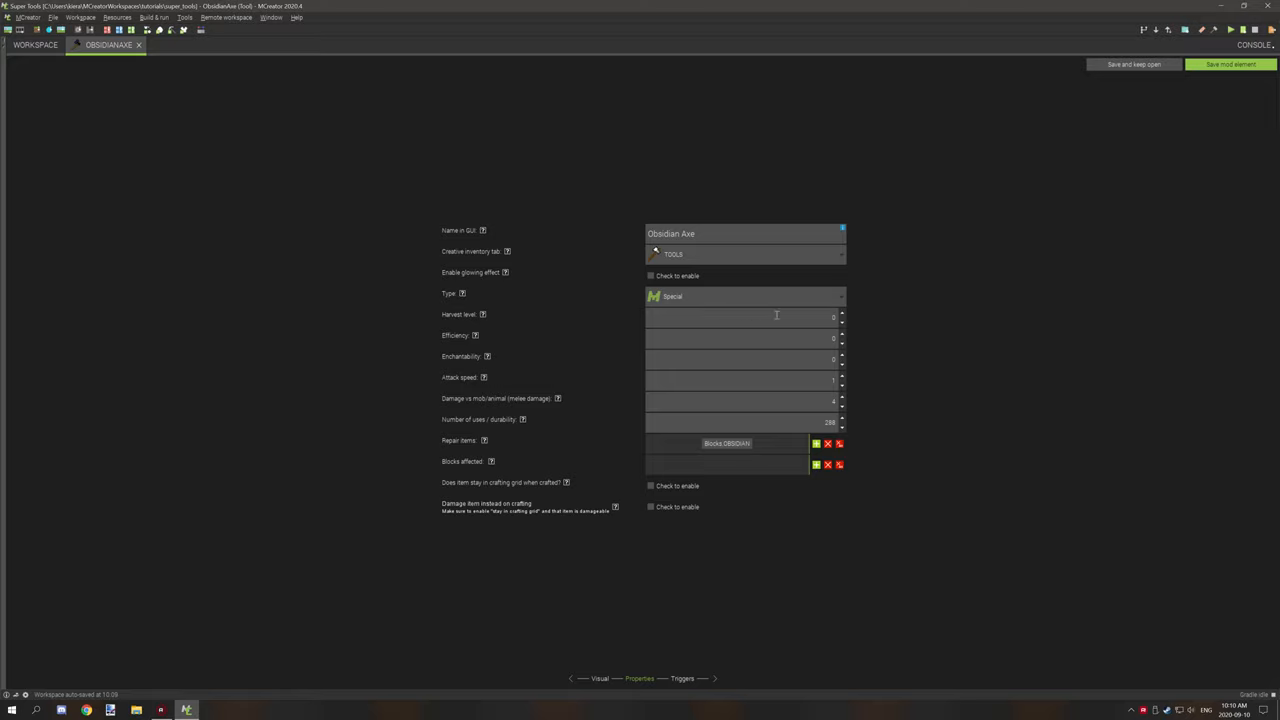
{"action": "mouse_move", "coordinate": [790, 300]}
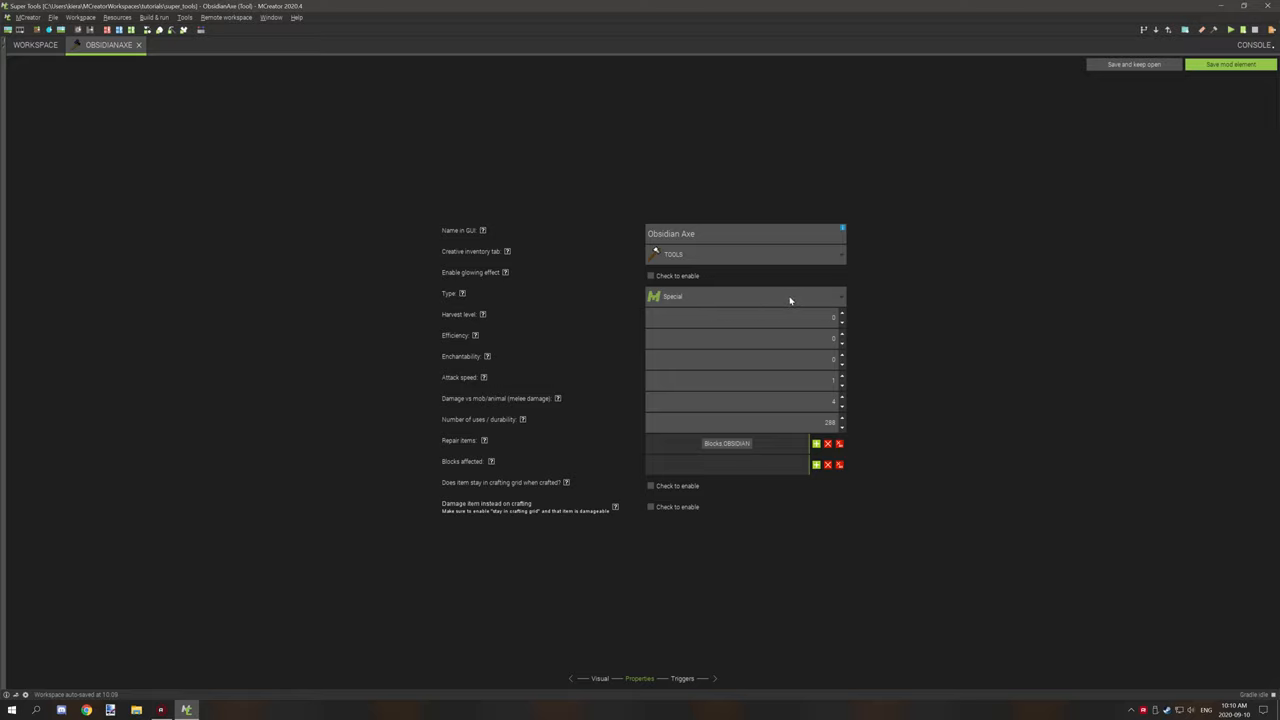
{"action": "mouse_move", "coordinate": [796, 306]}
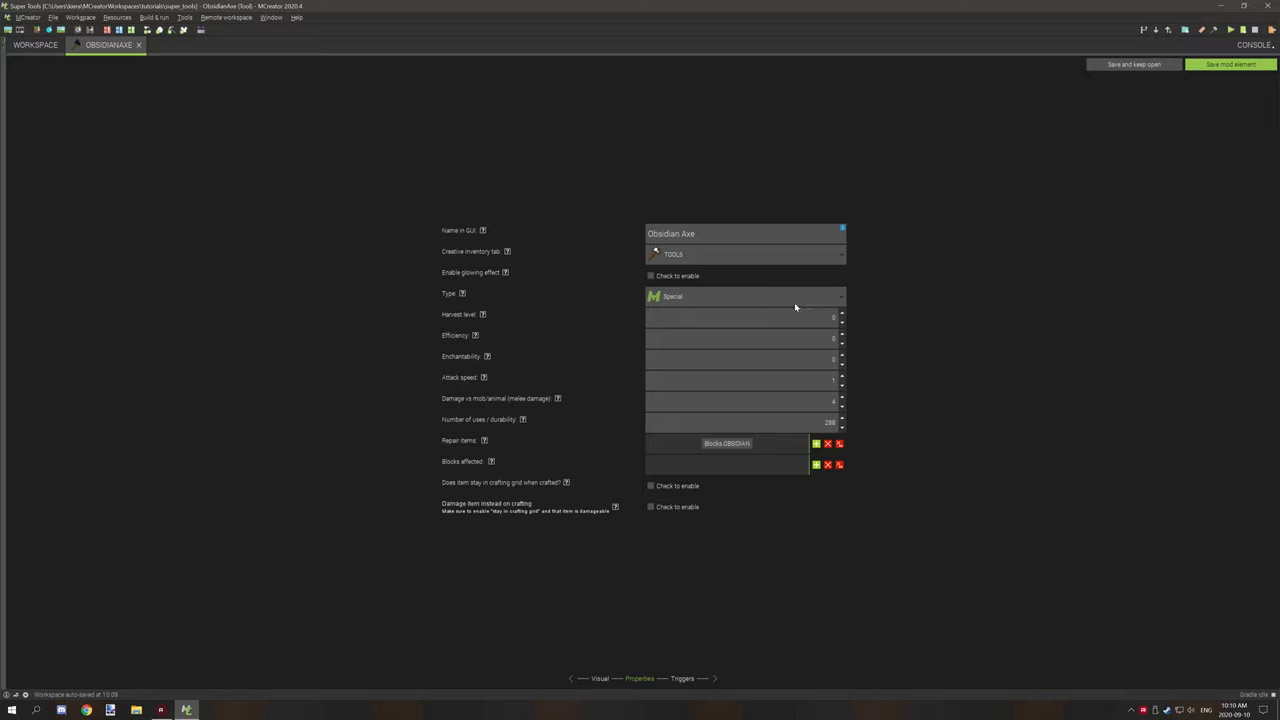
{"action": "mouse_move", "coordinate": [852, 324]}
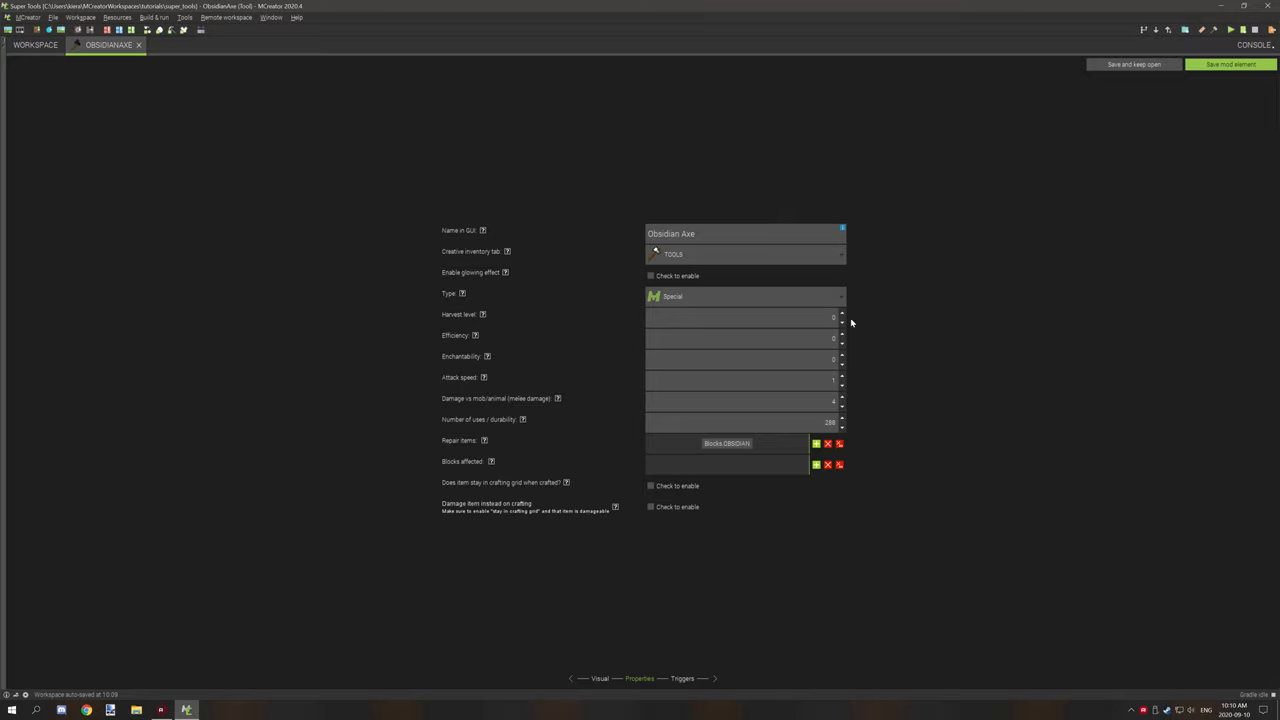
{"action": "mouse_move", "coordinate": [820, 336]}
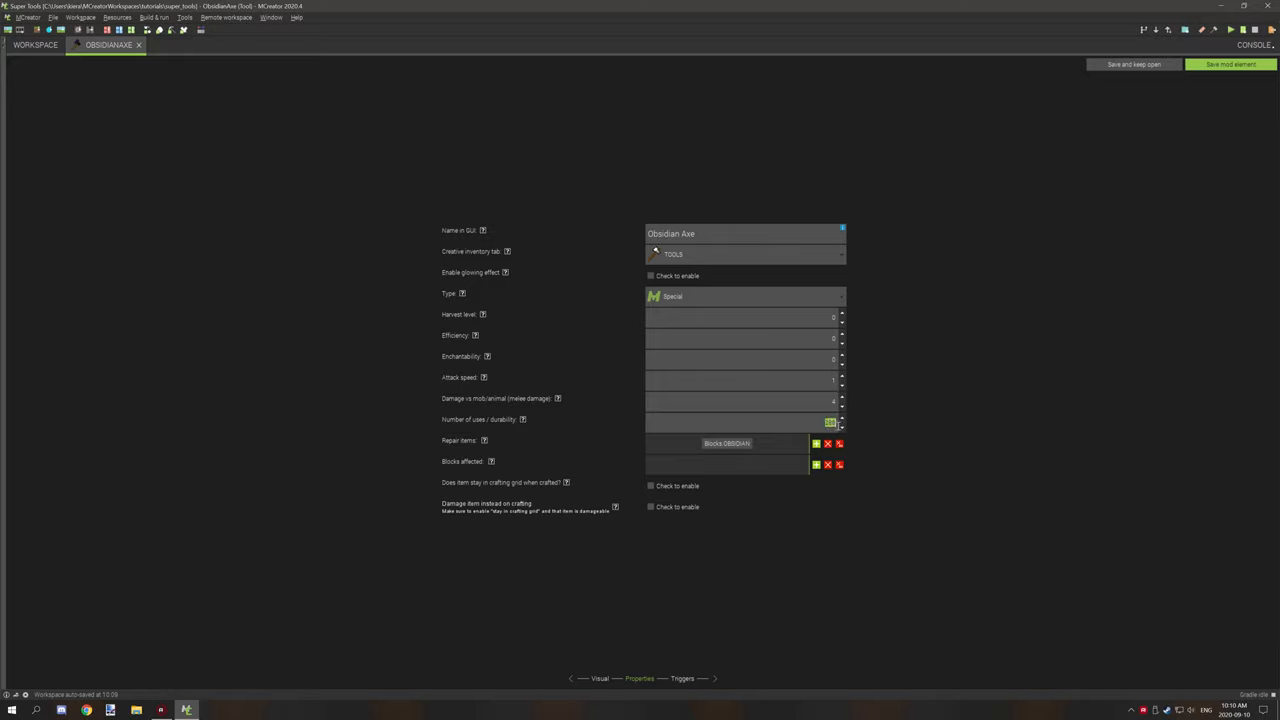
{"action": "mouse_move", "coordinate": [838, 428]}
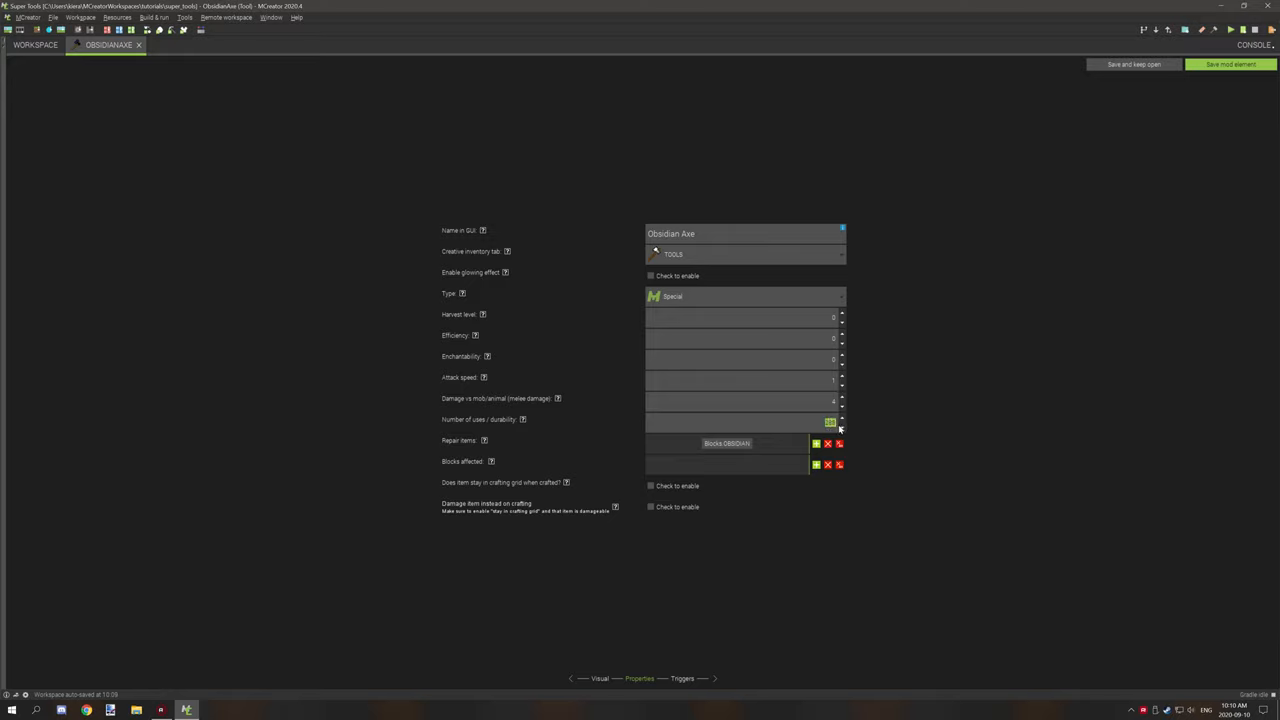
{"action": "mouse_move", "coordinate": [750, 448]}
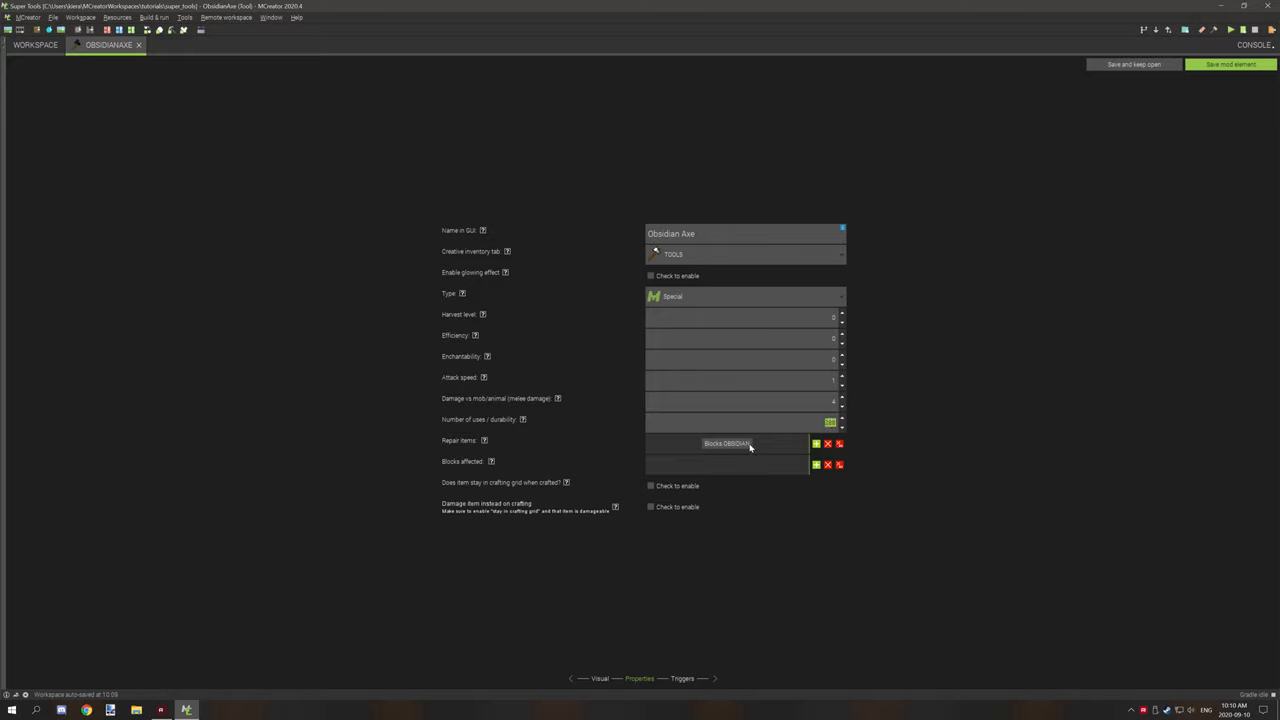
{"action": "mouse_move", "coordinate": [762, 444]}
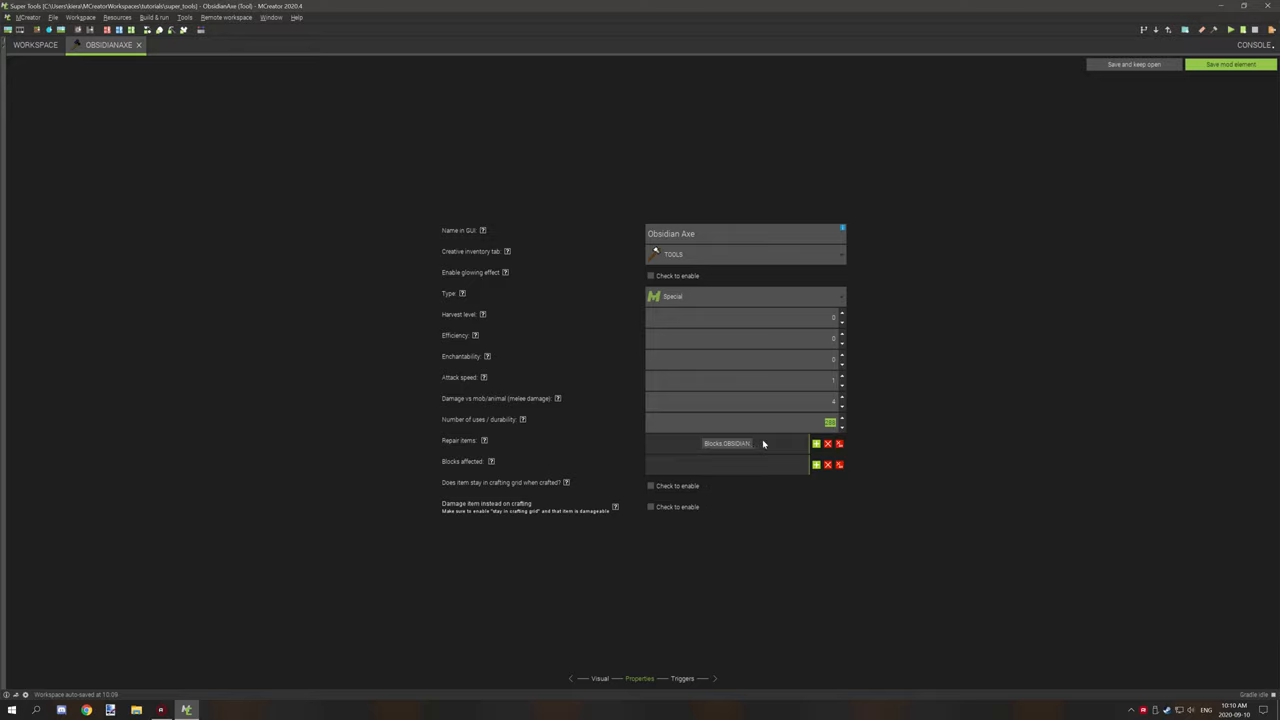
{"action": "mouse_move", "coordinate": [784, 452]}
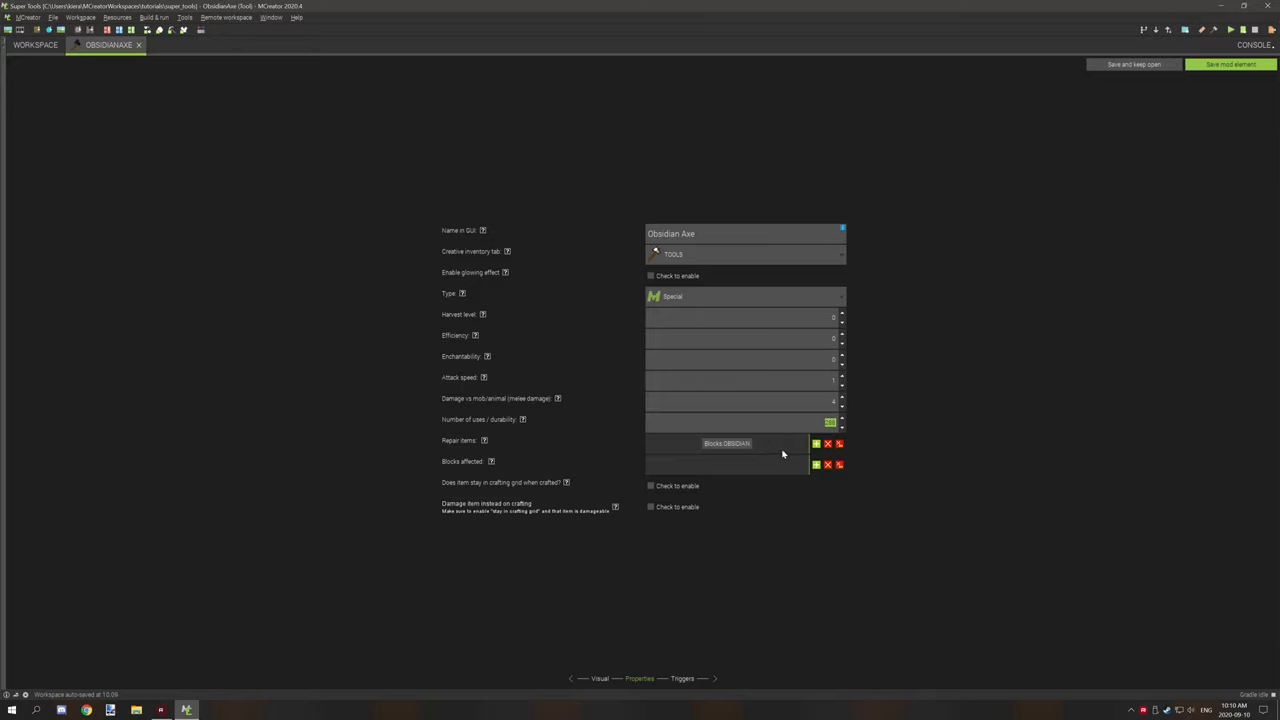
{"action": "mouse_move", "coordinate": [868, 434]}
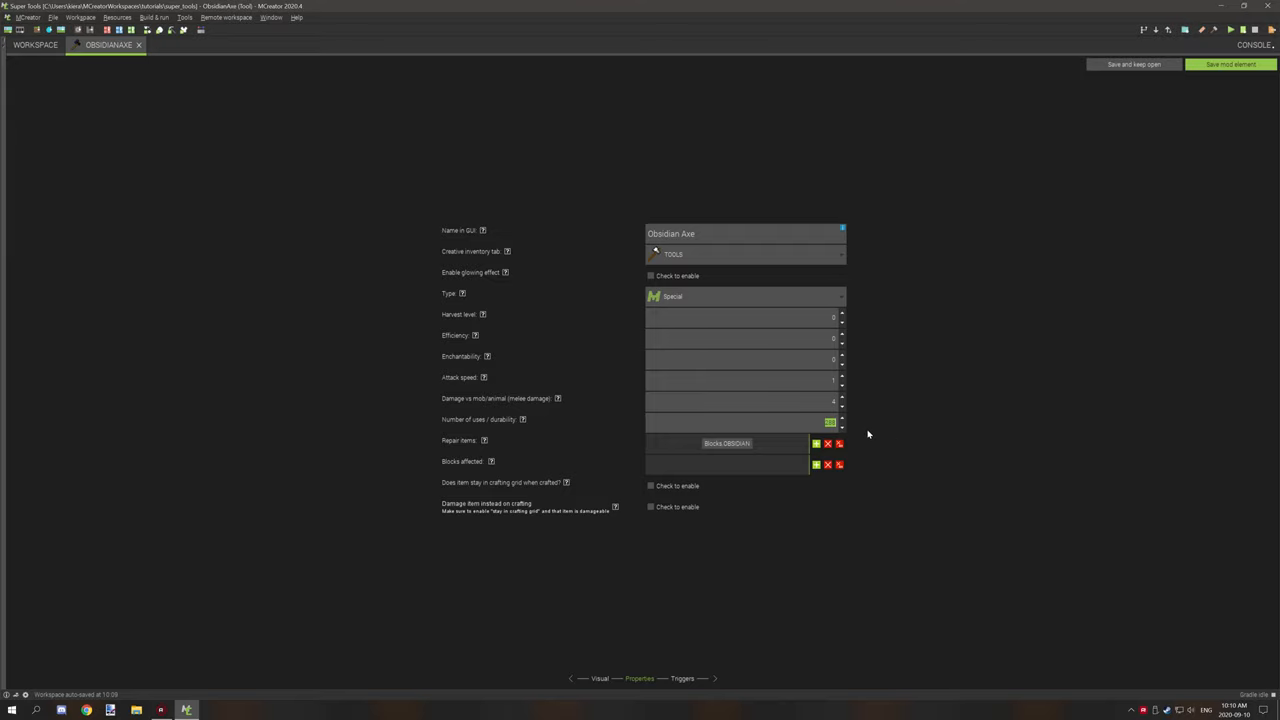
{"action": "mouse_move", "coordinate": [684, 680]}
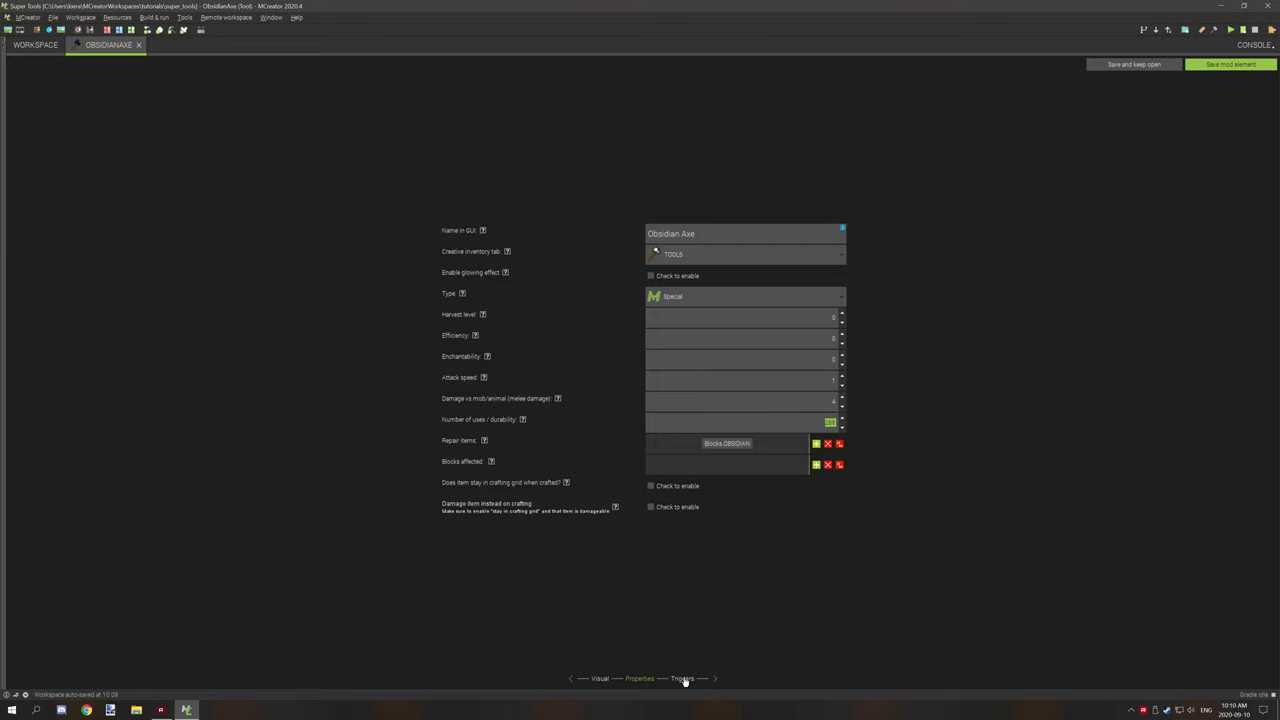
- Show the ObsidianAxe Triggers page listing its event procedures
{"action": "left_click", "coordinate": [682, 678]}
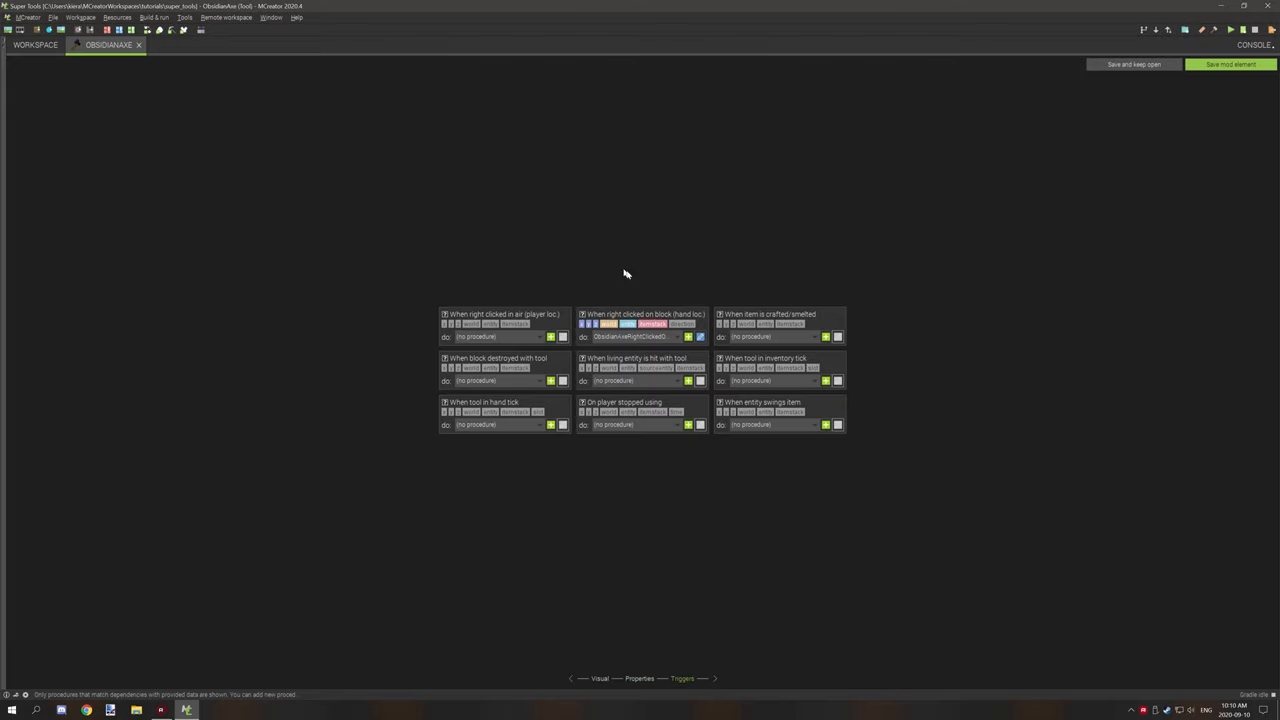
{"action": "mouse_move", "coordinate": [608, 322]}
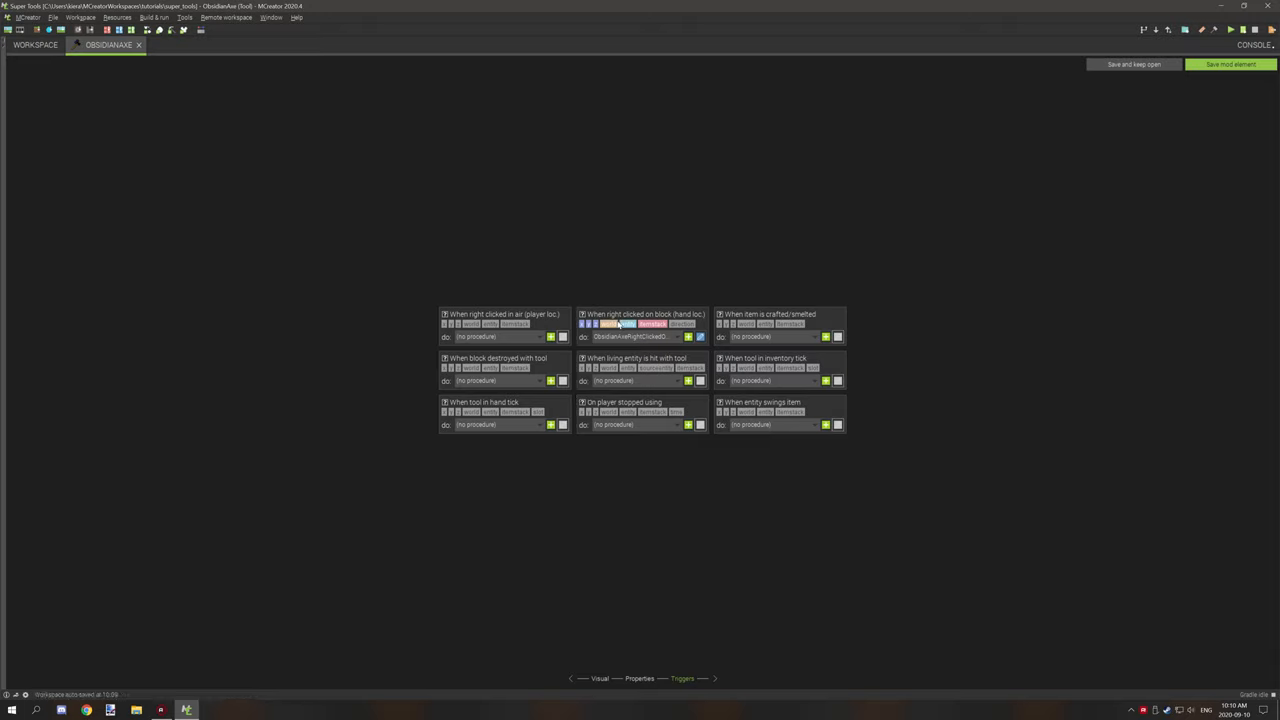
{"action": "mouse_move", "coordinate": [692, 308]}
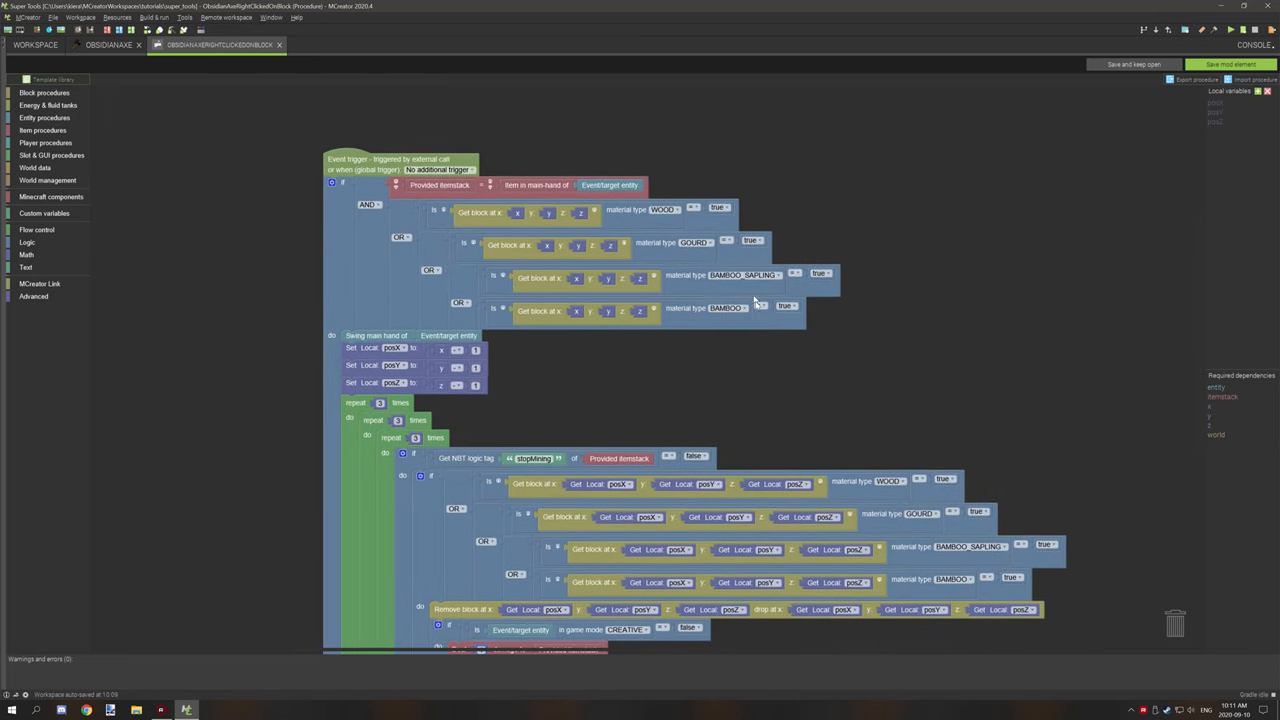
{"action": "scroll", "scroll_direction": "down", "scroll_amount": 3}
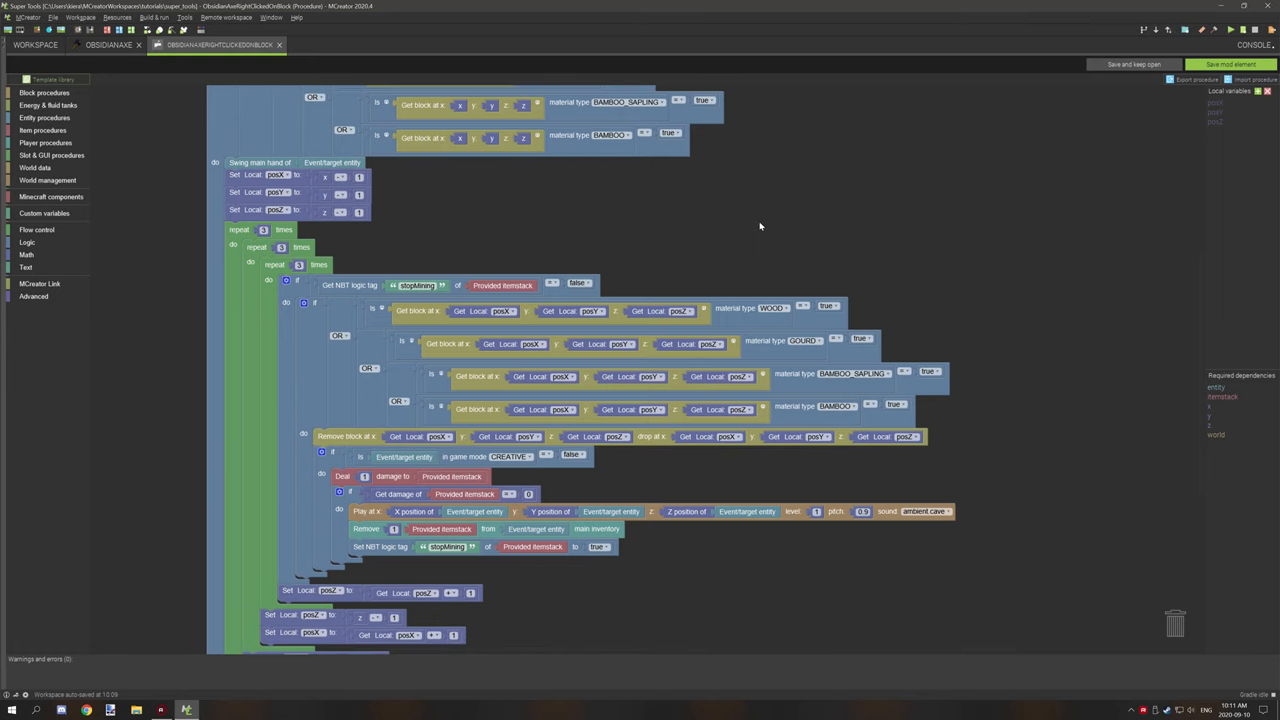
{"action": "scroll", "scroll_direction": "down", "scroll_amount": 3}
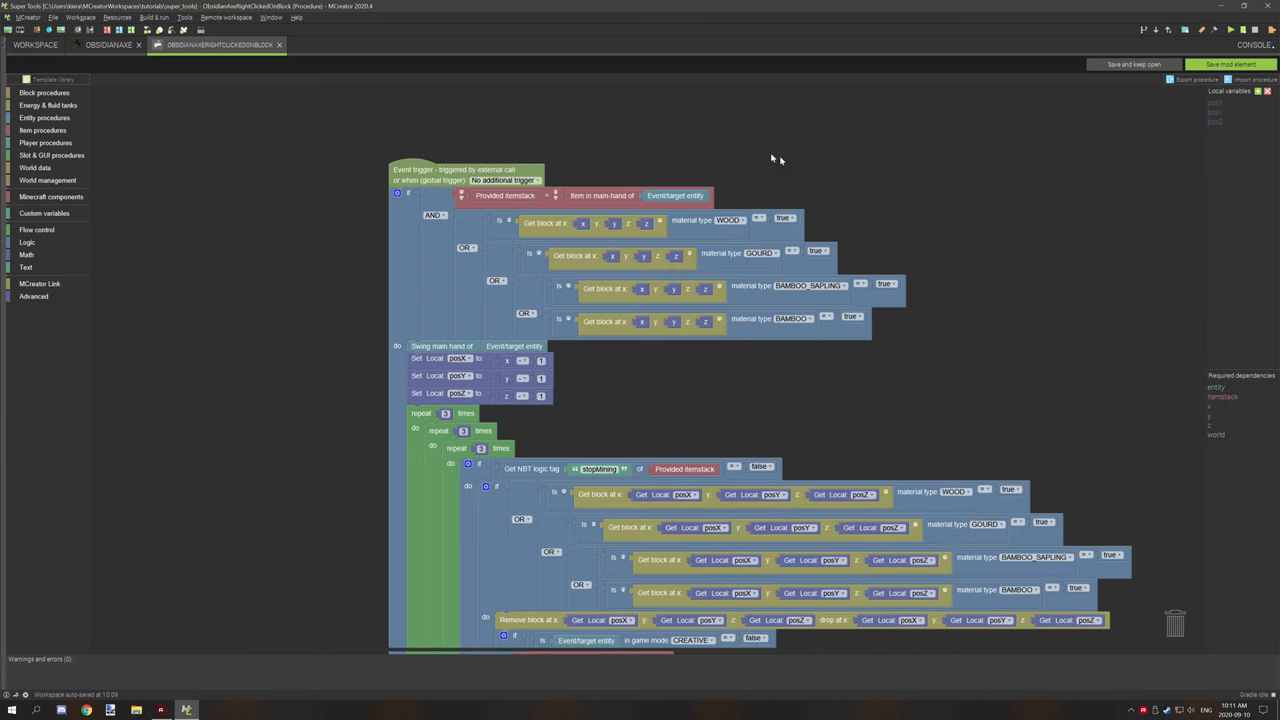
{"action": "scroll", "scroll_direction": "down", "scroll_amount": 3}
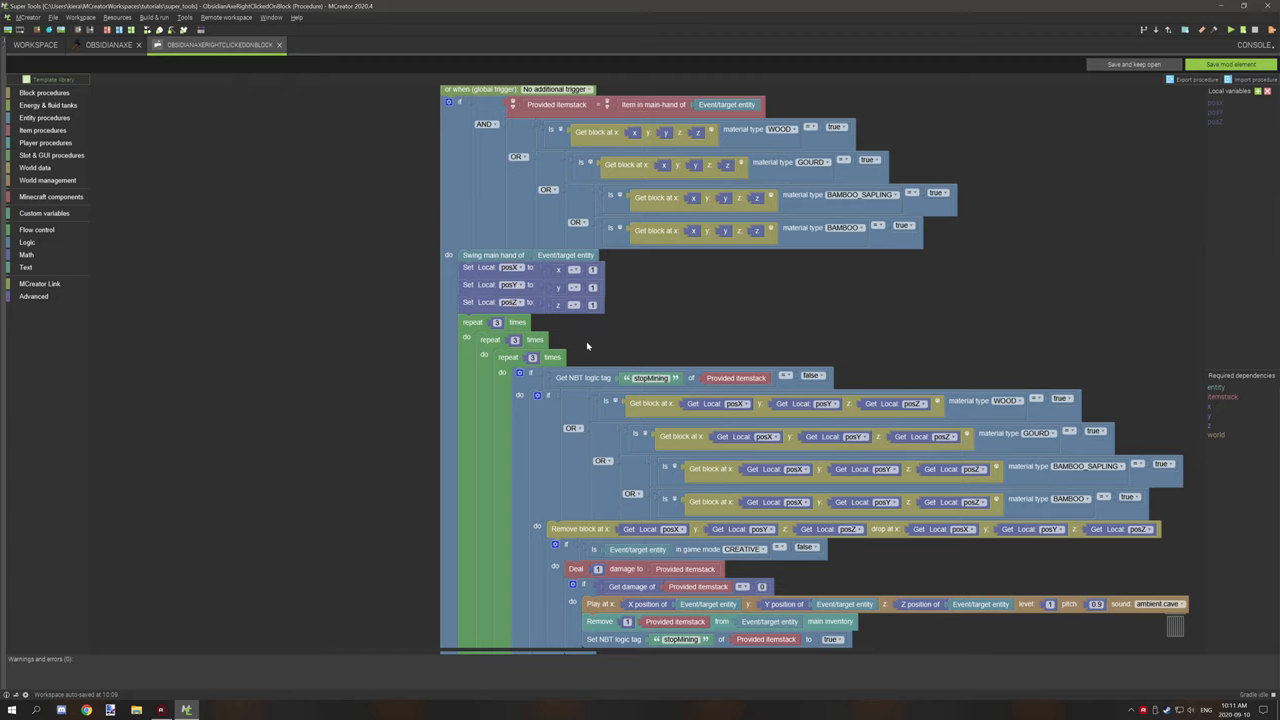
{"action": "mouse_move", "coordinate": [558, 280]}
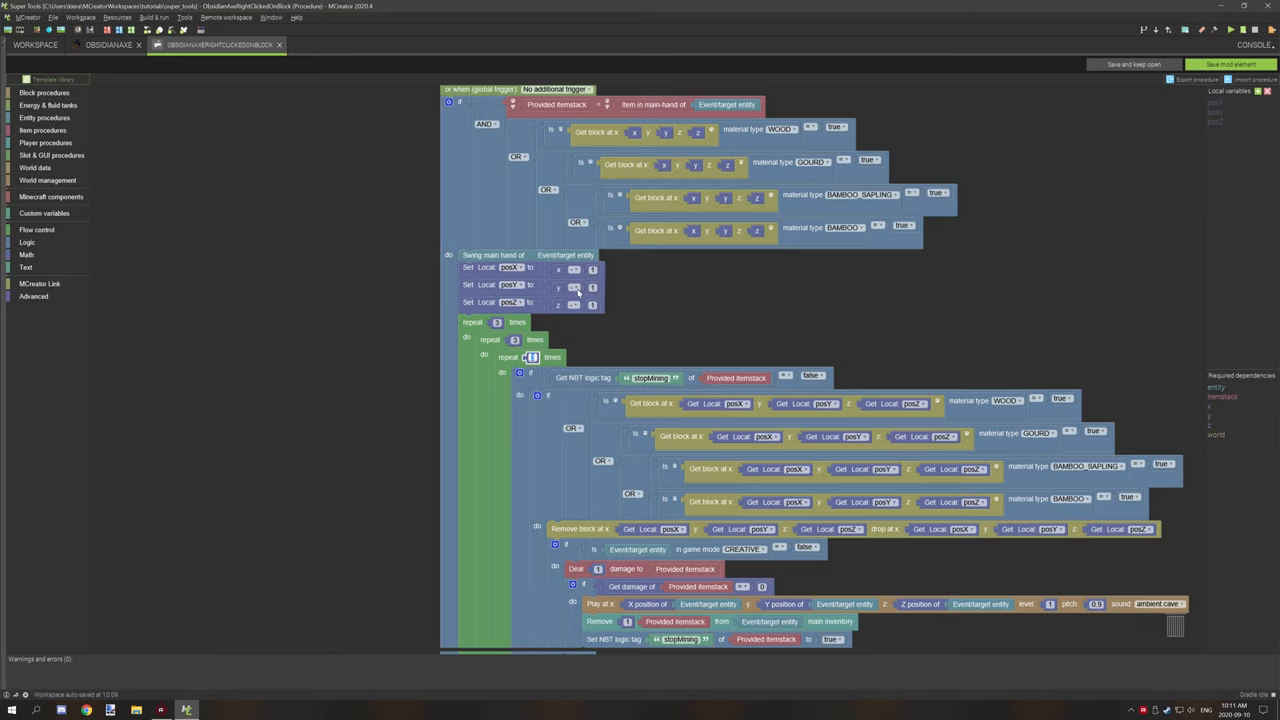
{"action": "scroll", "scroll_direction": "up", "scroll_amount": 3}
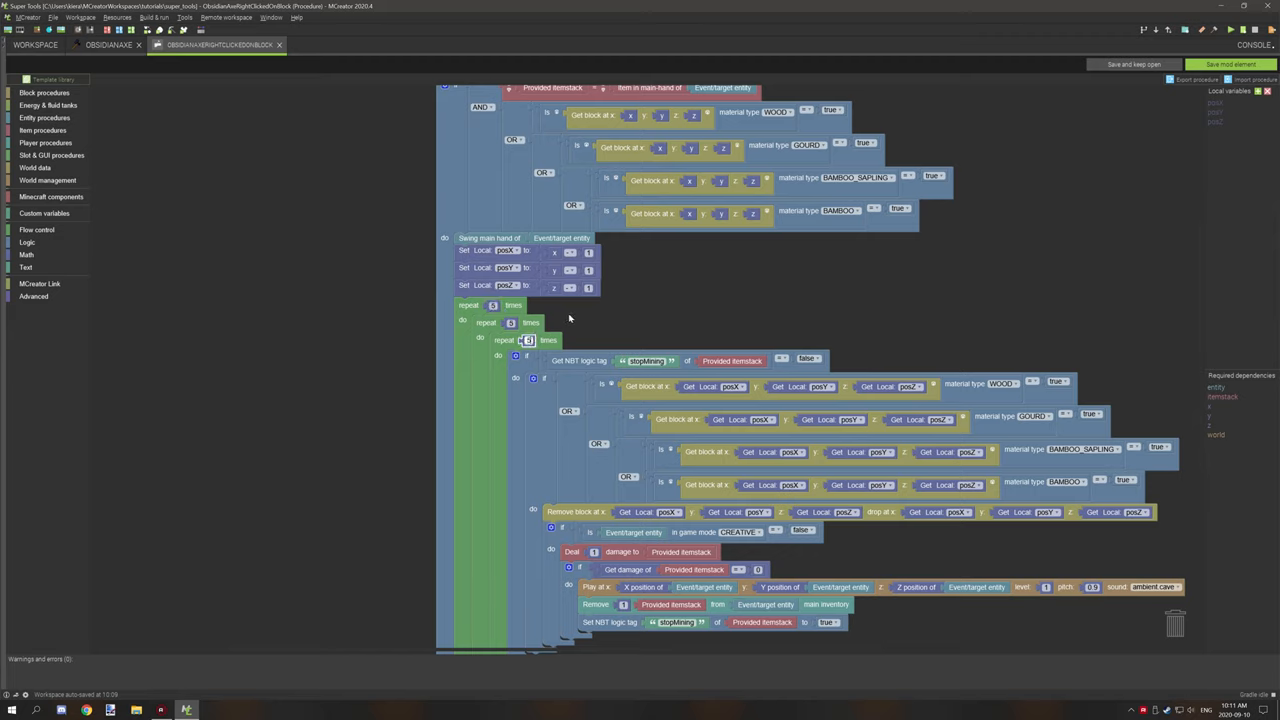
{"action": "mouse_move", "coordinate": [588, 270]}
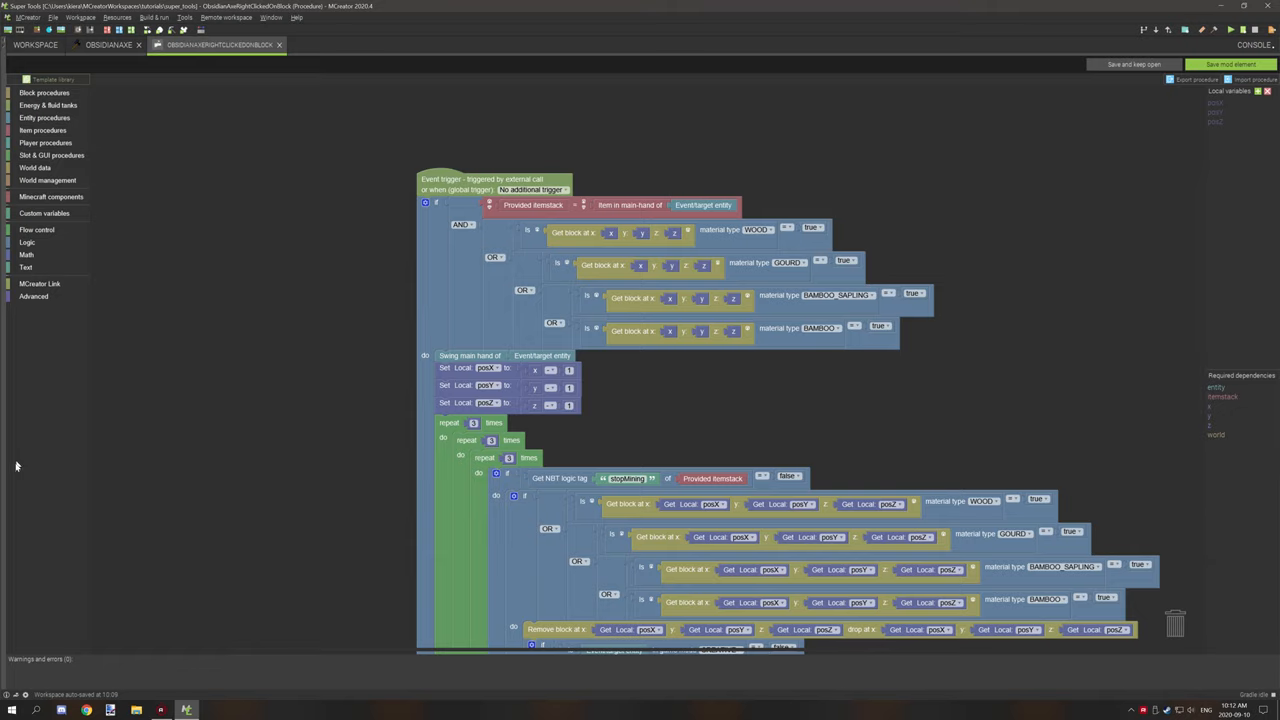
- Search 'minecraft materials' in Chrome and open the Minecraft Wiki Materials page
{"action": "left_click", "coordinate": [84, 710]}
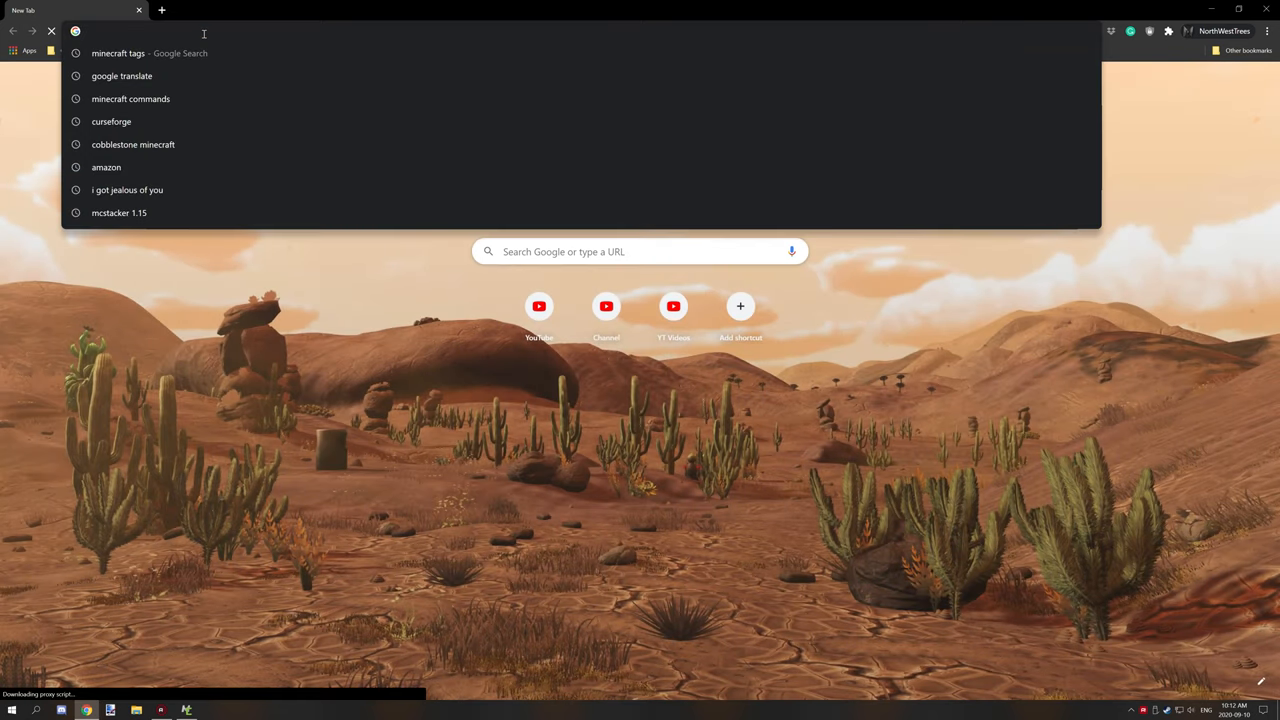
{"action": "type", "text": "minecraft m"}
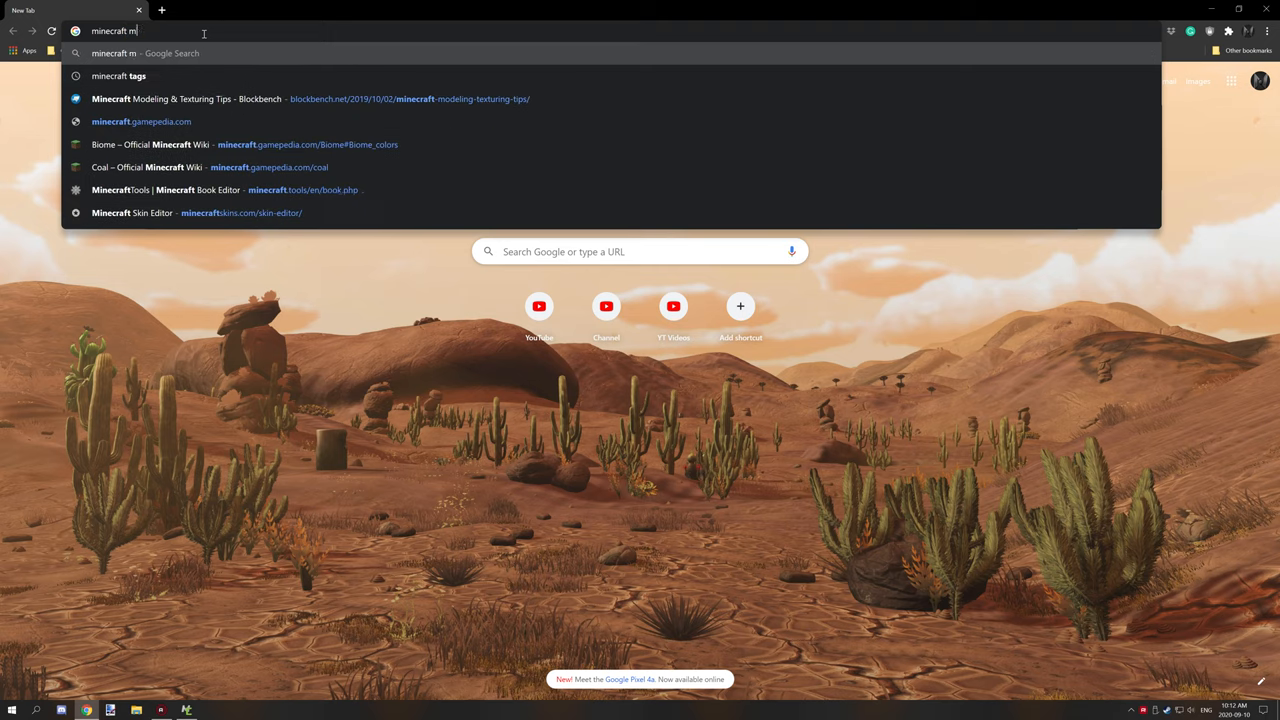
{"action": "key", "text": "Return"}
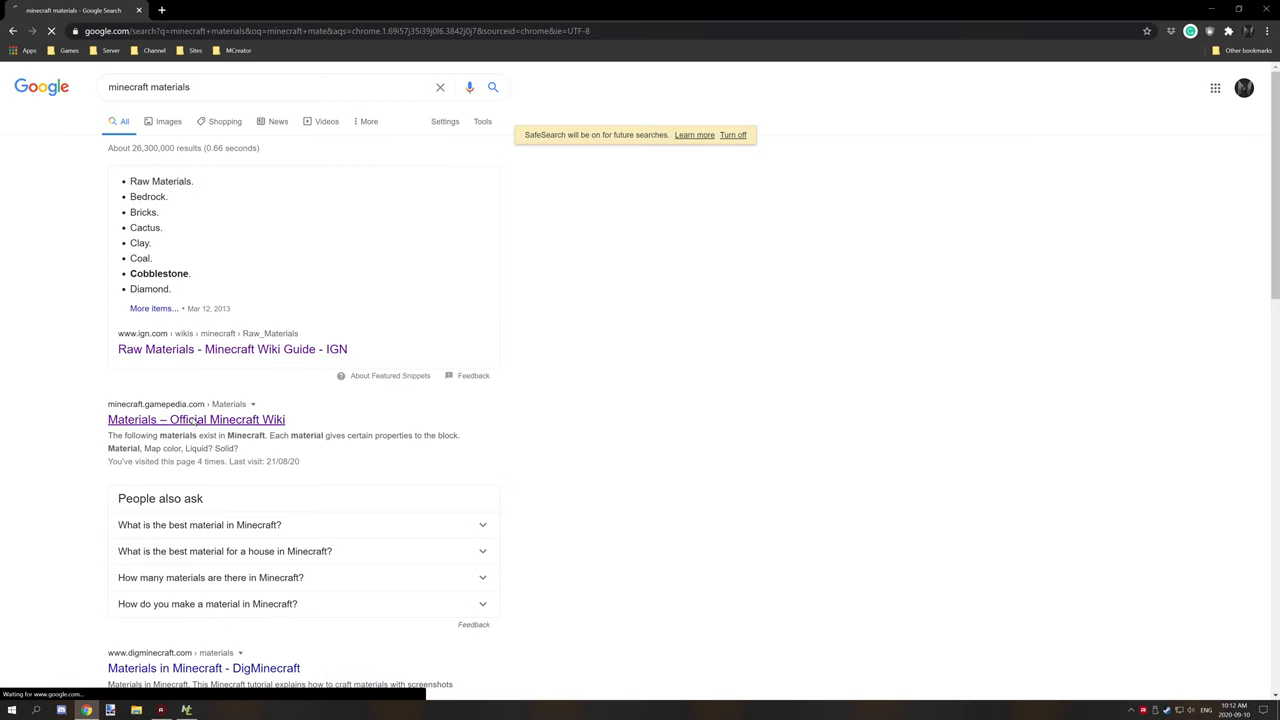
{"action": "left_click", "coordinate": [196, 420]}
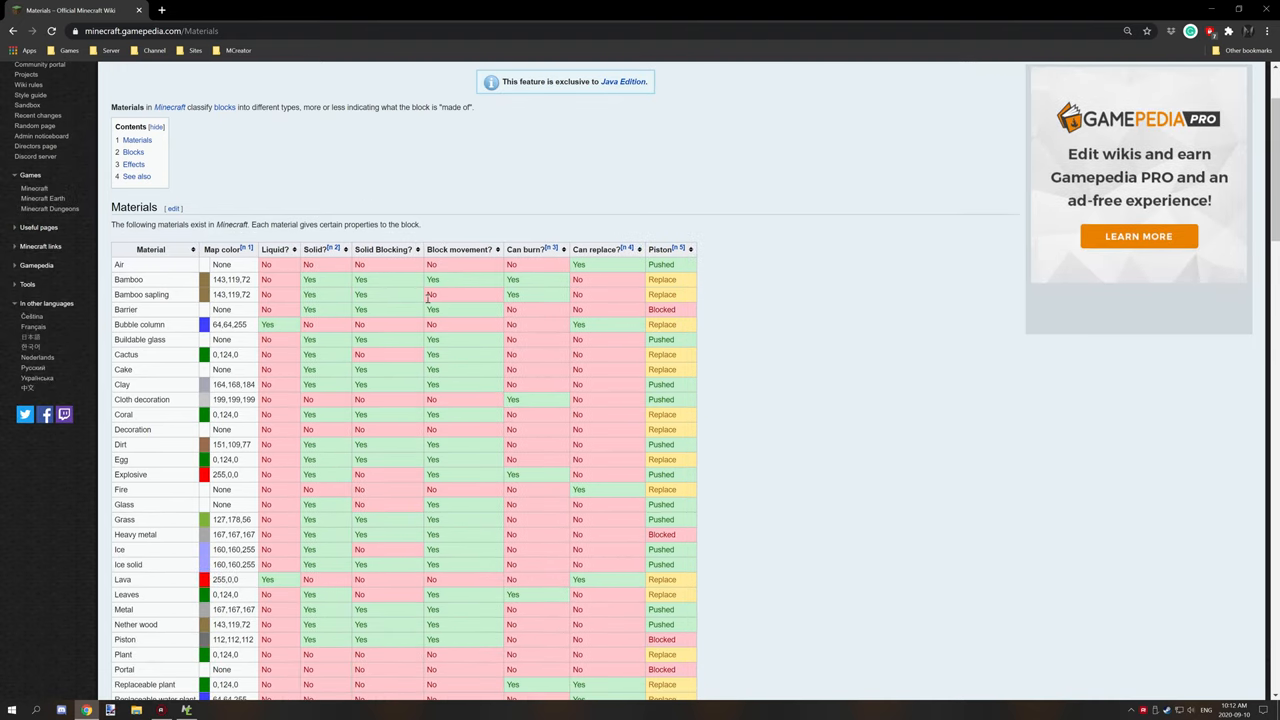
- Scroll through the wiki's blocks-by-material table for reference
{"action": "scroll", "scroll_direction": "down", "scroll_amount": 3}
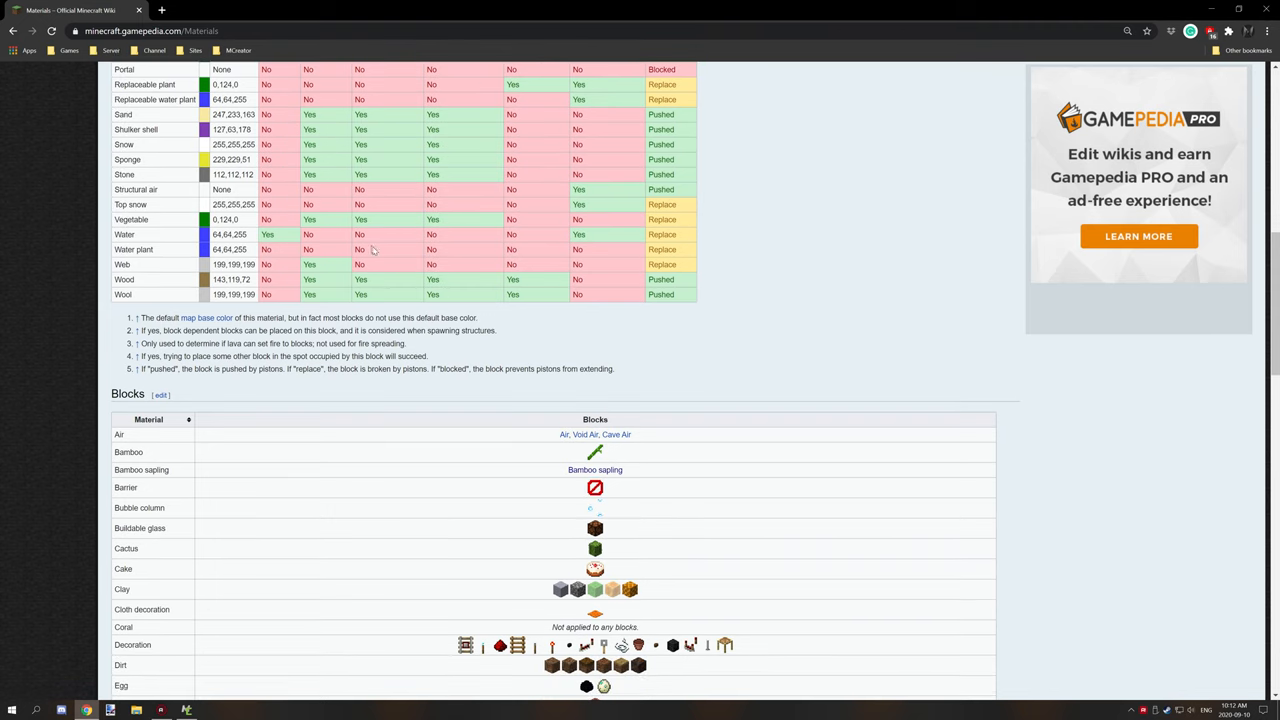
{"action": "scroll", "scroll_direction": "down", "scroll_amount": 3}
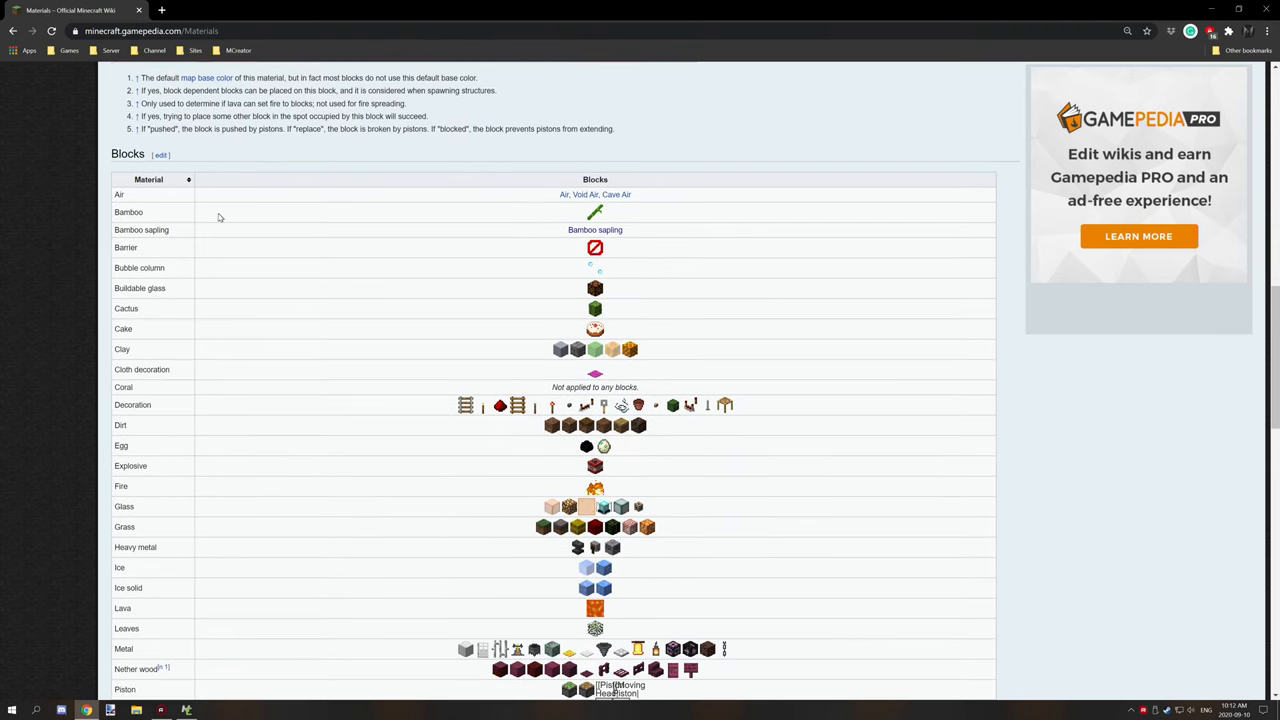
{"action": "scroll", "scroll_direction": "down", "scroll_amount": 3}
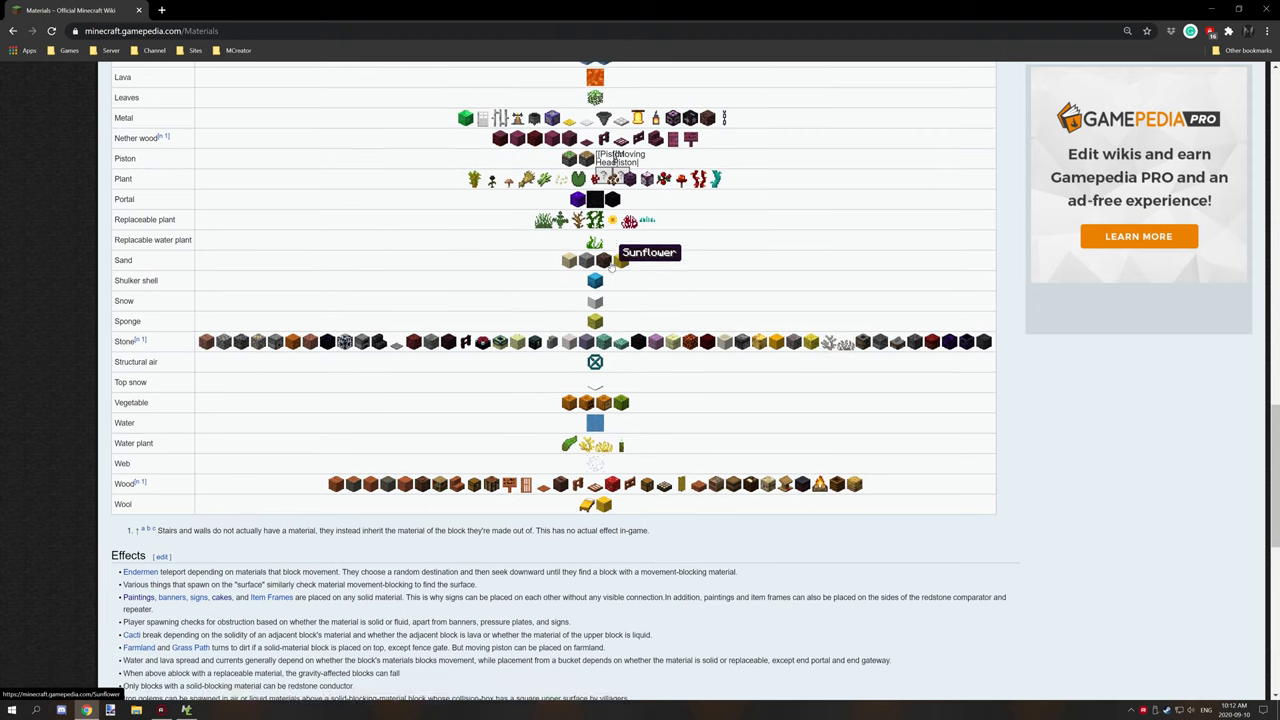
{"action": "scroll", "scroll_direction": "up", "scroll_amount": 3}
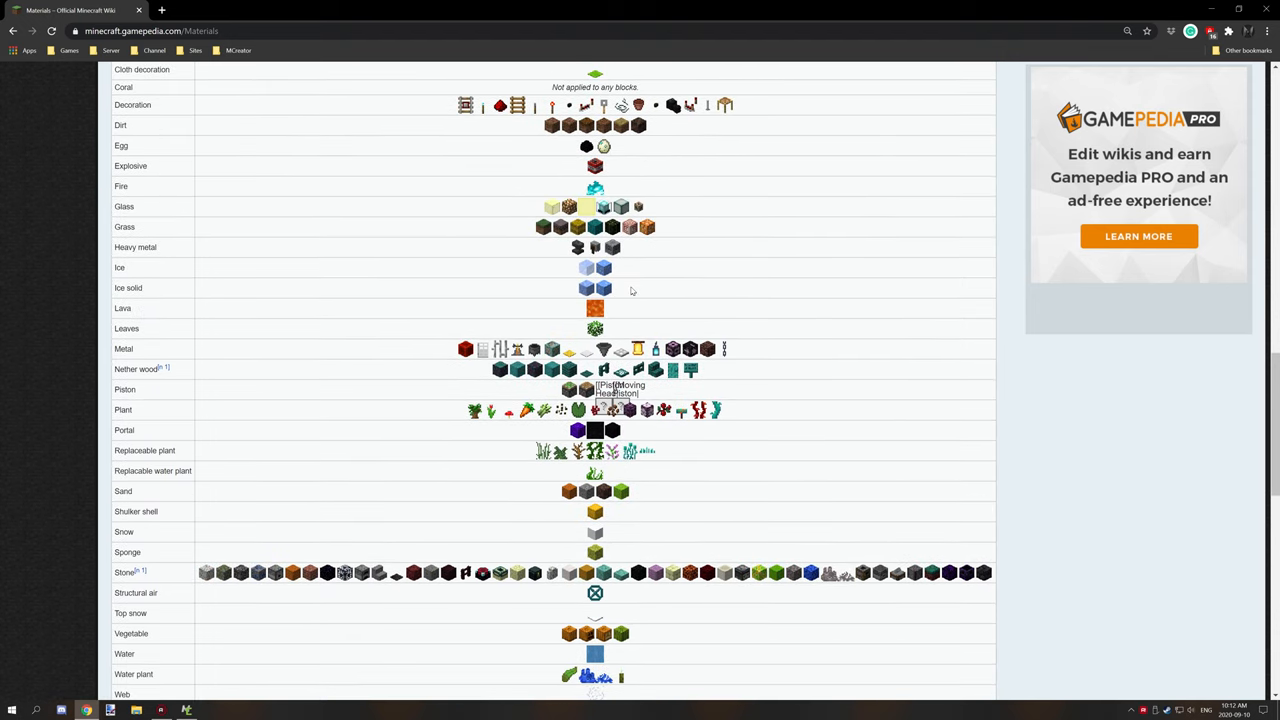
{"action": "scroll", "scroll_direction": "up", "scroll_amount": 3}
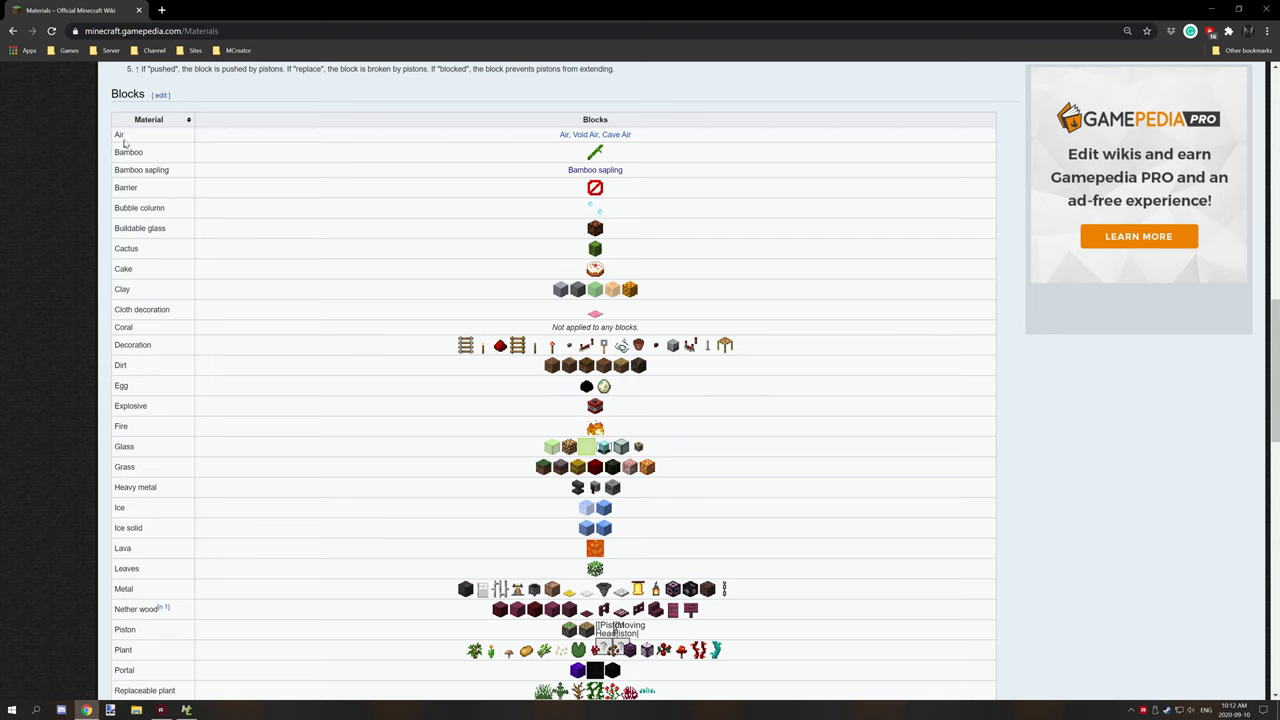
{"action": "scroll", "scroll_direction": "down", "scroll_amount": 3}
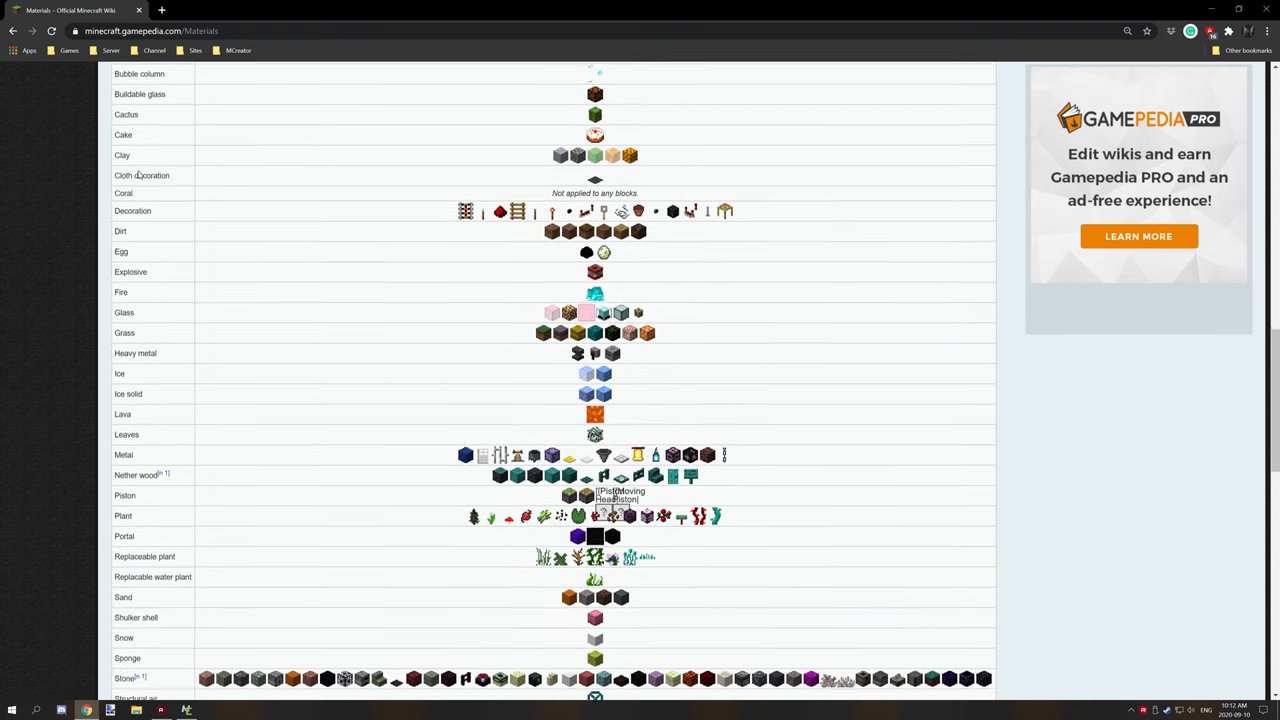
{"action": "scroll", "scroll_direction": "down", "scroll_amount": 3}
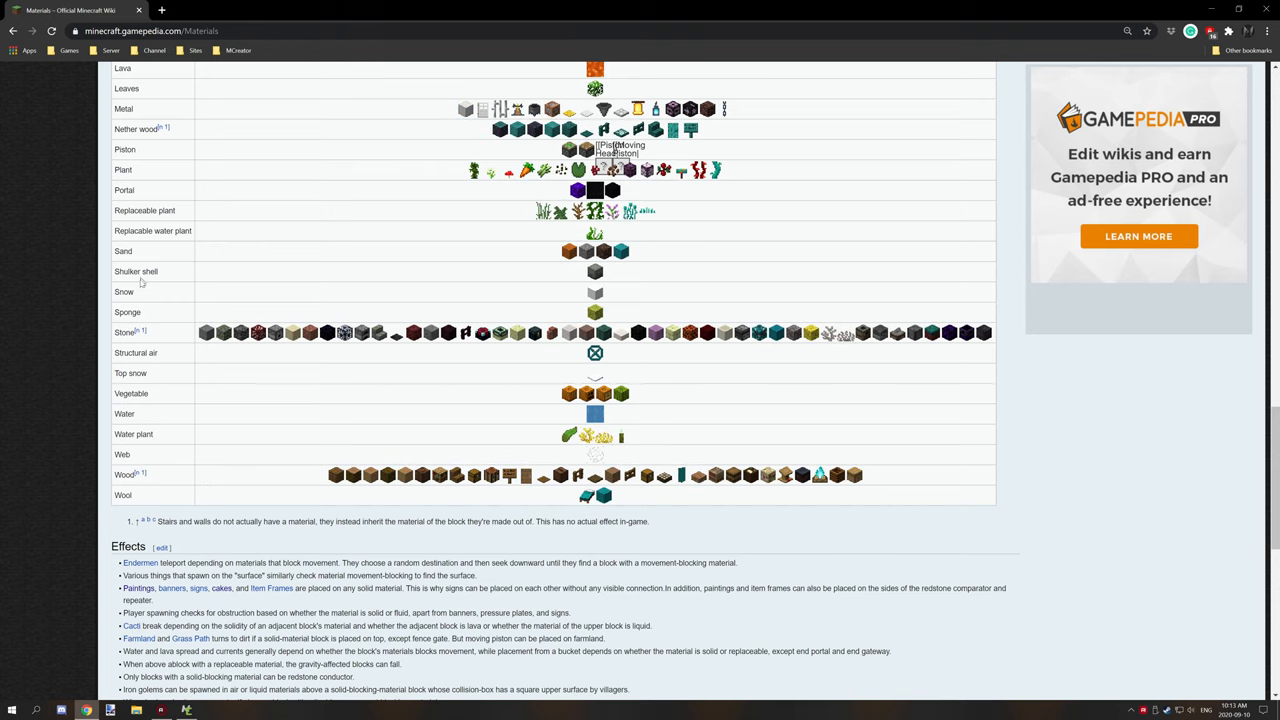
{"action": "scroll", "scroll_direction": "up", "scroll_amount": 3}
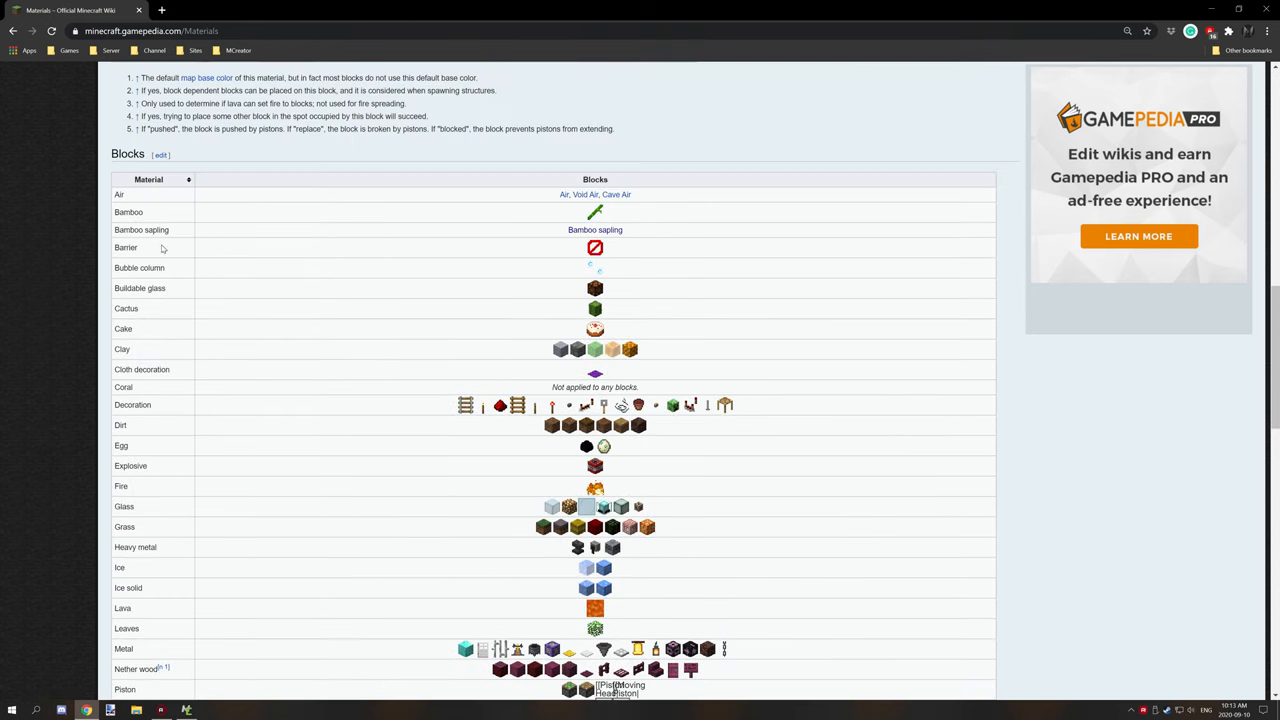
{"action": "scroll", "scroll_direction": "down", "scroll_amount": 3}
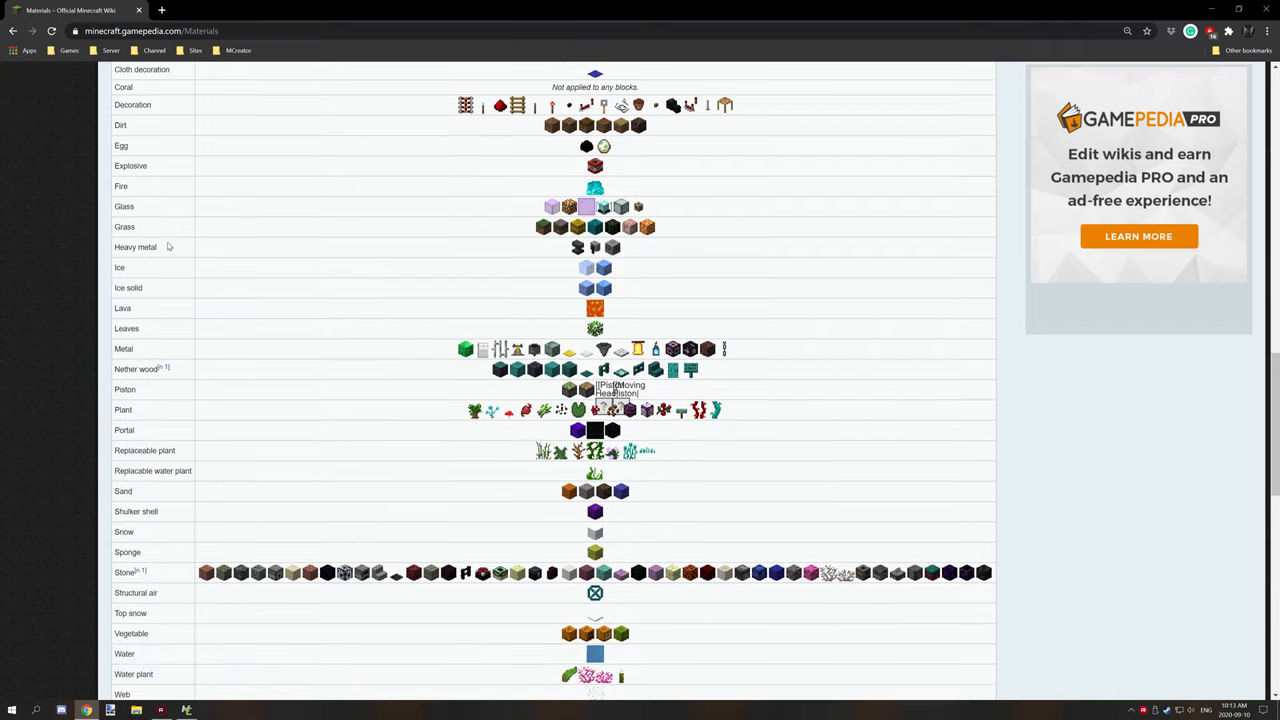
{"action": "scroll", "scroll_direction": "down", "scroll_amount": 3}
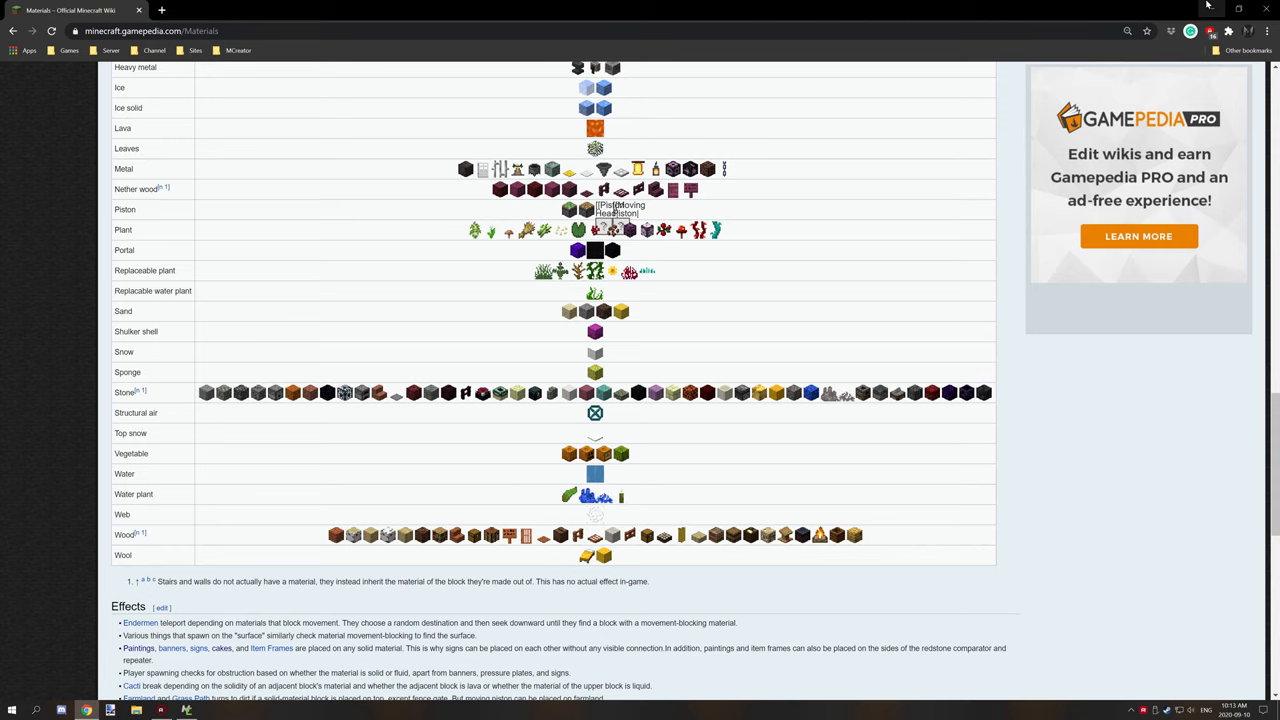
- Return to the mining procedure and browse the Block procedures category in the palette
{"action": "left_click", "coordinate": [186, 710]}
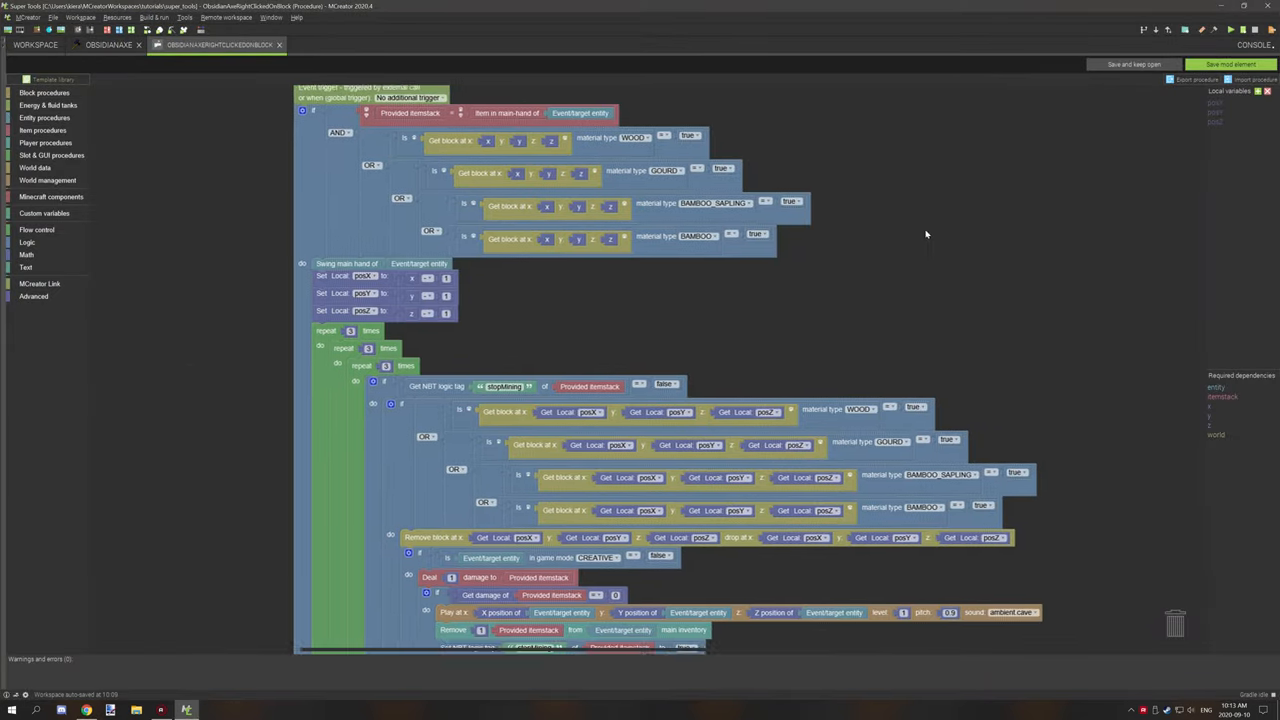
{"action": "scroll", "scroll_direction": "down", "scroll_amount": 3}
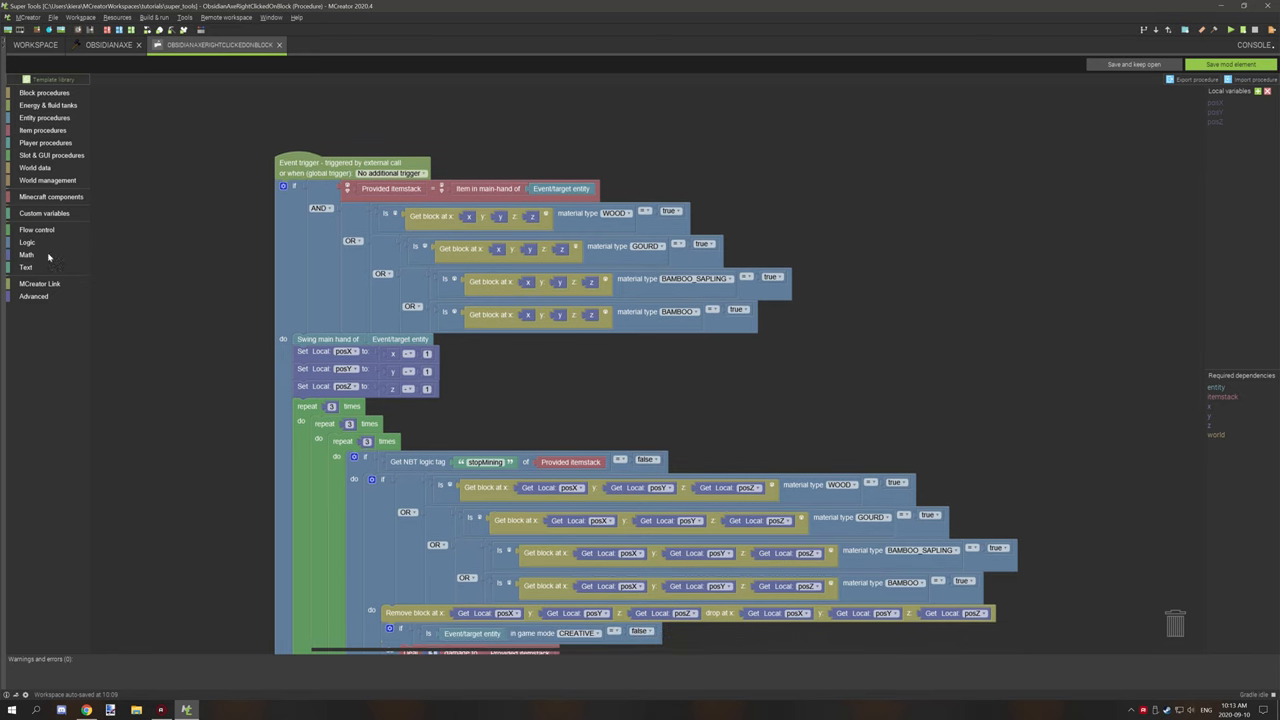
{"action": "left_click", "coordinate": [36, 228]}
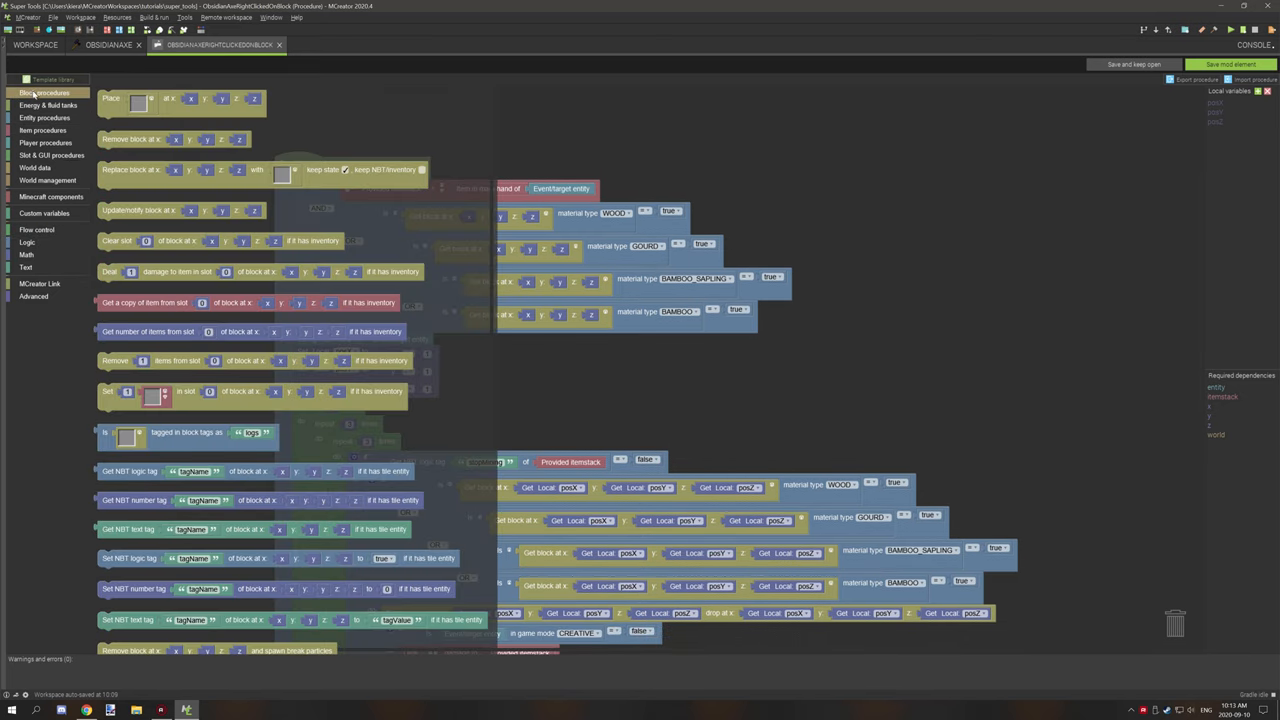
{"action": "scroll", "scroll_direction": "down", "scroll_amount": 3}
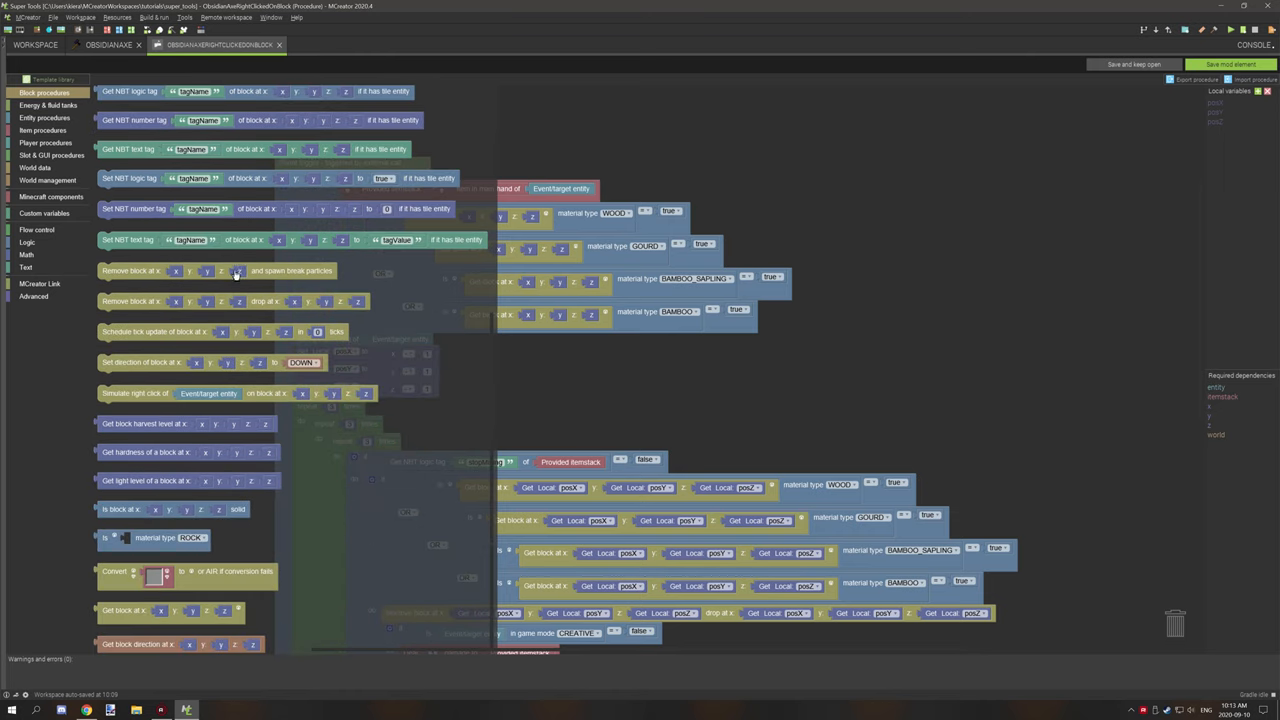
{"action": "scroll", "scroll_direction": "down", "scroll_amount": 3}
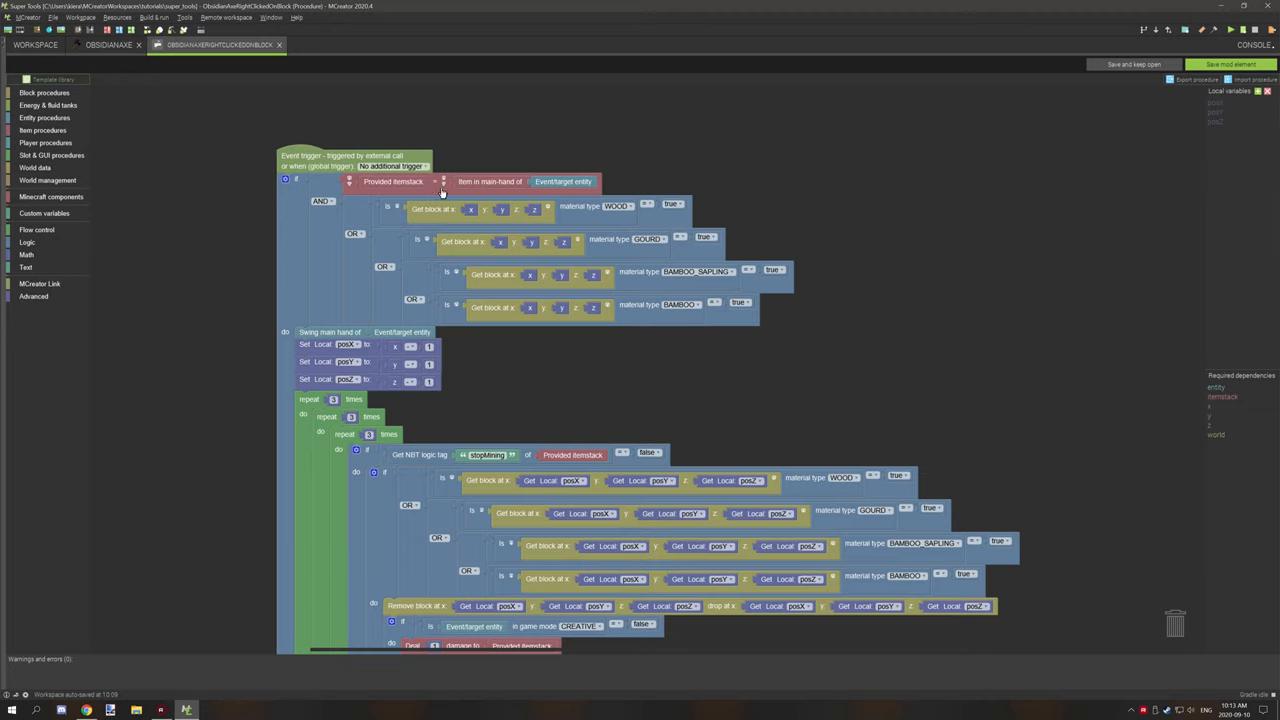
{"action": "mouse_move", "coordinate": [508, 192]}
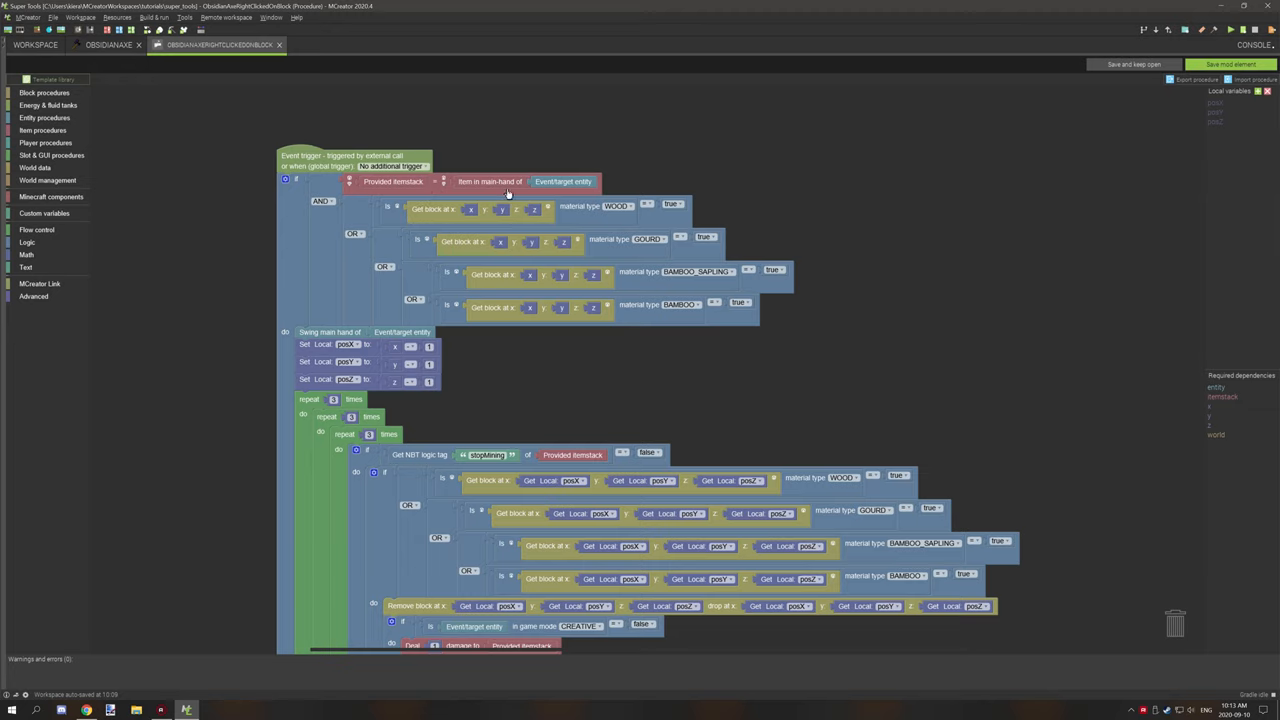
{"action": "mouse_move", "coordinate": [372, 228]}
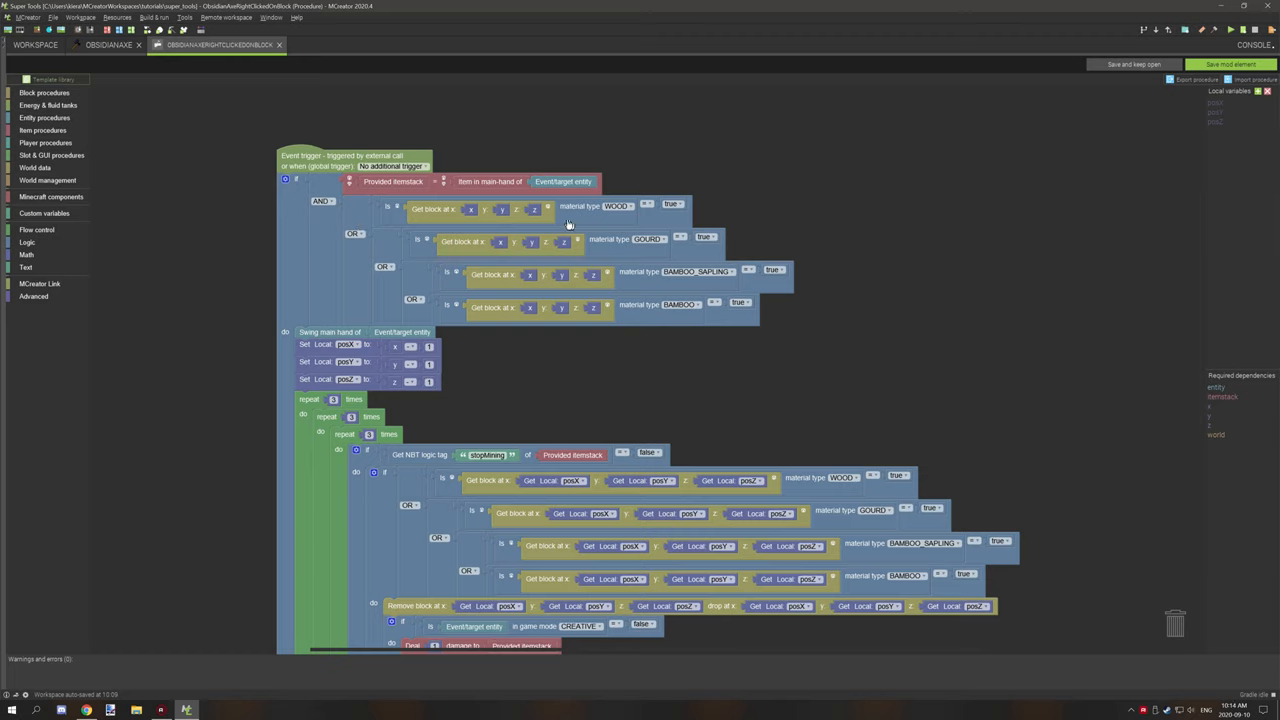
{"action": "mouse_move", "coordinate": [658, 236]}
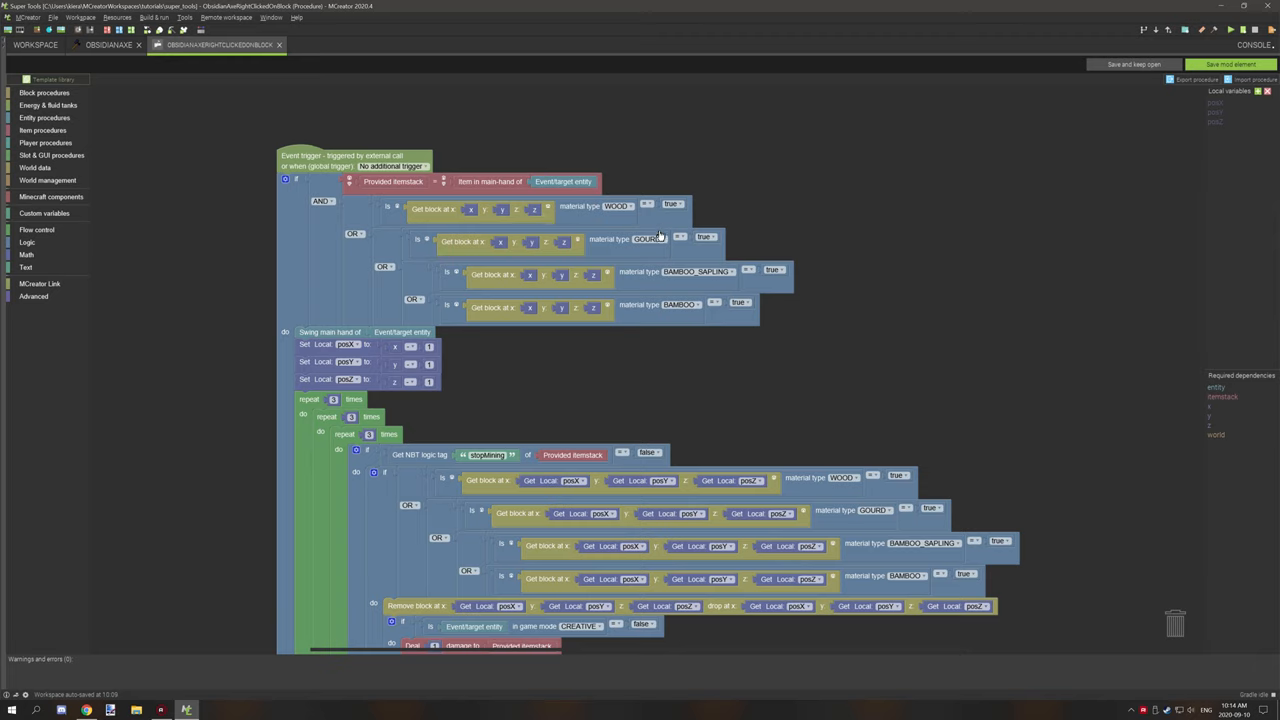
{"action": "mouse_move", "coordinate": [428, 248]}
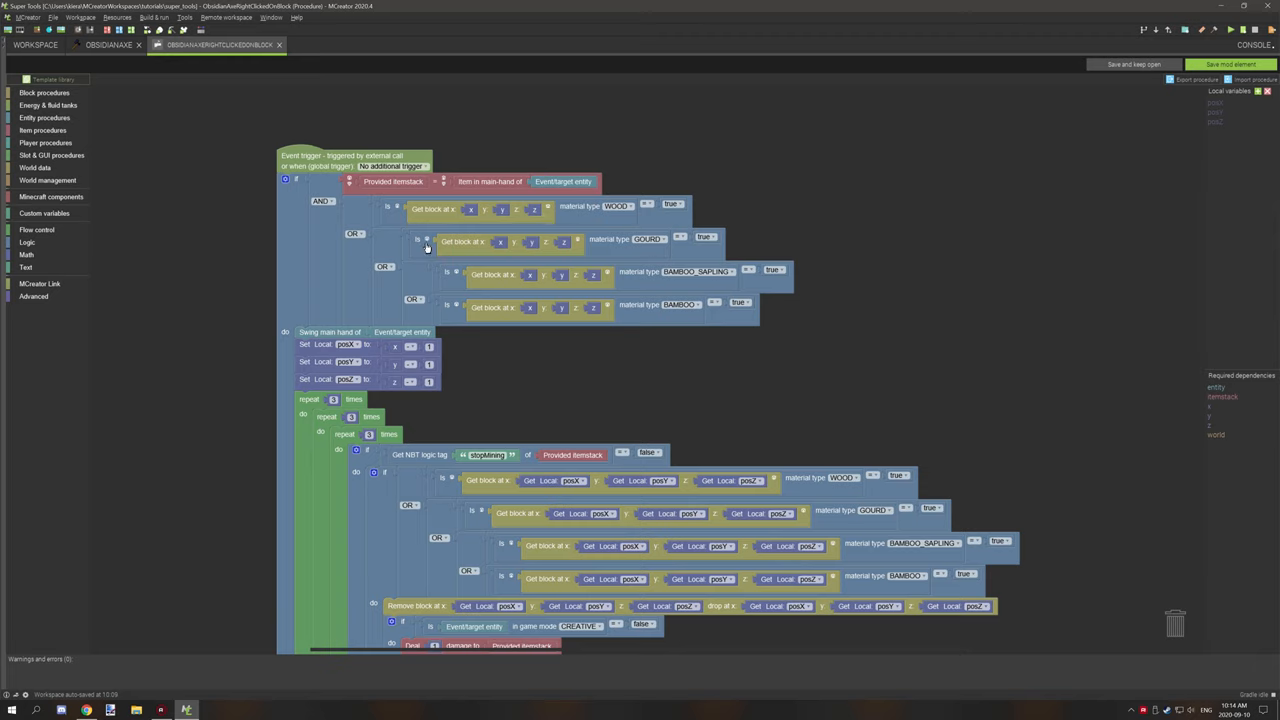
{"action": "mouse_move", "coordinate": [392, 244]}
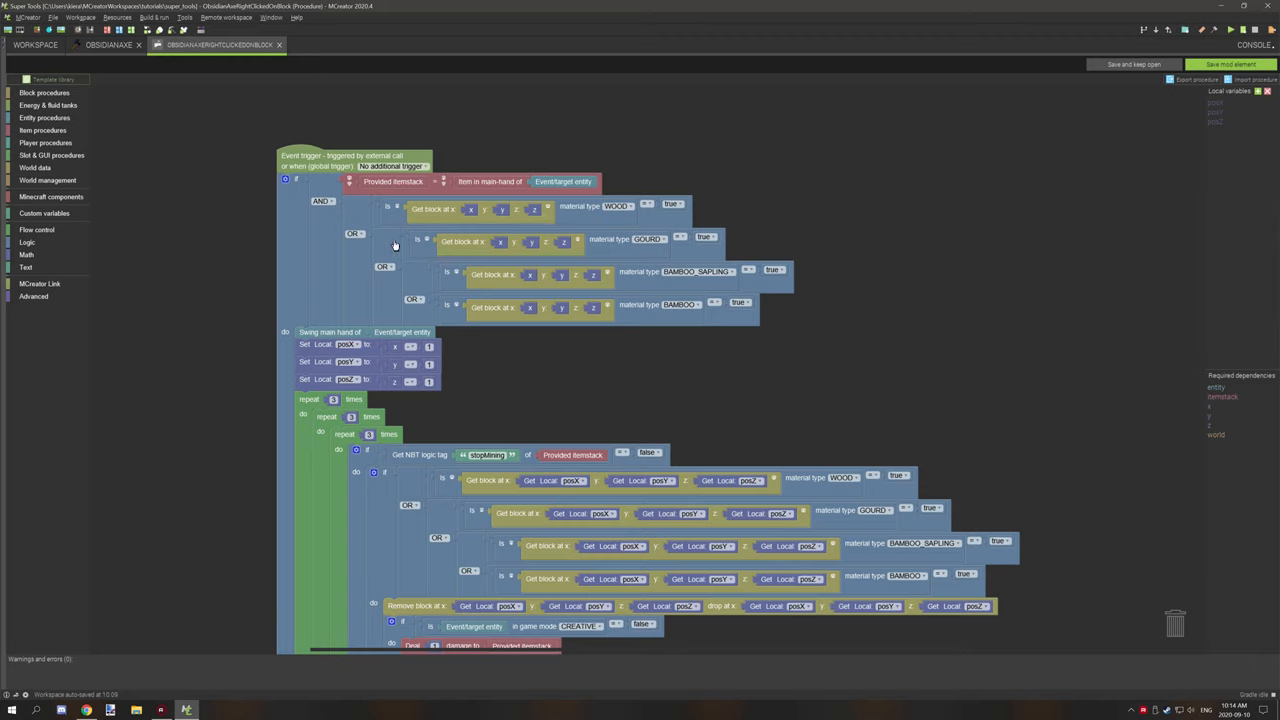
{"action": "mouse_move", "coordinate": [710, 236]}
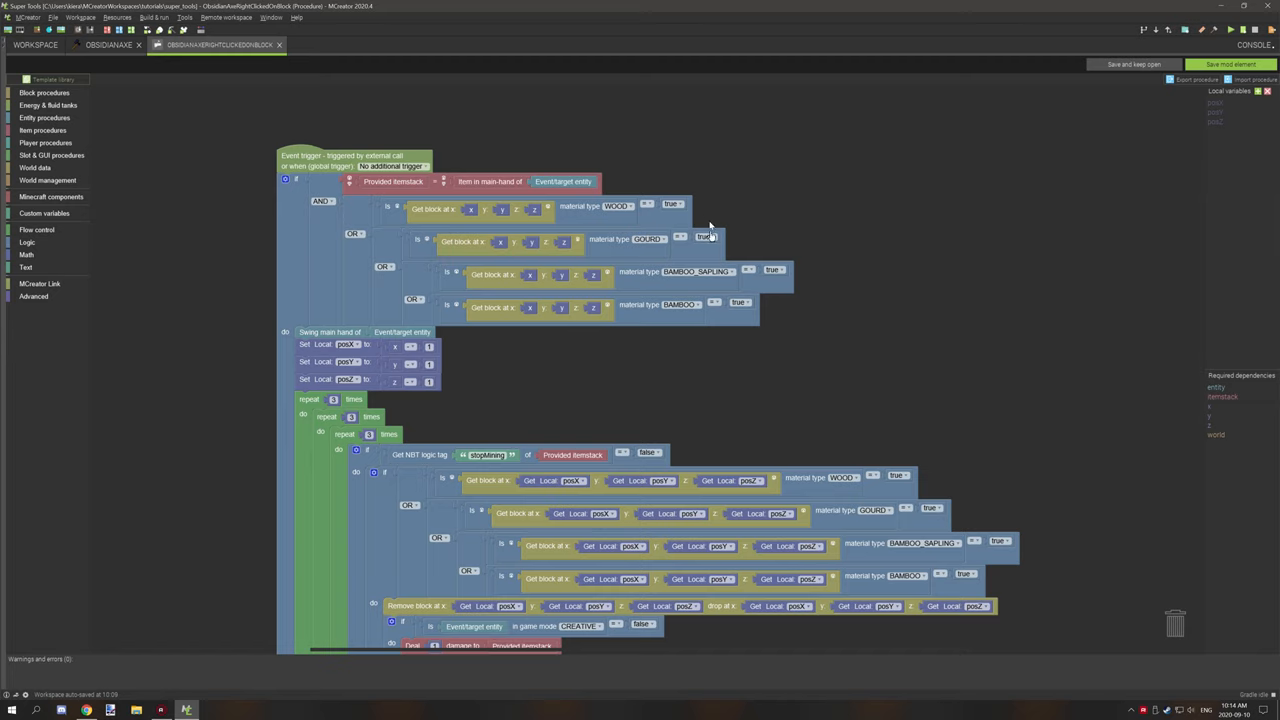
{"action": "mouse_move", "coordinate": [660, 200]}
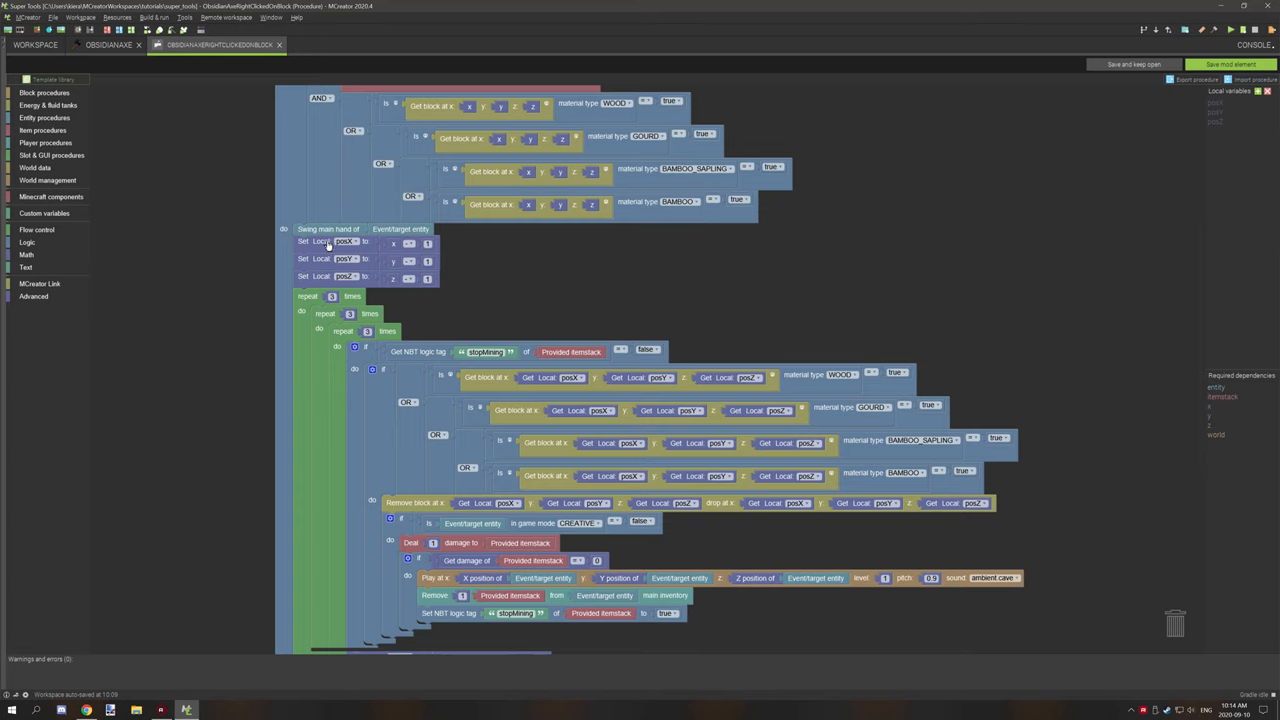
{"action": "scroll", "scroll_direction": "down", "scroll_amount": 3}
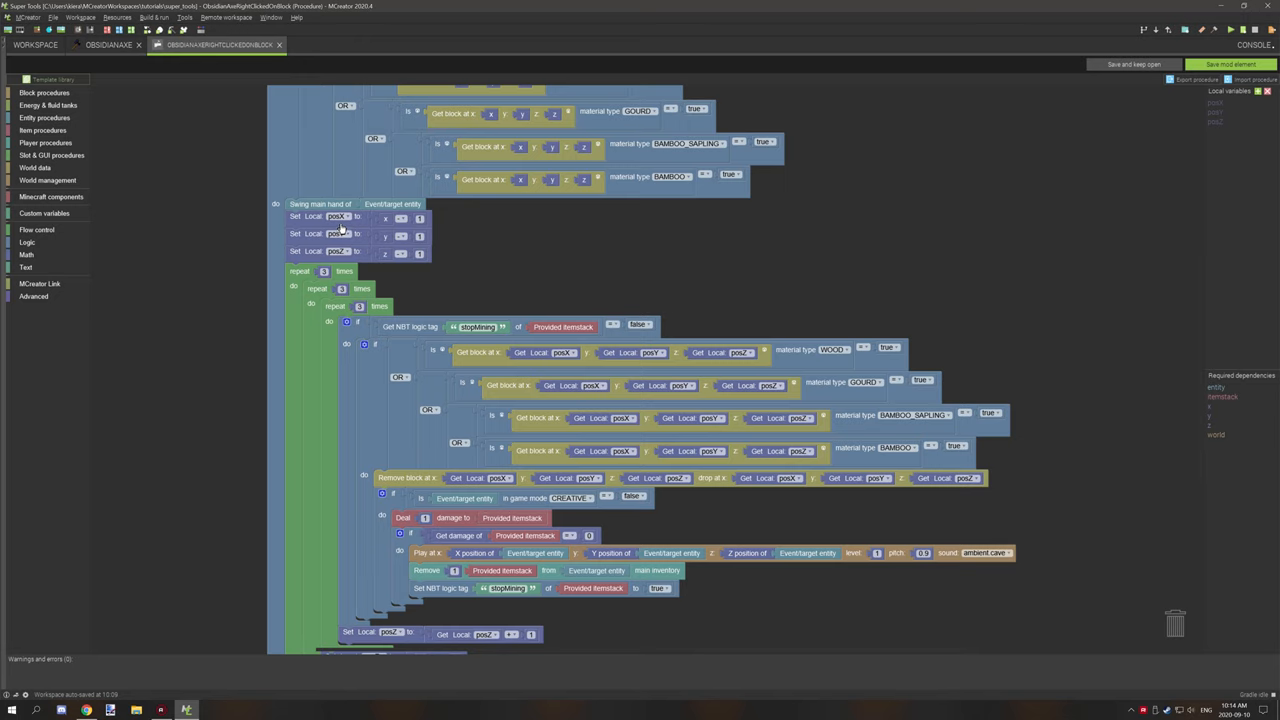
{"action": "mouse_move", "coordinate": [924, 216]}
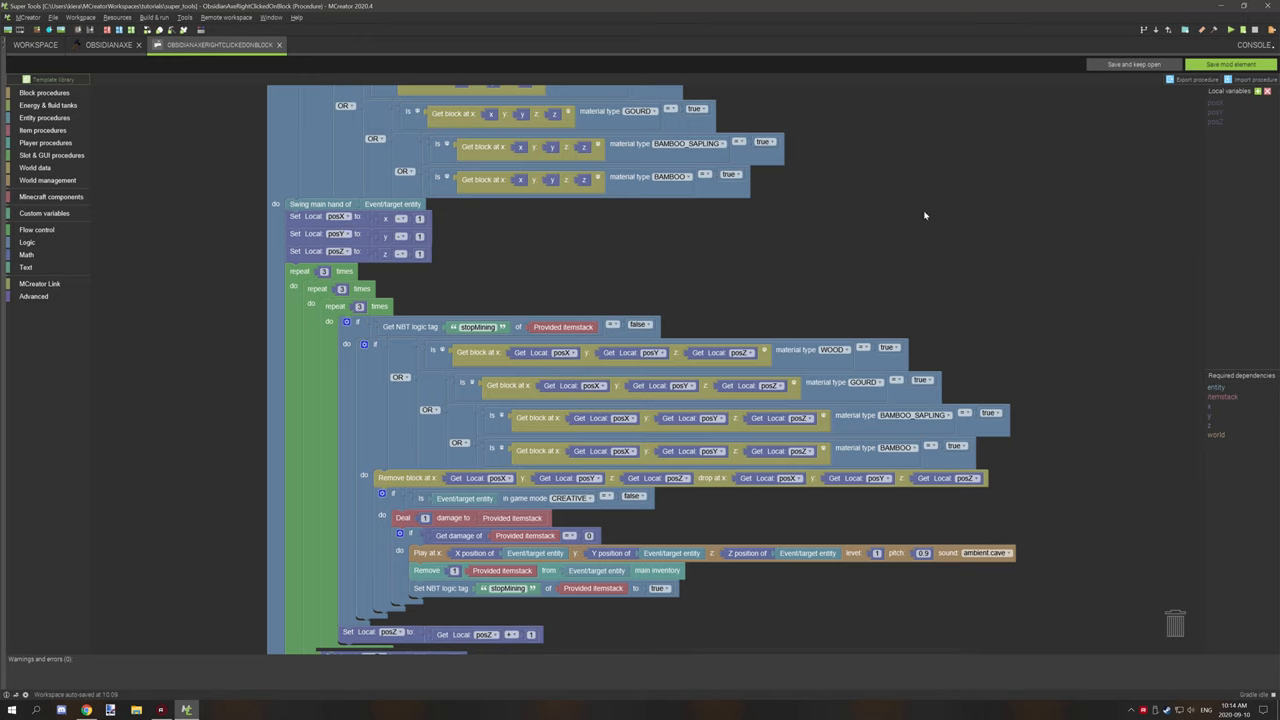
{"action": "mouse_move", "coordinate": [1240, 100]}
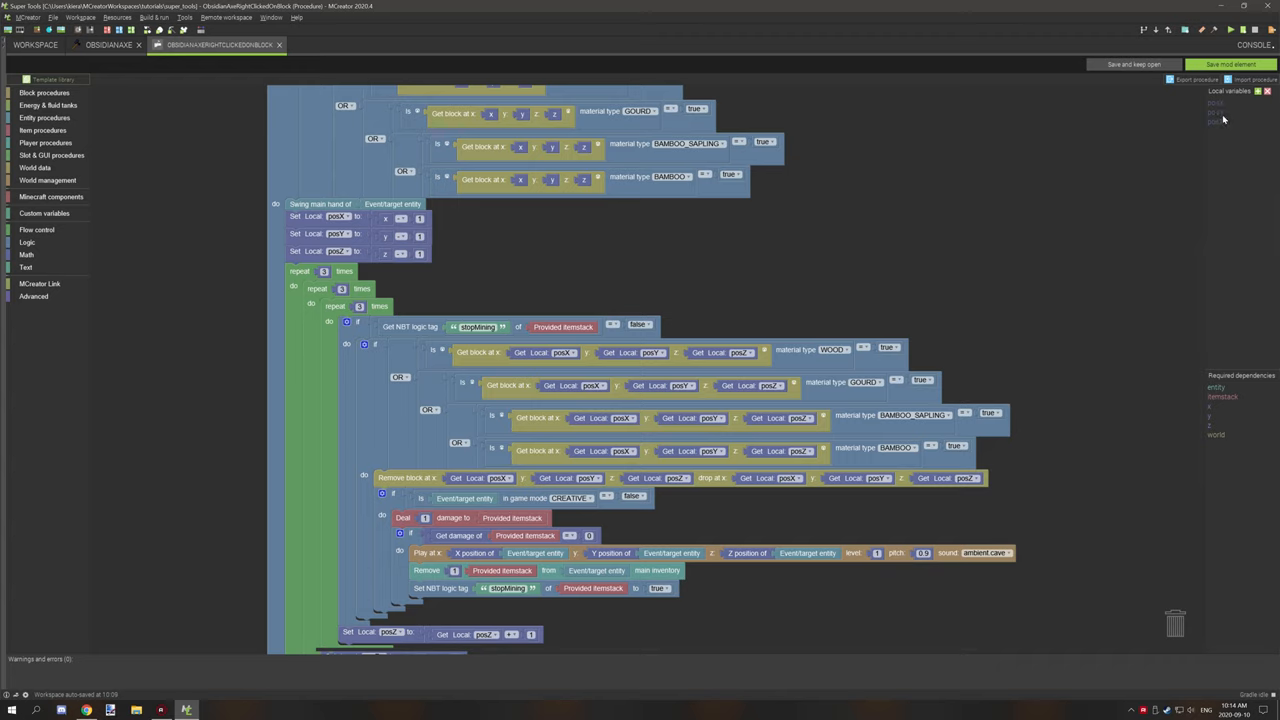
{"action": "mouse_move", "coordinate": [1212, 130]}
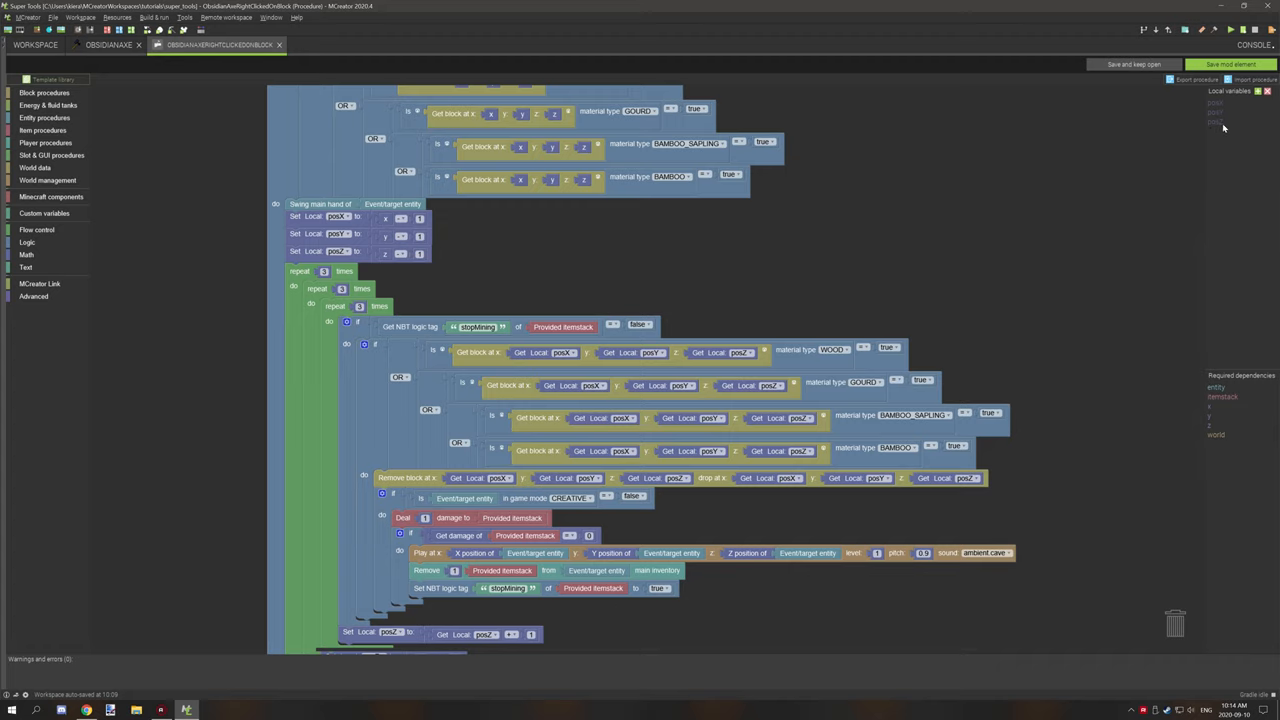
{"action": "mouse_move", "coordinate": [794, 222]}
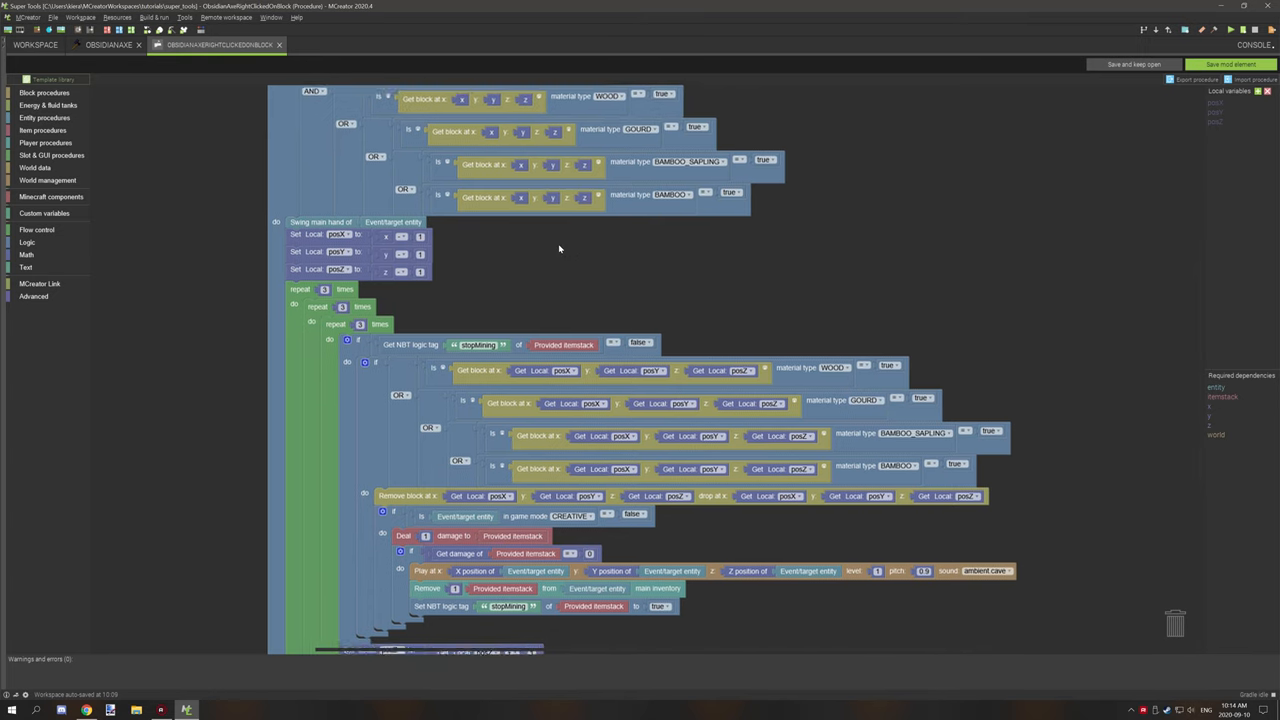
{"action": "scroll", "scroll_direction": "down", "scroll_amount": 3}
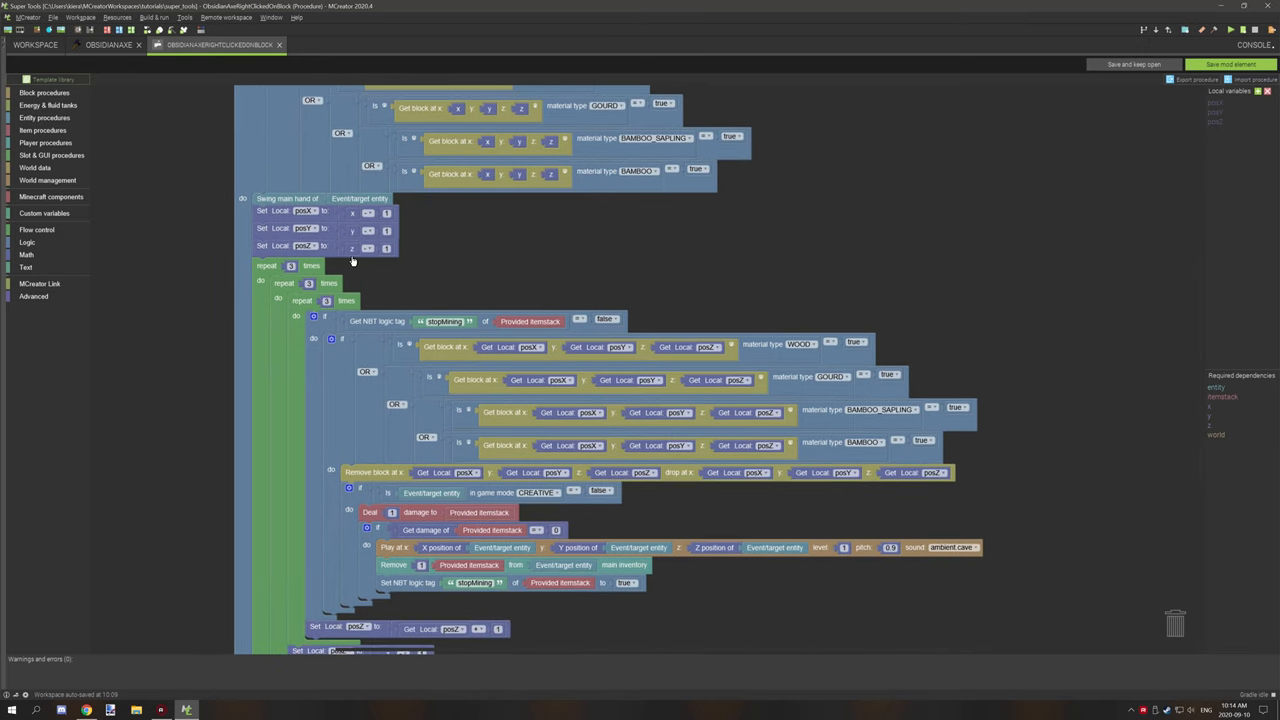
{"action": "mouse_move", "coordinate": [328, 220]}
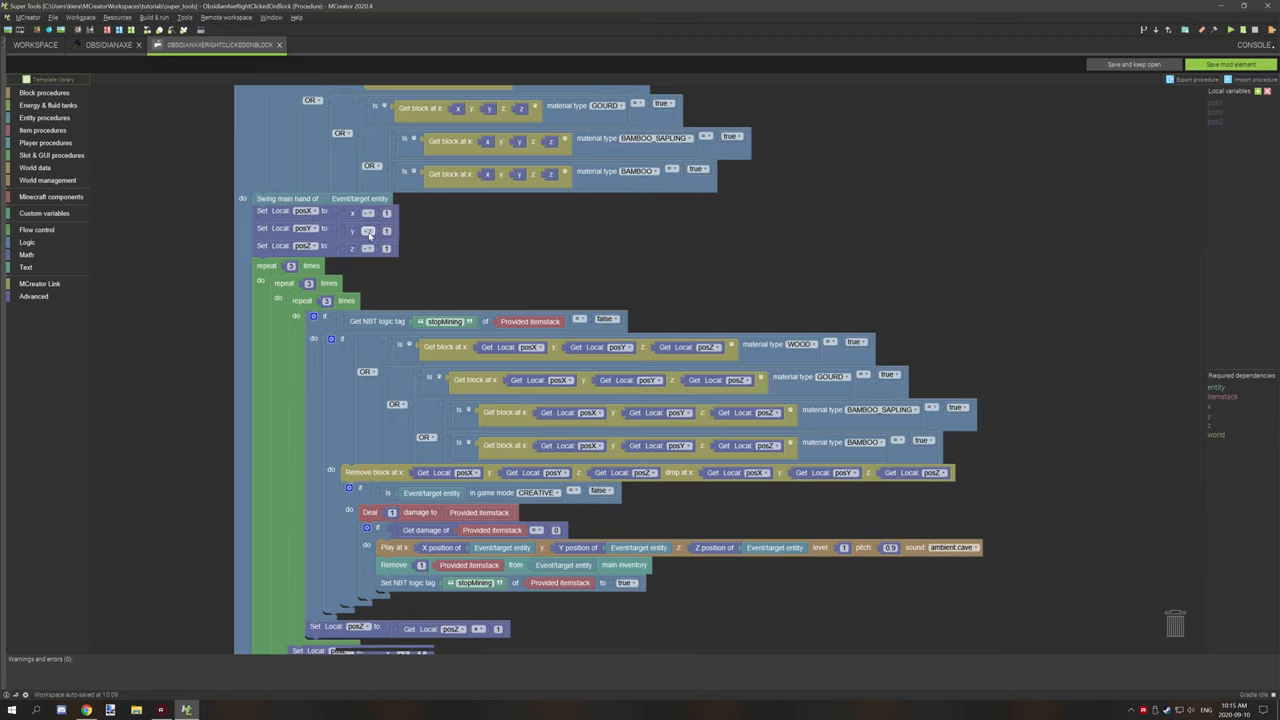
{"action": "mouse_move", "coordinate": [350, 252]}
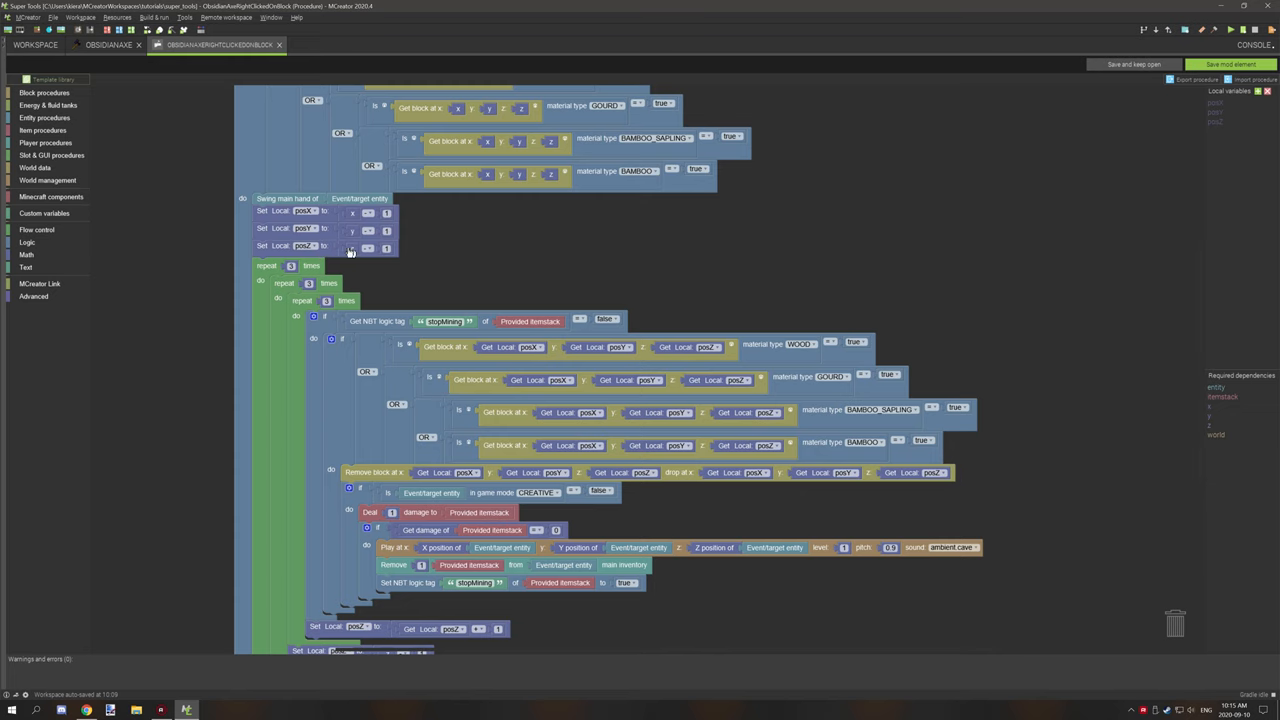
{"action": "scroll", "scroll_direction": "down", "scroll_amount": 3}
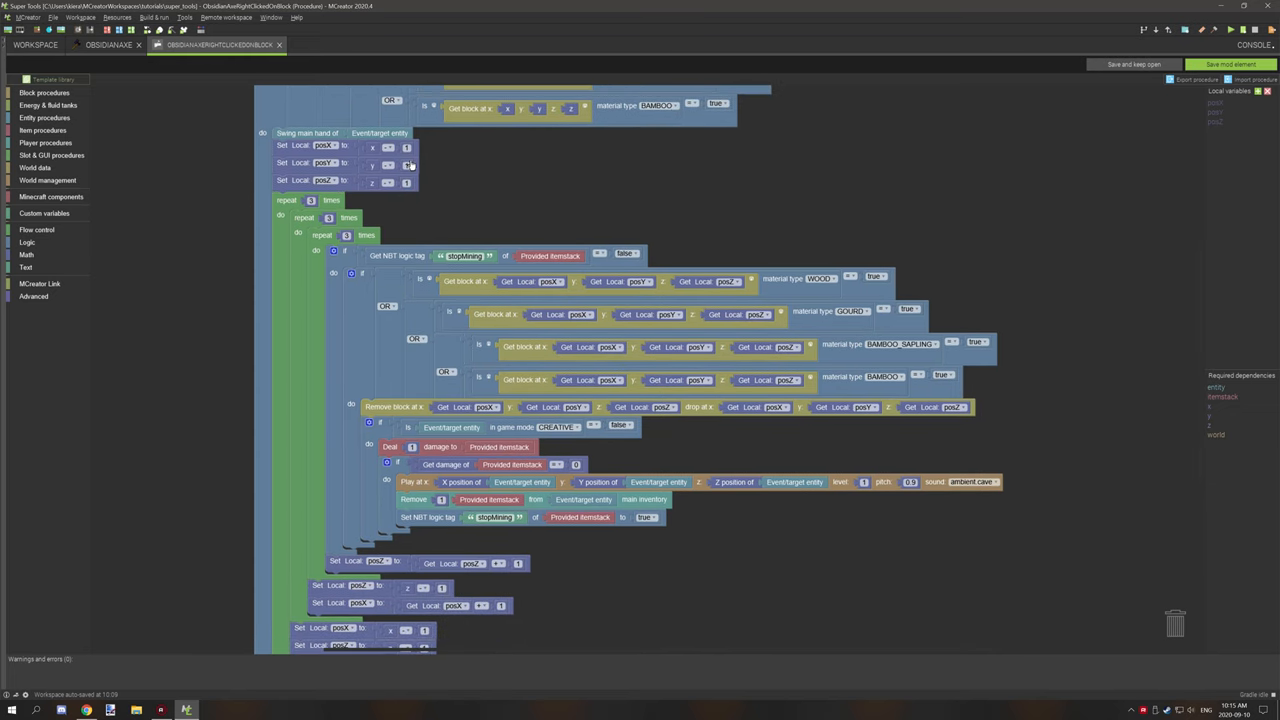
{"action": "mouse_move", "coordinate": [512, 186]}
{"action": "type", "text": "2"}
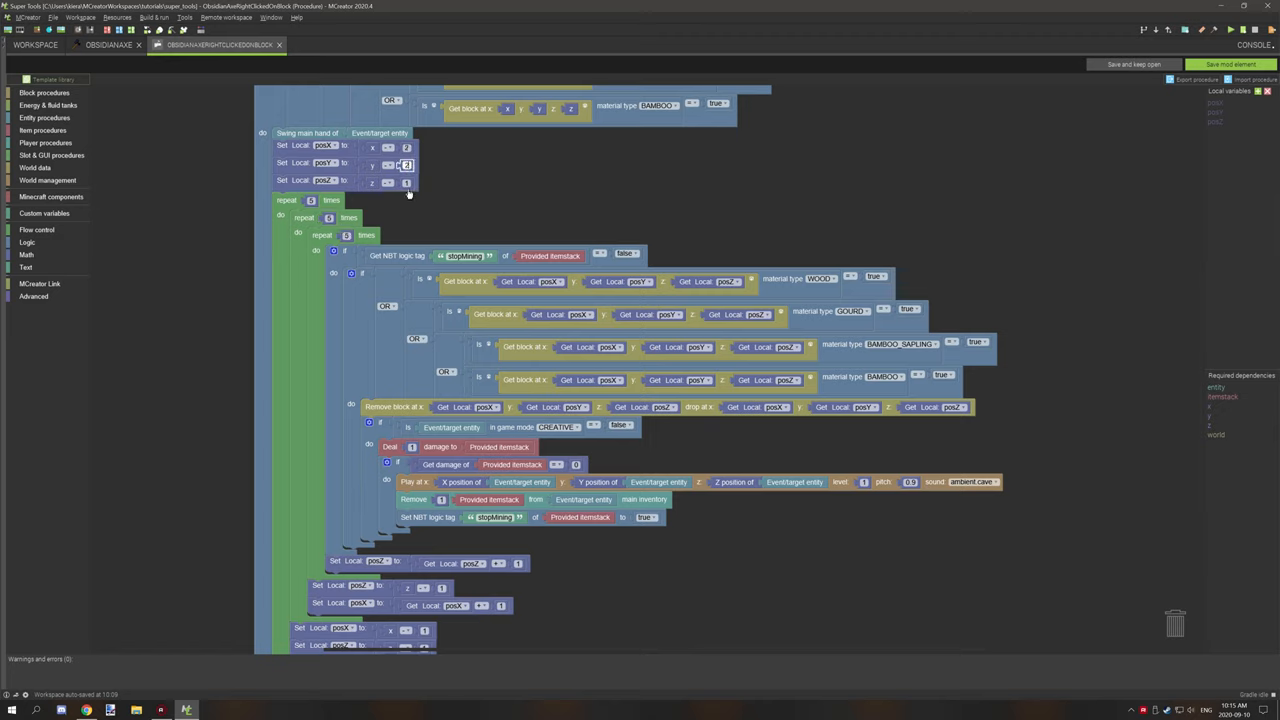
{"action": "left_click", "coordinate": [406, 180]}
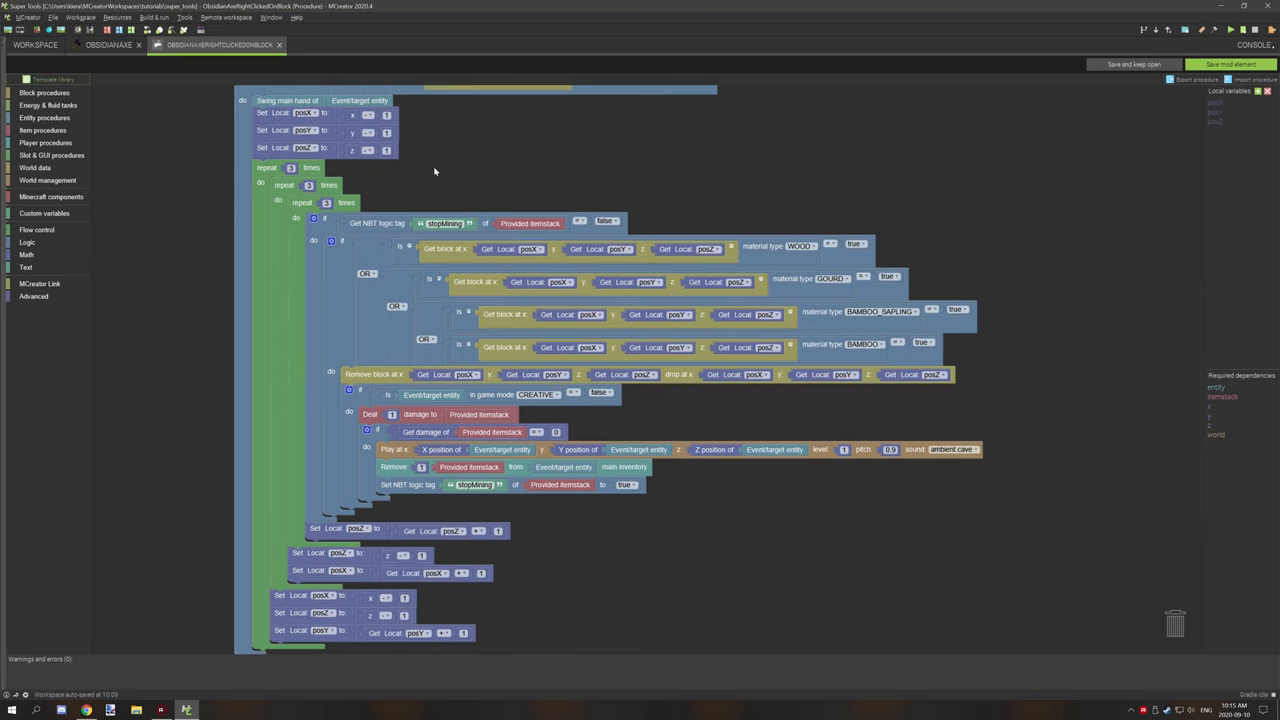
{"action": "scroll", "scroll_direction": "up", "scroll_amount": 3}
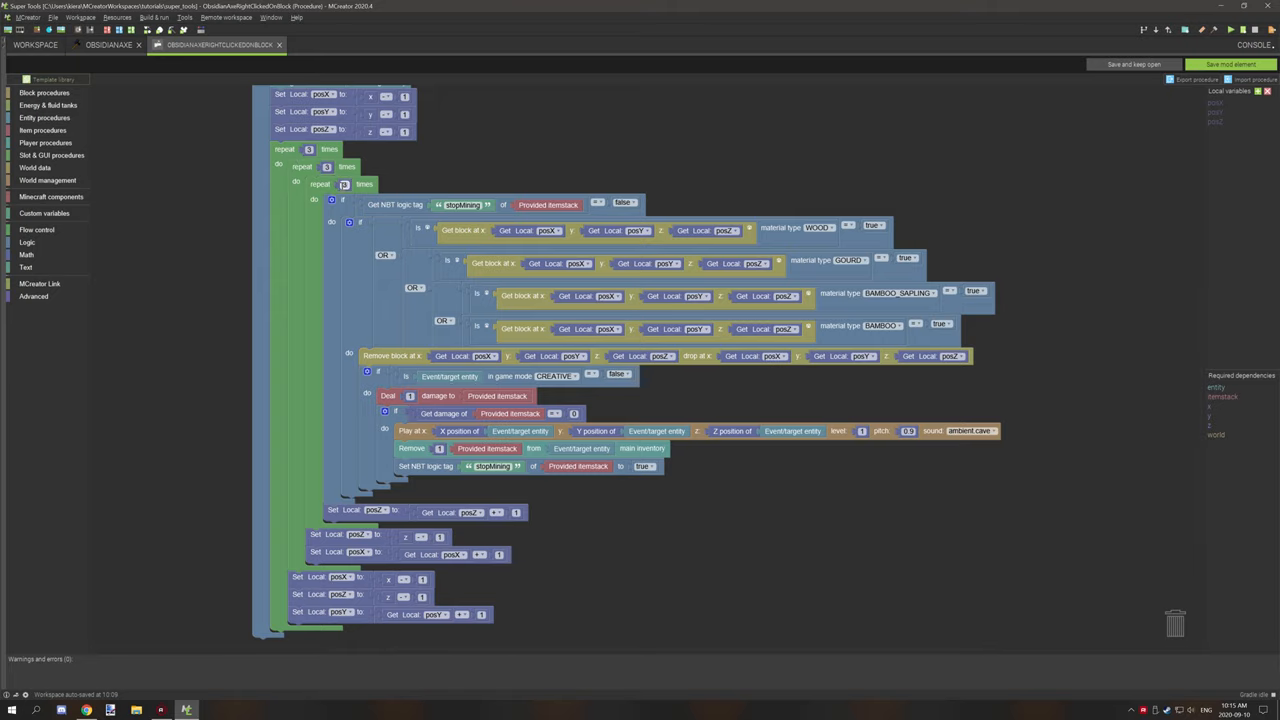
- Collapse the if block inside the innermost repeat loop into a single line
{"action": "right_click", "coordinate": [348, 222]}
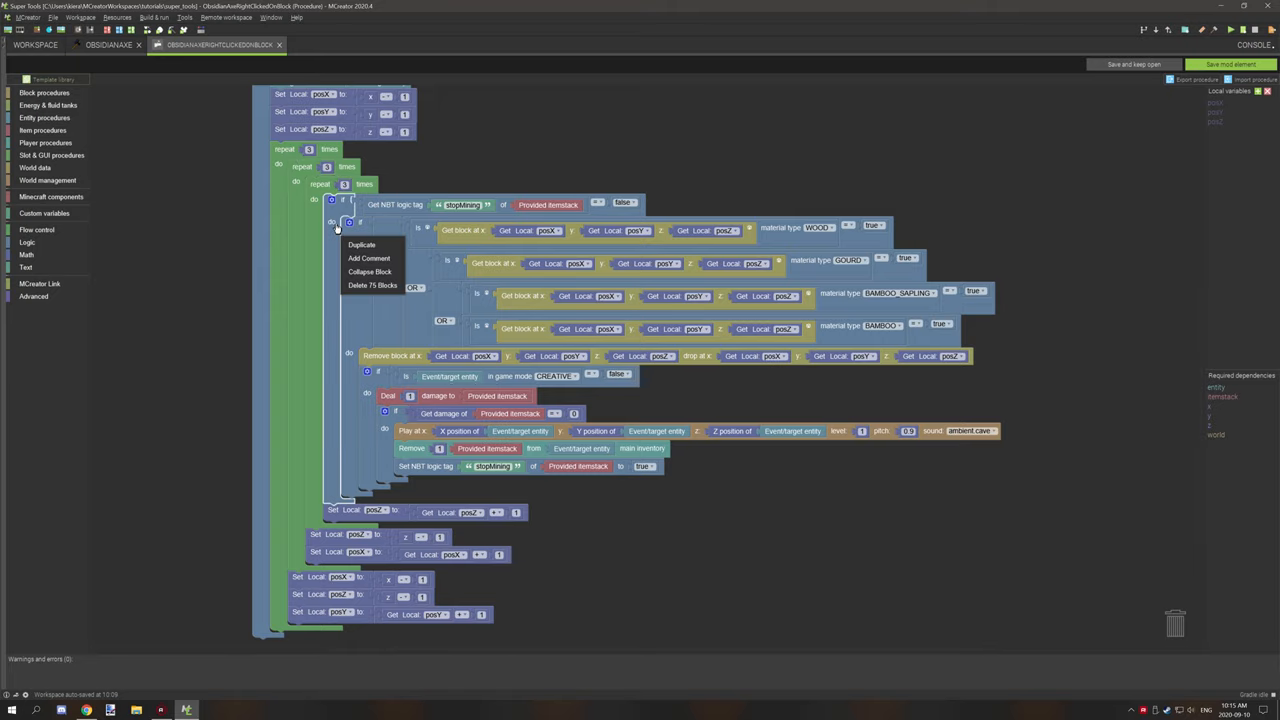
{"action": "left_click", "coordinate": [372, 284]}
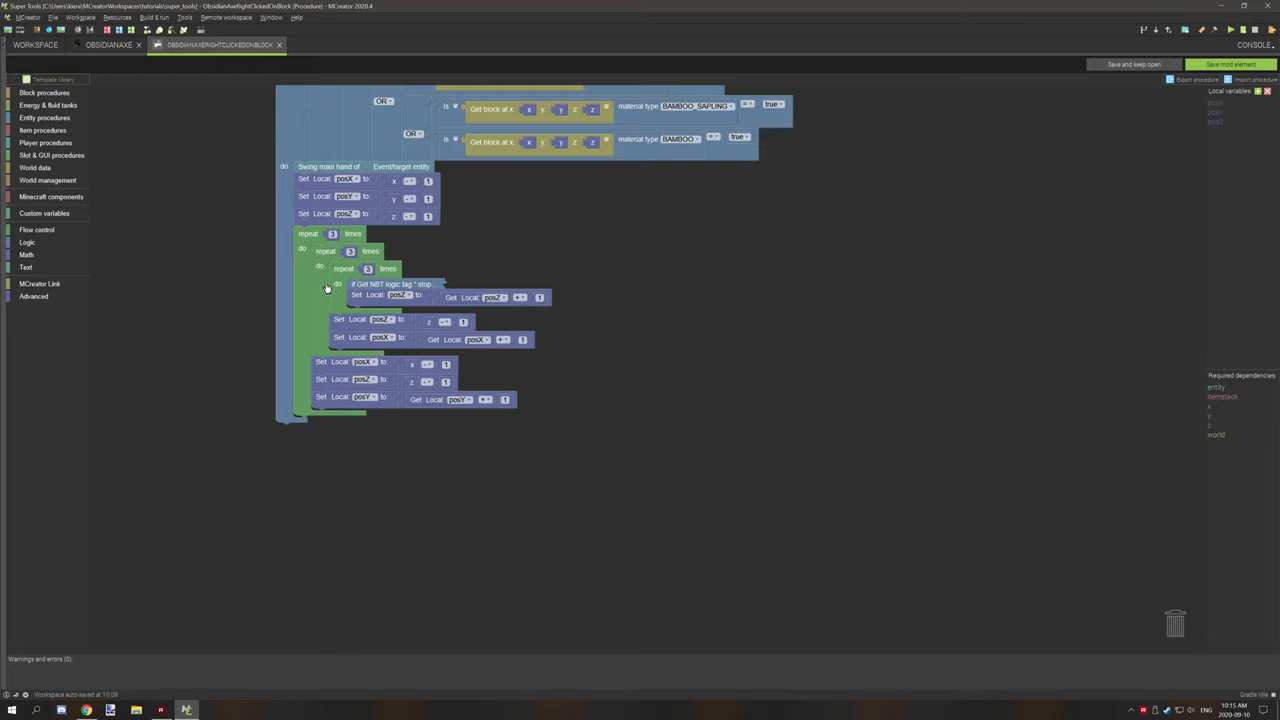
{"action": "mouse_move", "coordinate": [332, 250]}
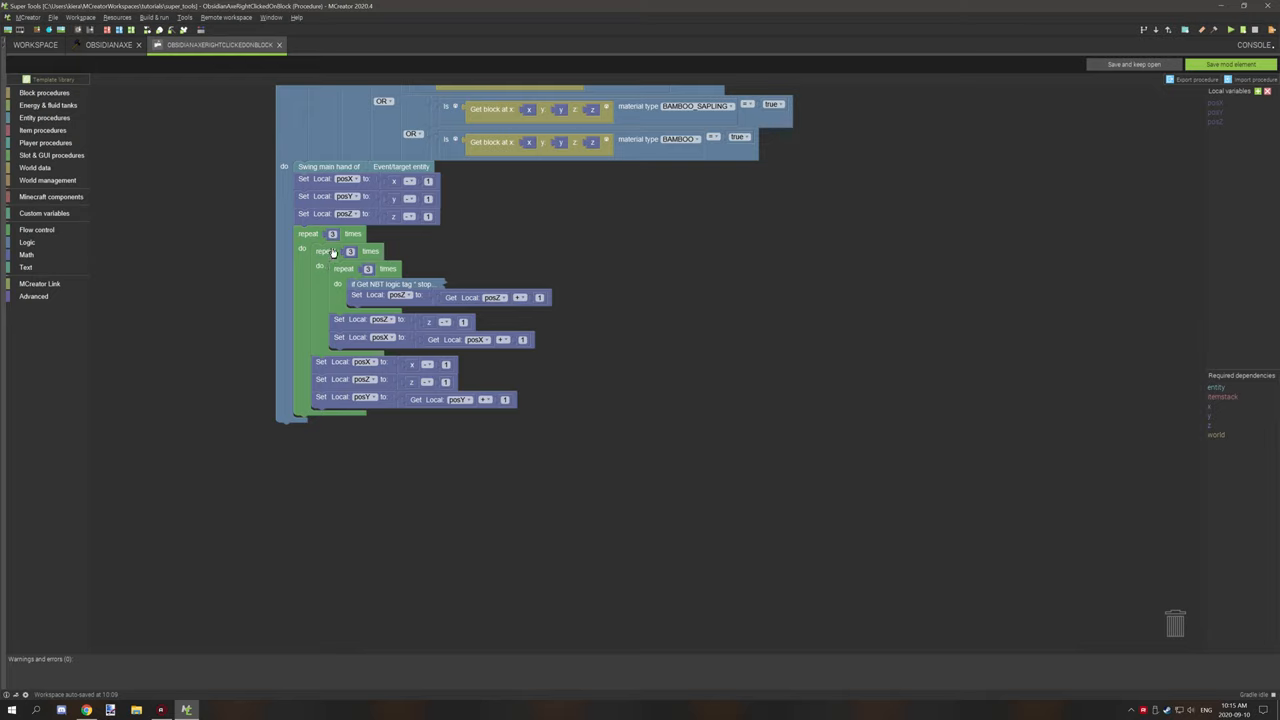
{"action": "mouse_move", "coordinate": [342, 280]}
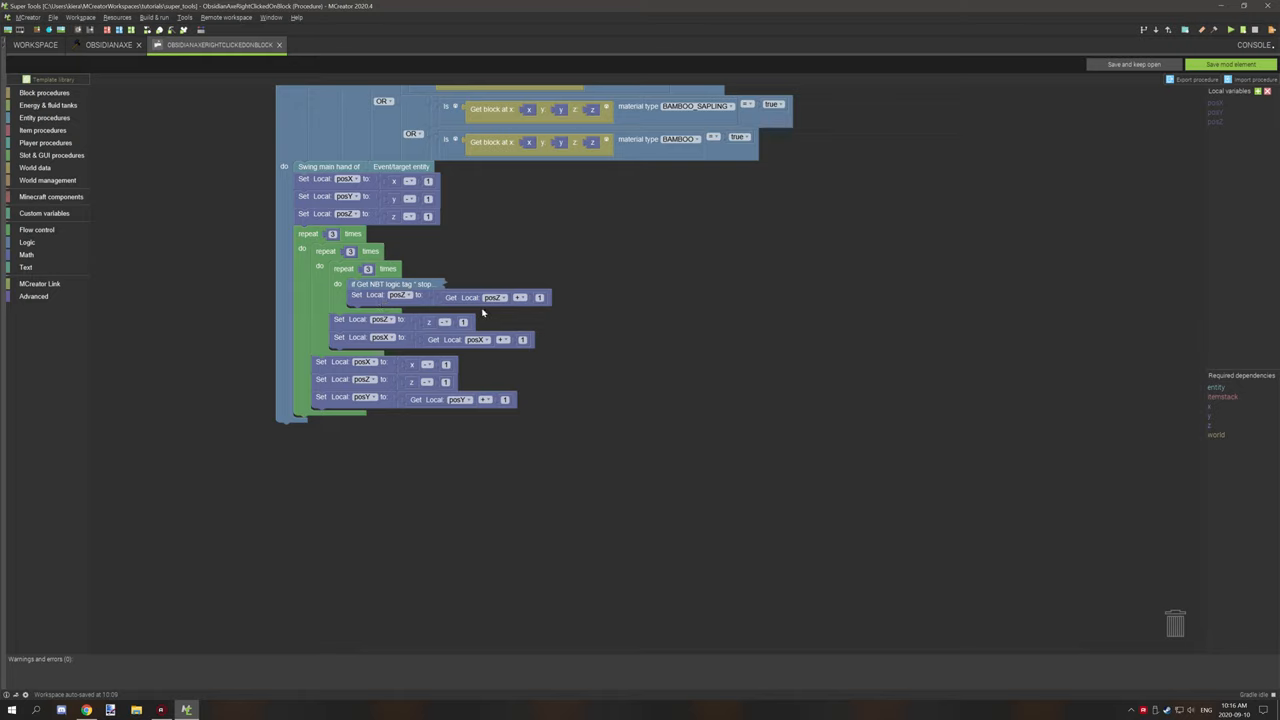
{"action": "mouse_move", "coordinate": [410, 308]}
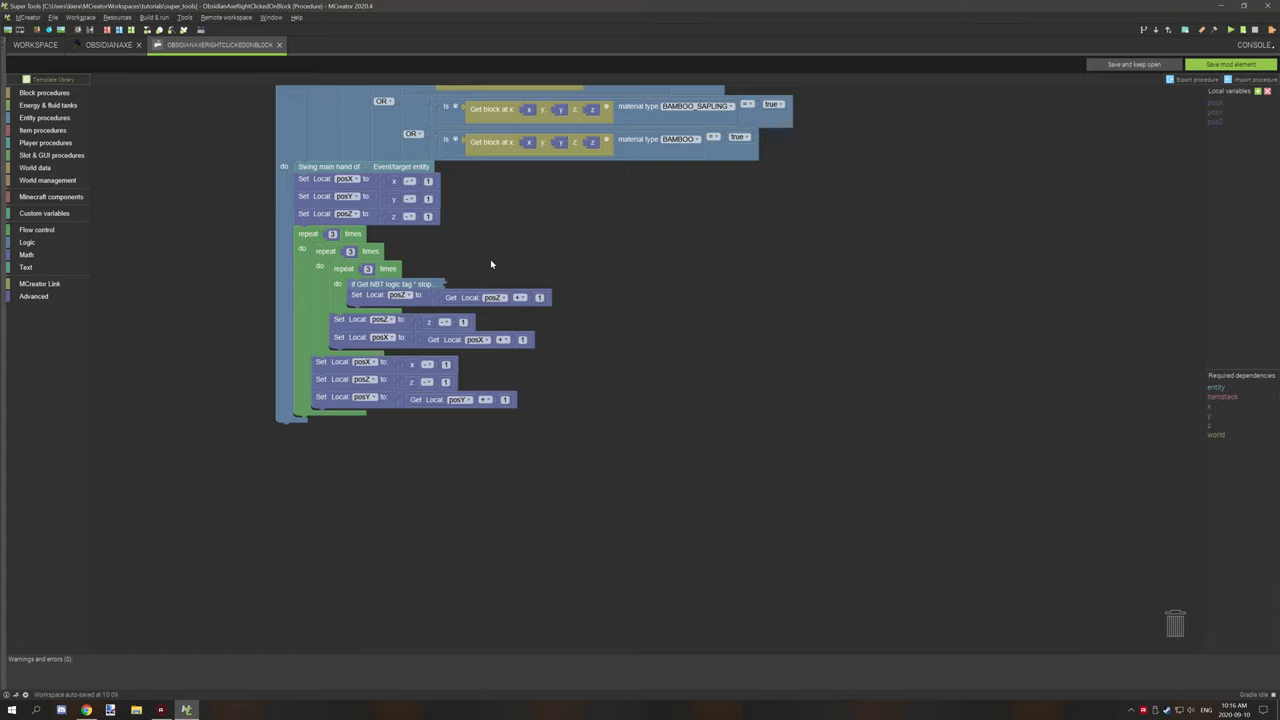
{"action": "mouse_move", "coordinate": [490, 282]}
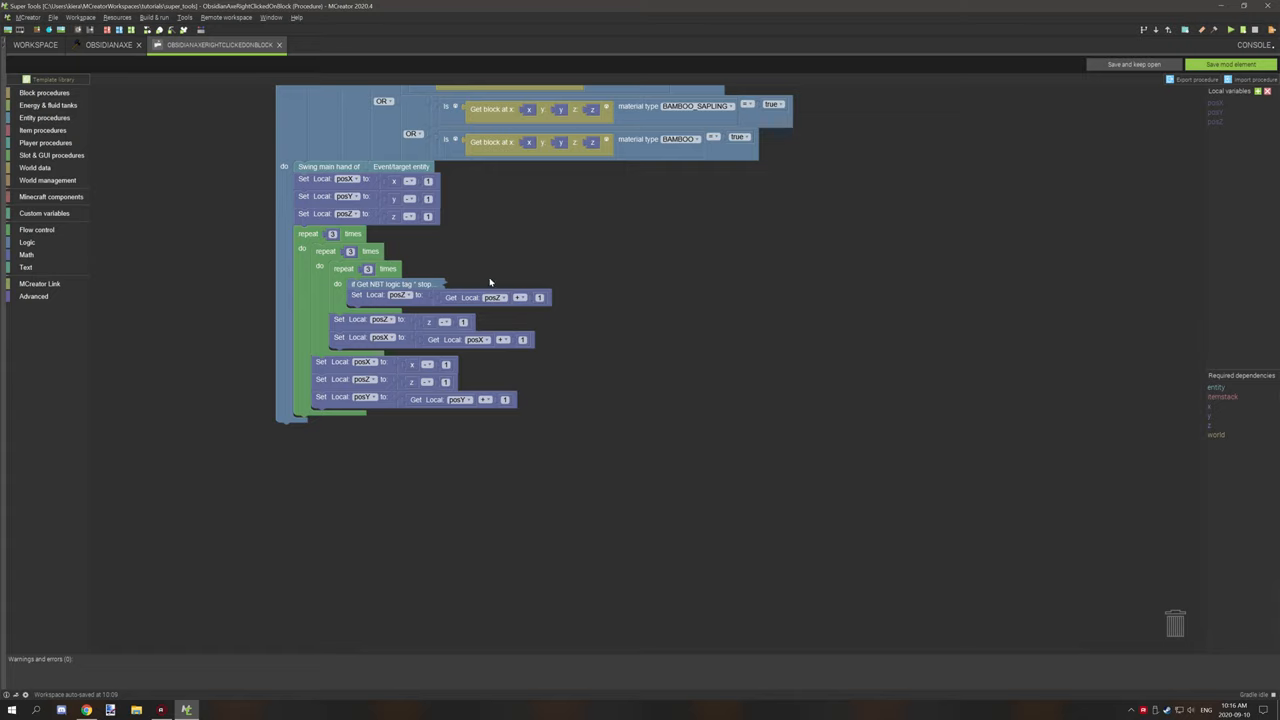
{"action": "mouse_move", "coordinate": [340, 270]}
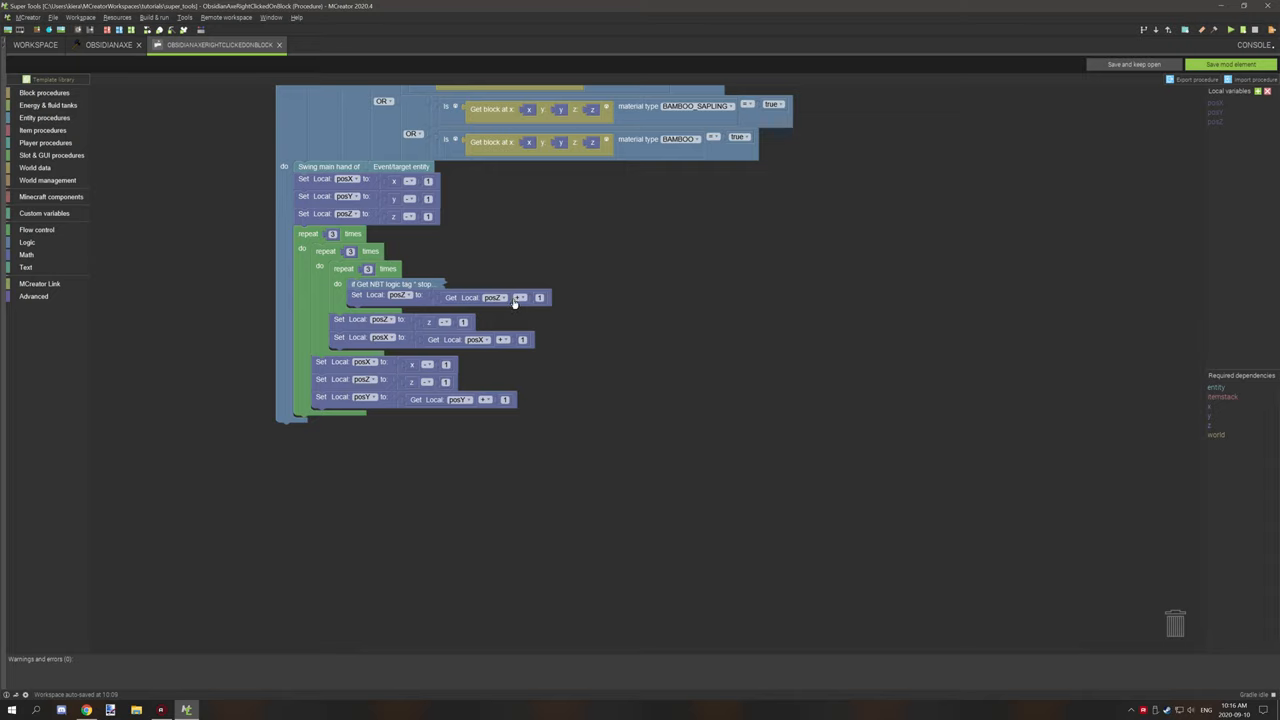
{"action": "mouse_move", "coordinate": [424, 324]}
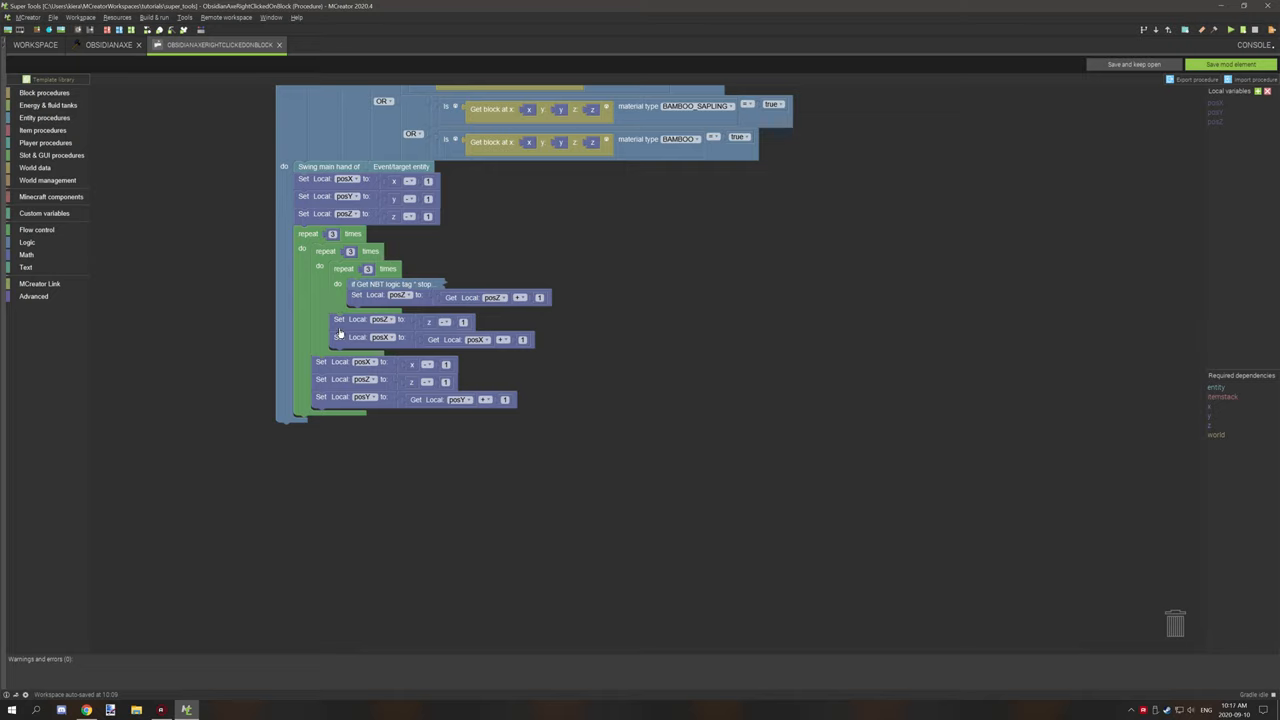
{"action": "mouse_move", "coordinate": [352, 272]}
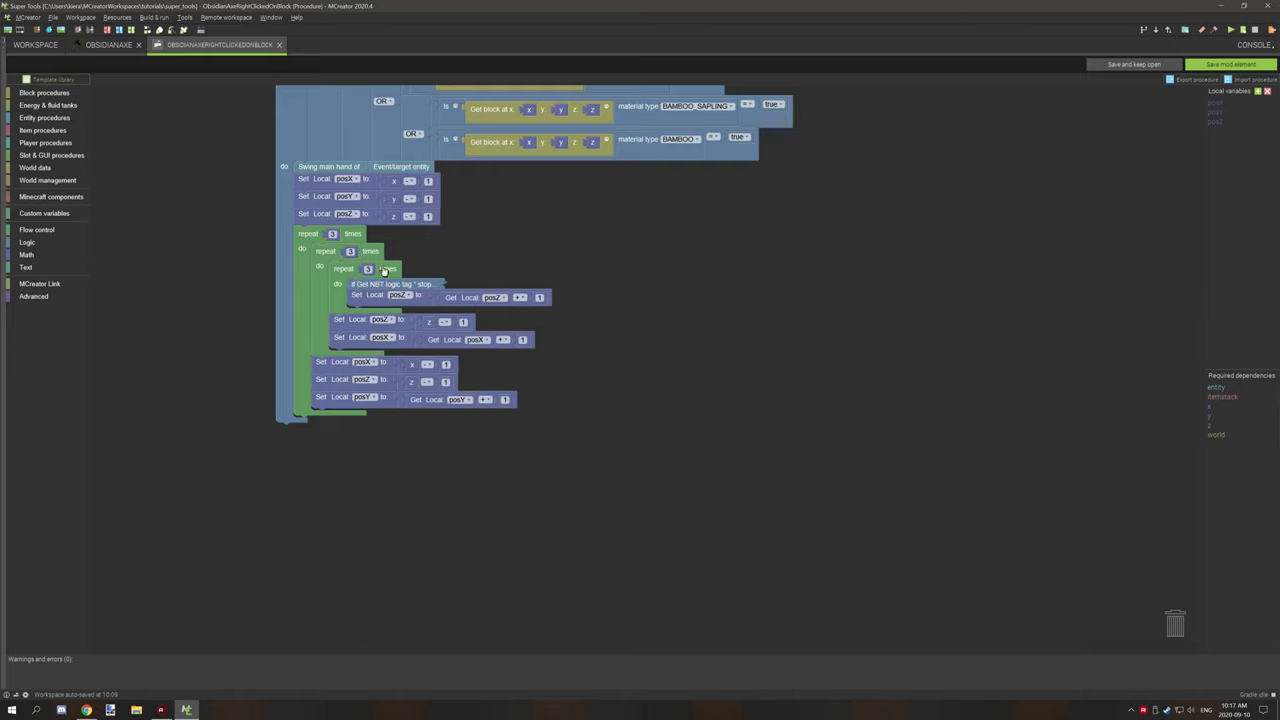
{"action": "mouse_move", "coordinate": [370, 256]}
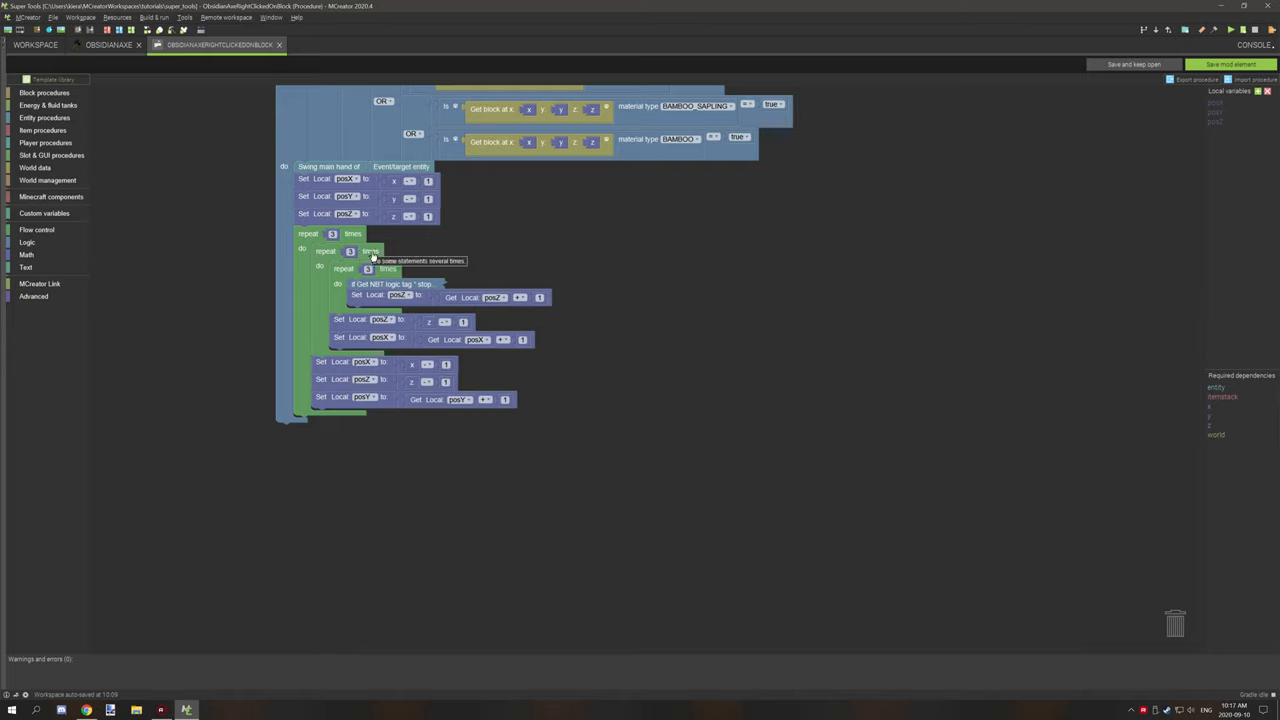
{"action": "mouse_move", "coordinate": [388, 270]}
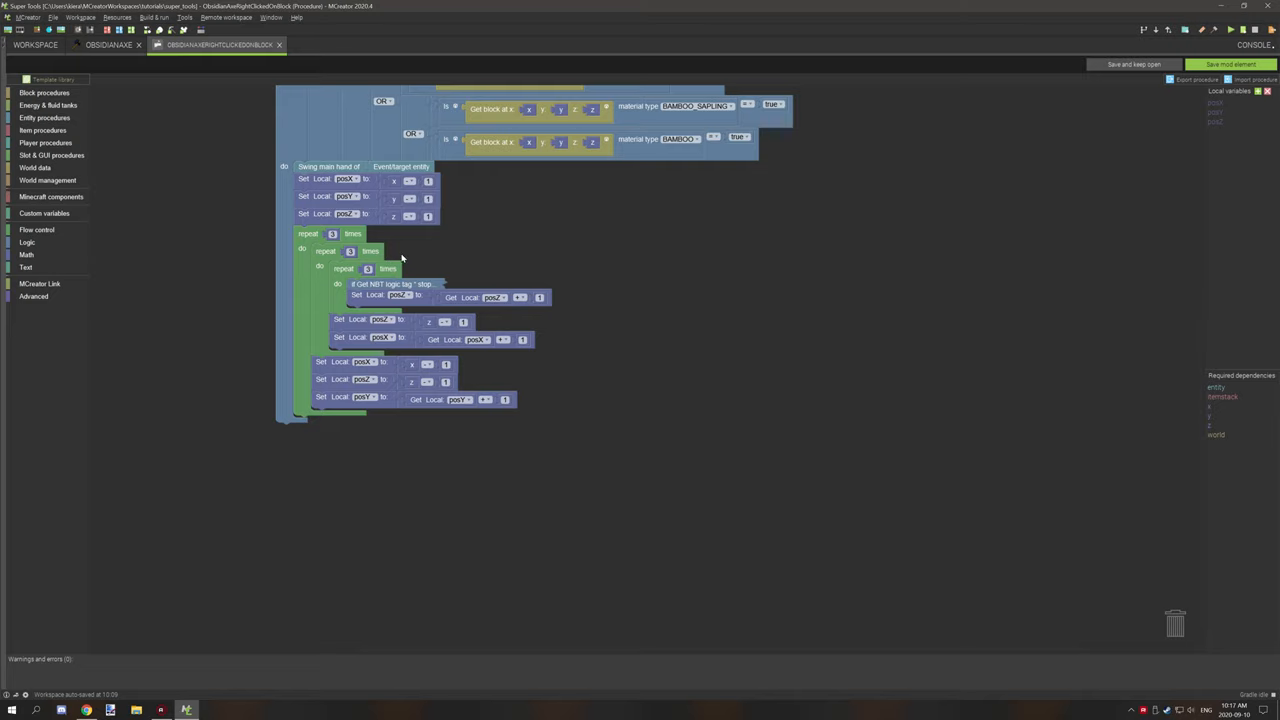
{"action": "mouse_move", "coordinate": [320, 250]}
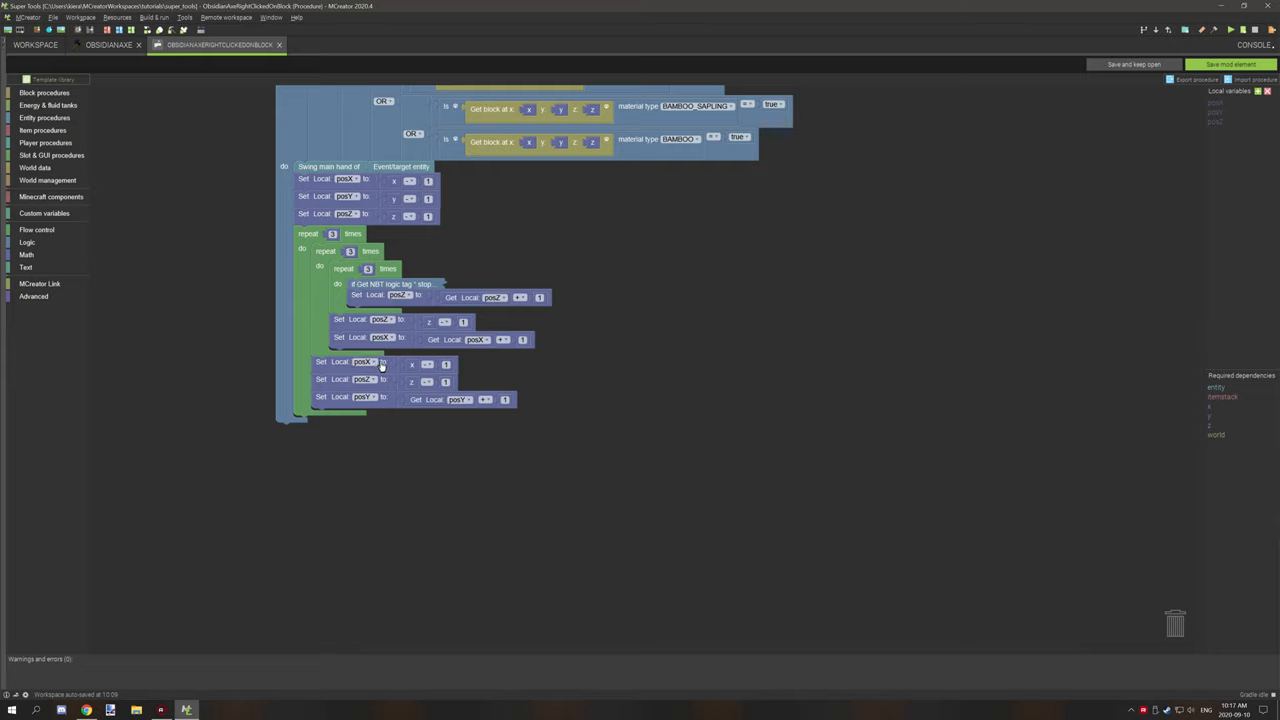
{"action": "mouse_move", "coordinate": [444, 408]}
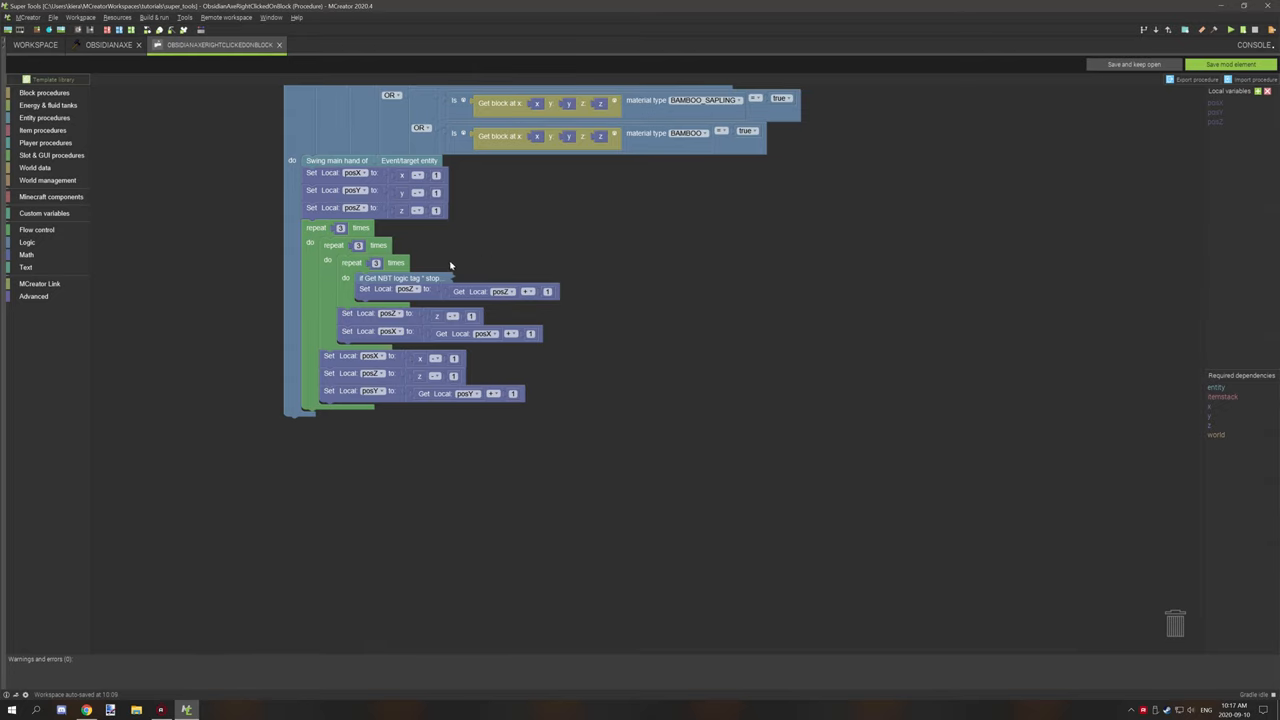
{"action": "mouse_move", "coordinate": [378, 278]}
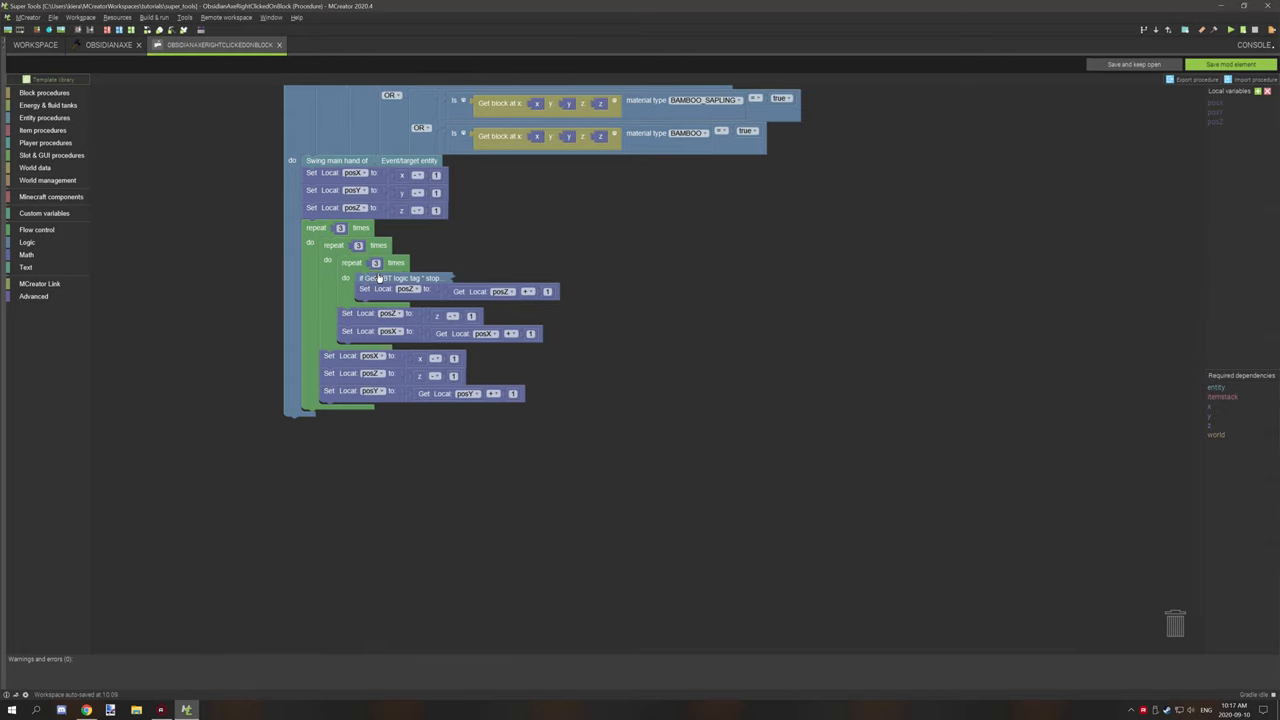
{"action": "mouse_move", "coordinate": [376, 280]}
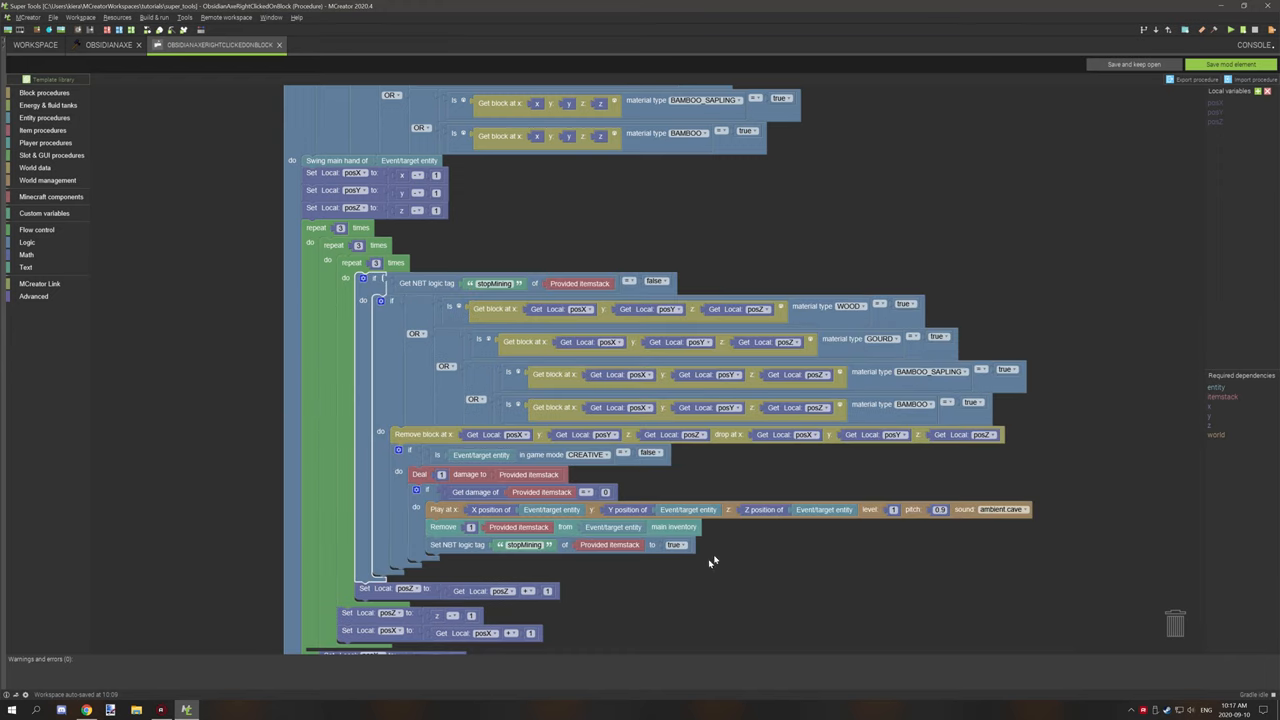
{"action": "mouse_move", "coordinate": [376, 602]}
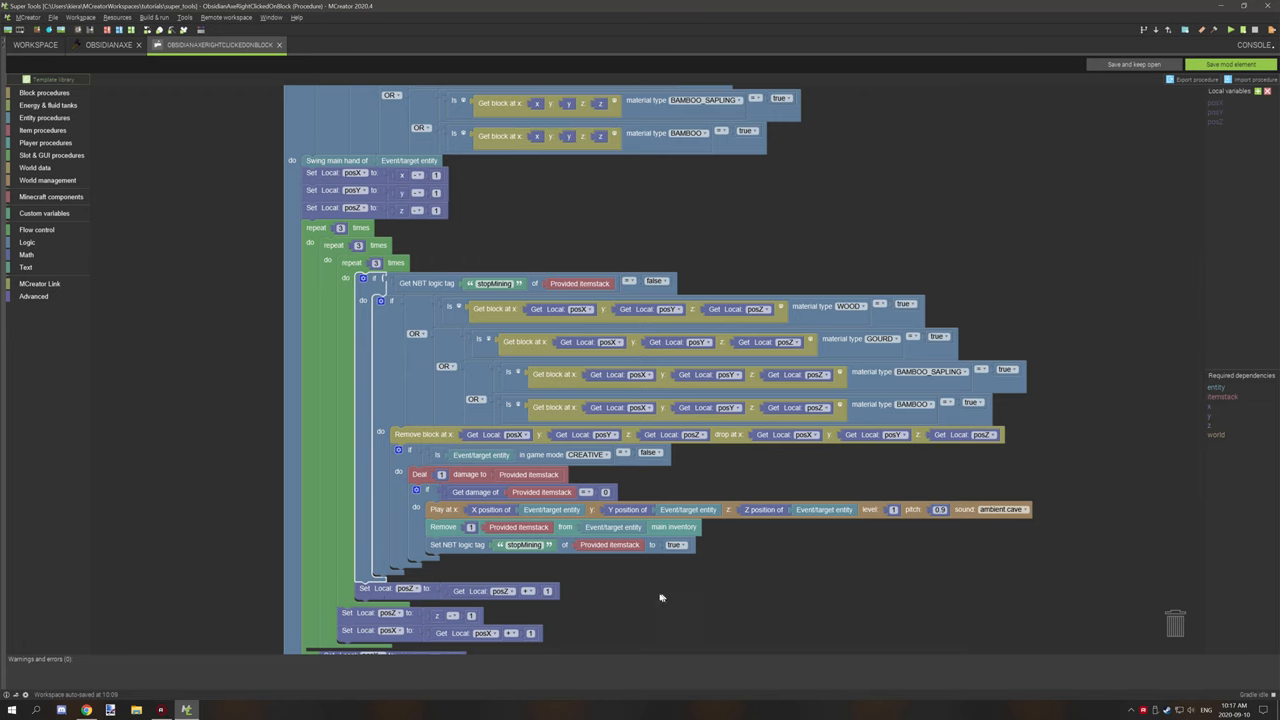
{"action": "scroll", "scroll_direction": "down", "scroll_amount": 3}
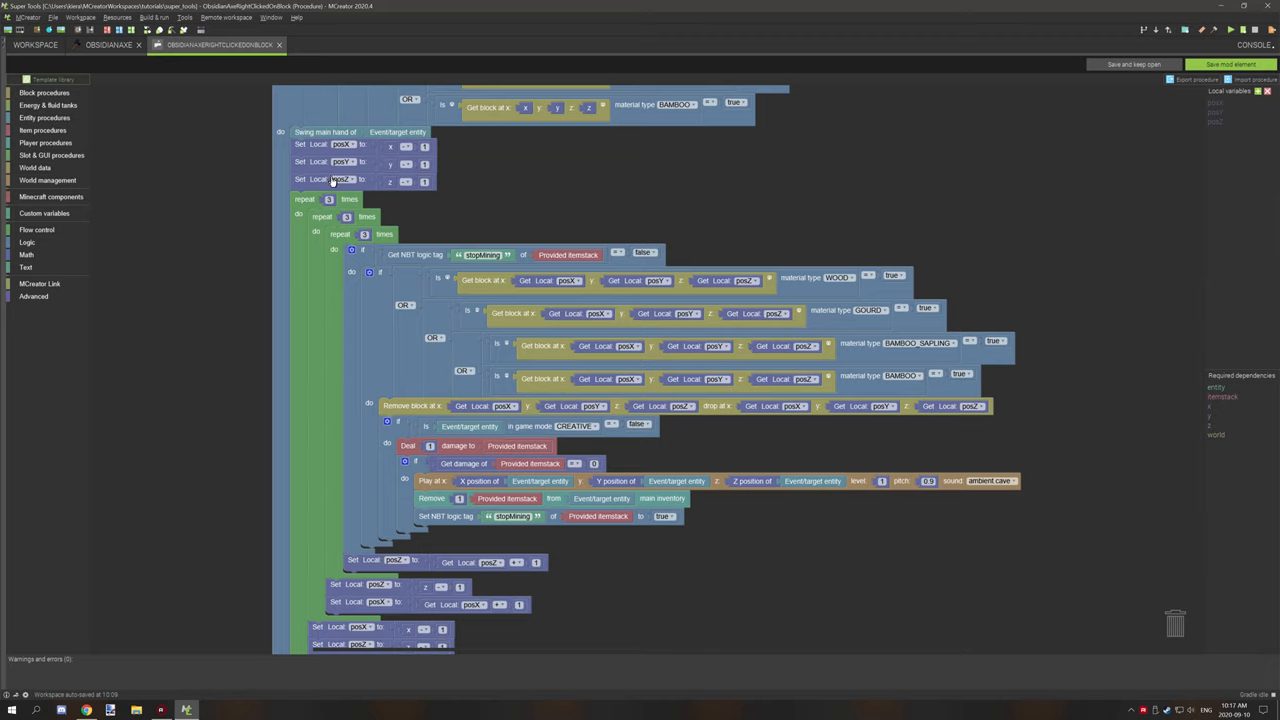
{"action": "mouse_move", "coordinate": [350, 206]}
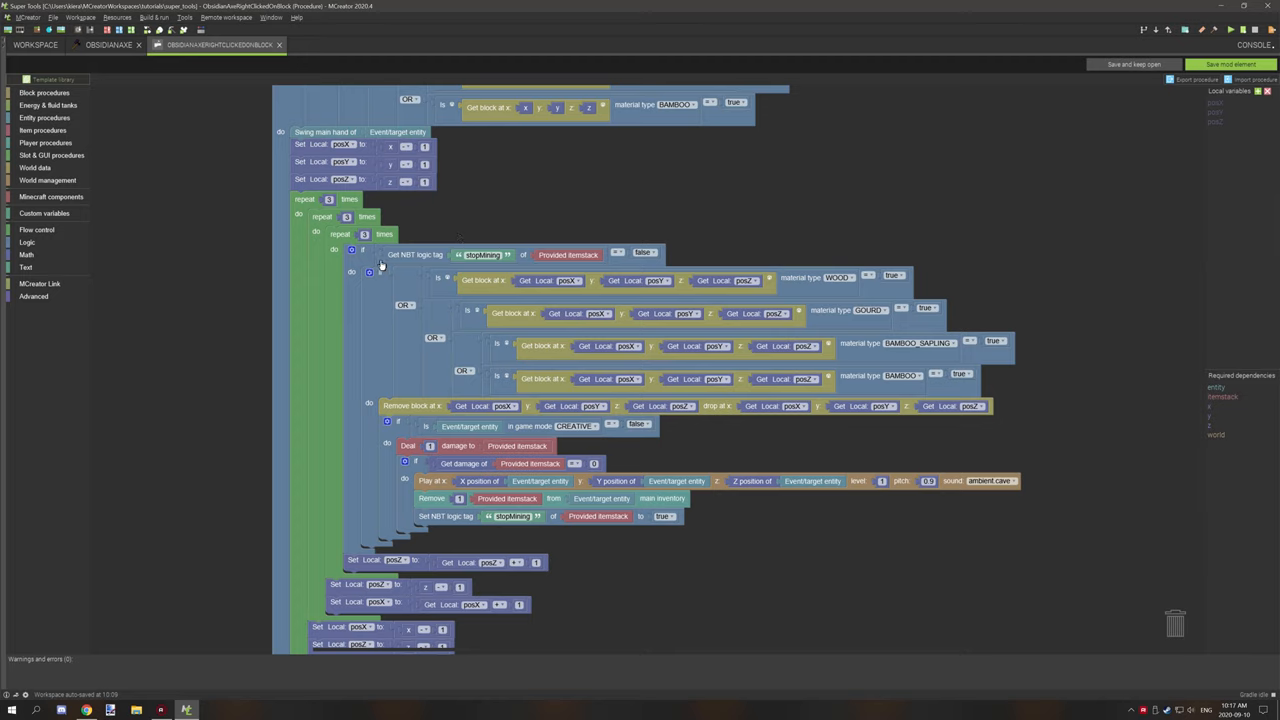
{"action": "mouse_move", "coordinate": [430, 264]}
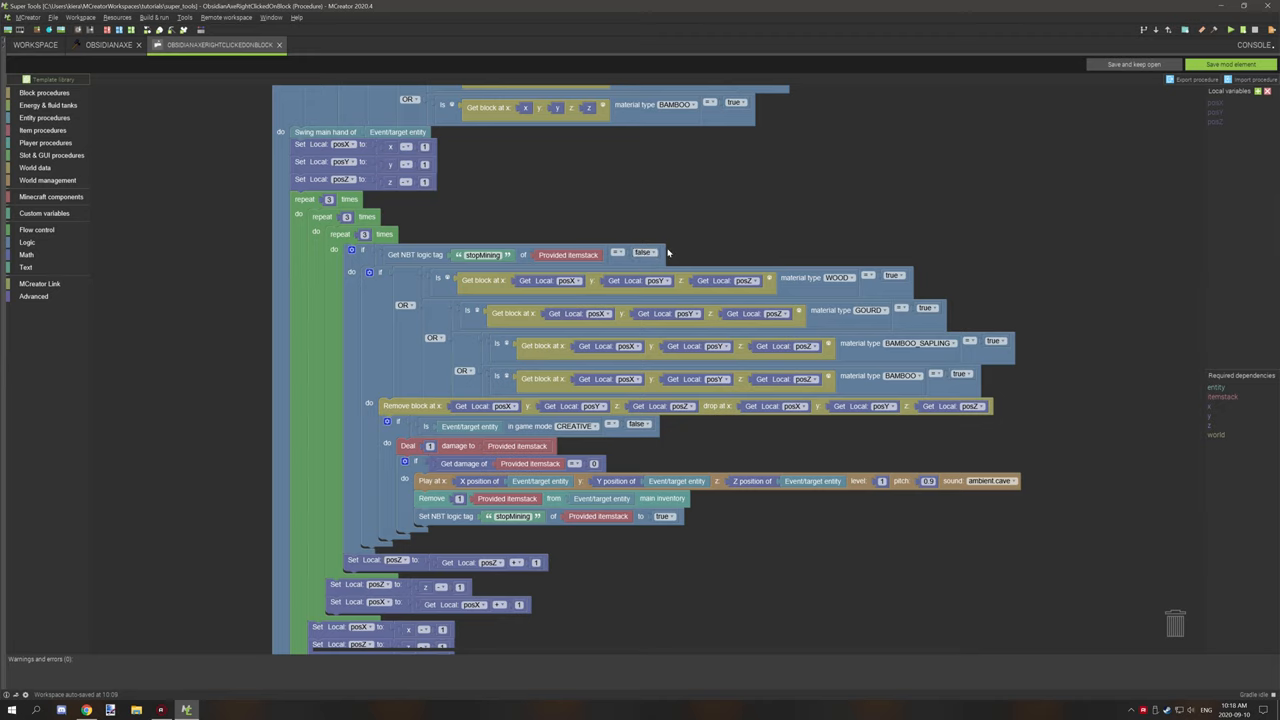
{"action": "mouse_move", "coordinate": [398, 288]}
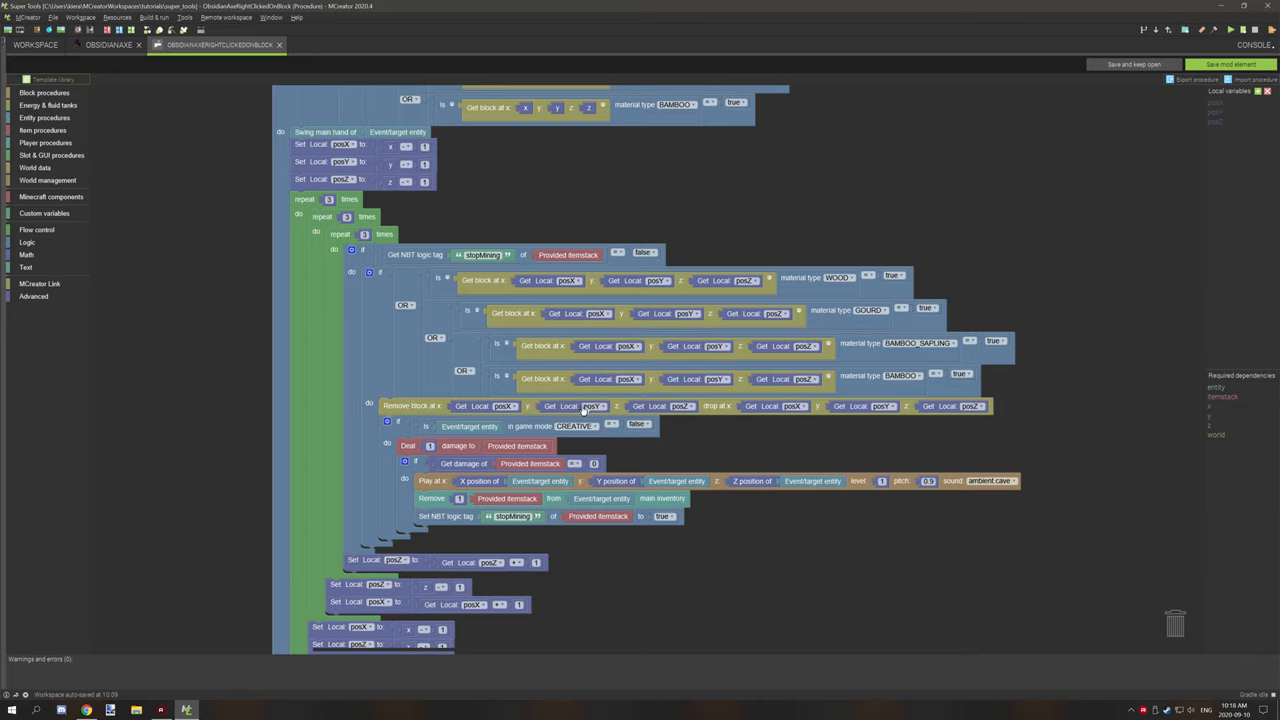
{"action": "mouse_move", "coordinate": [904, 414]}
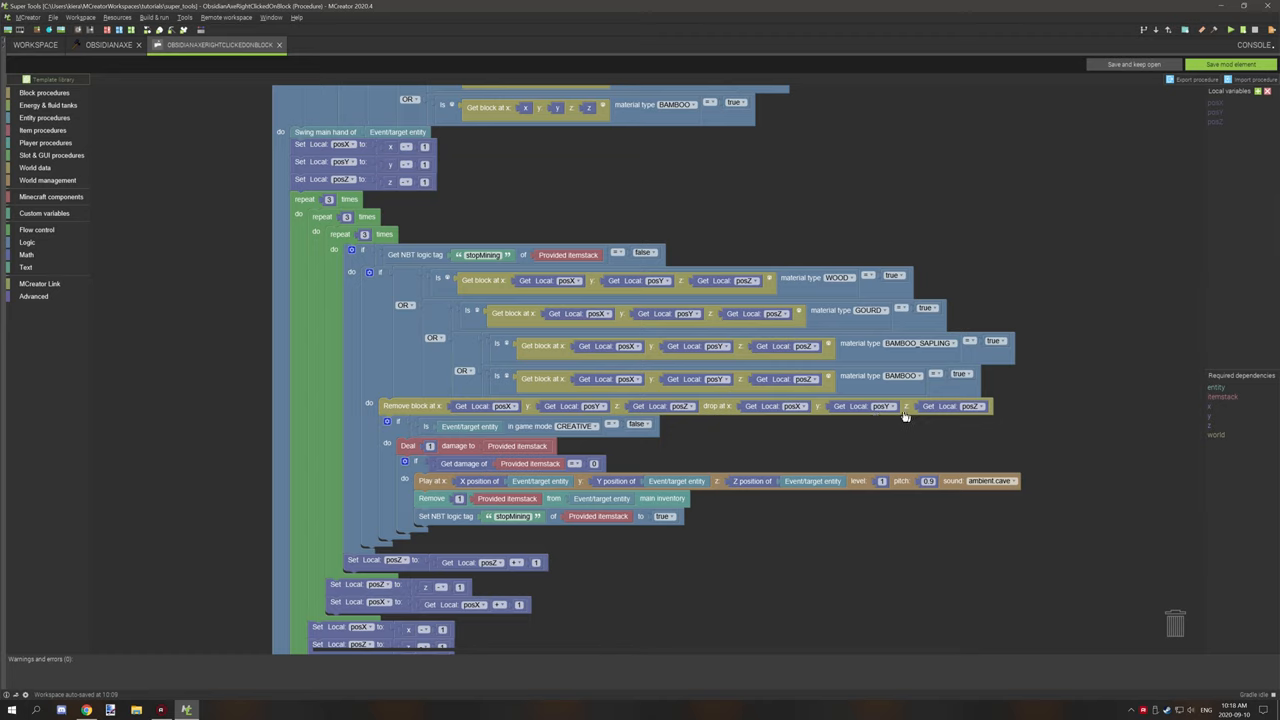
{"action": "mouse_move", "coordinate": [992, 404]}
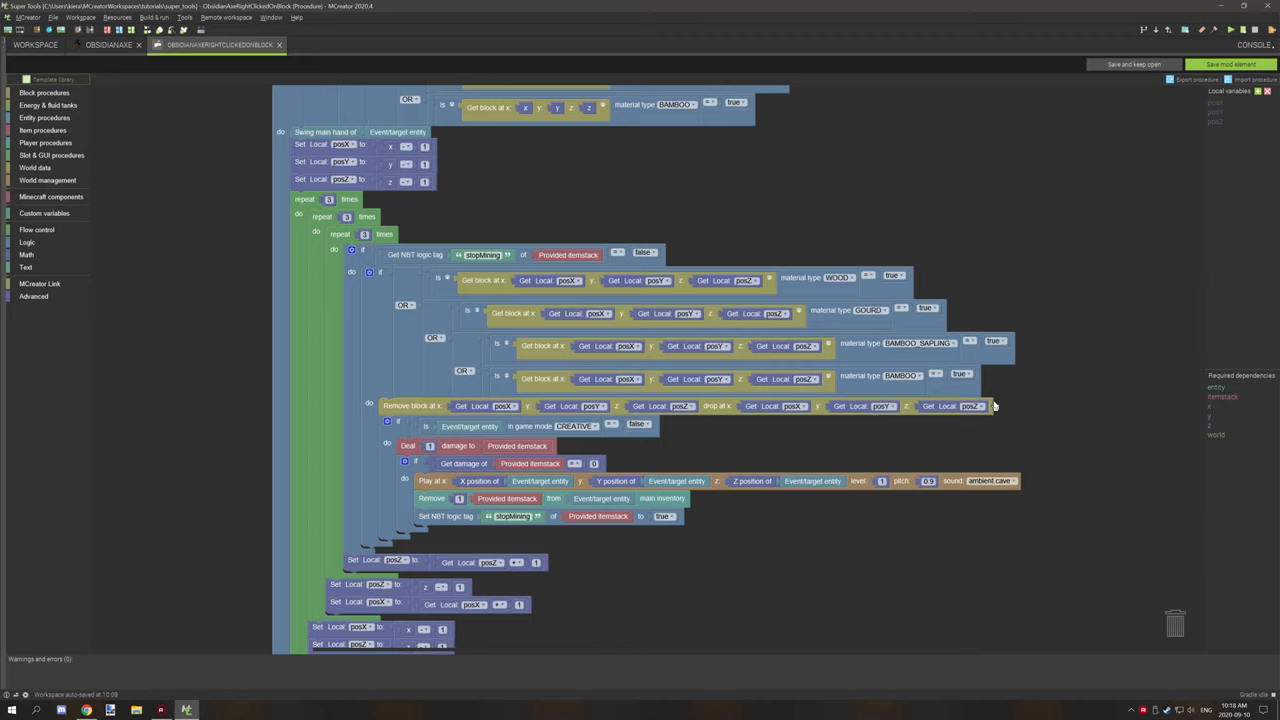
{"action": "mouse_move", "coordinate": [324, 146]}
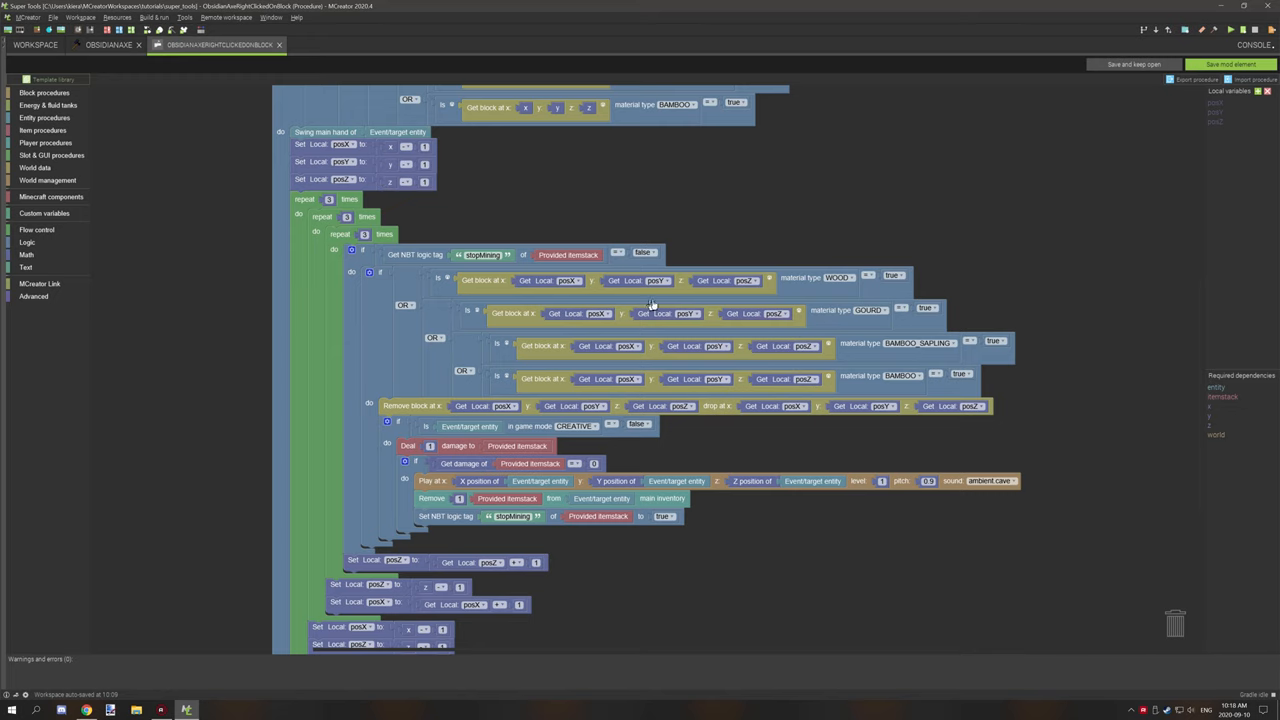
{"action": "scroll", "scroll_direction": "down", "scroll_amount": 3}
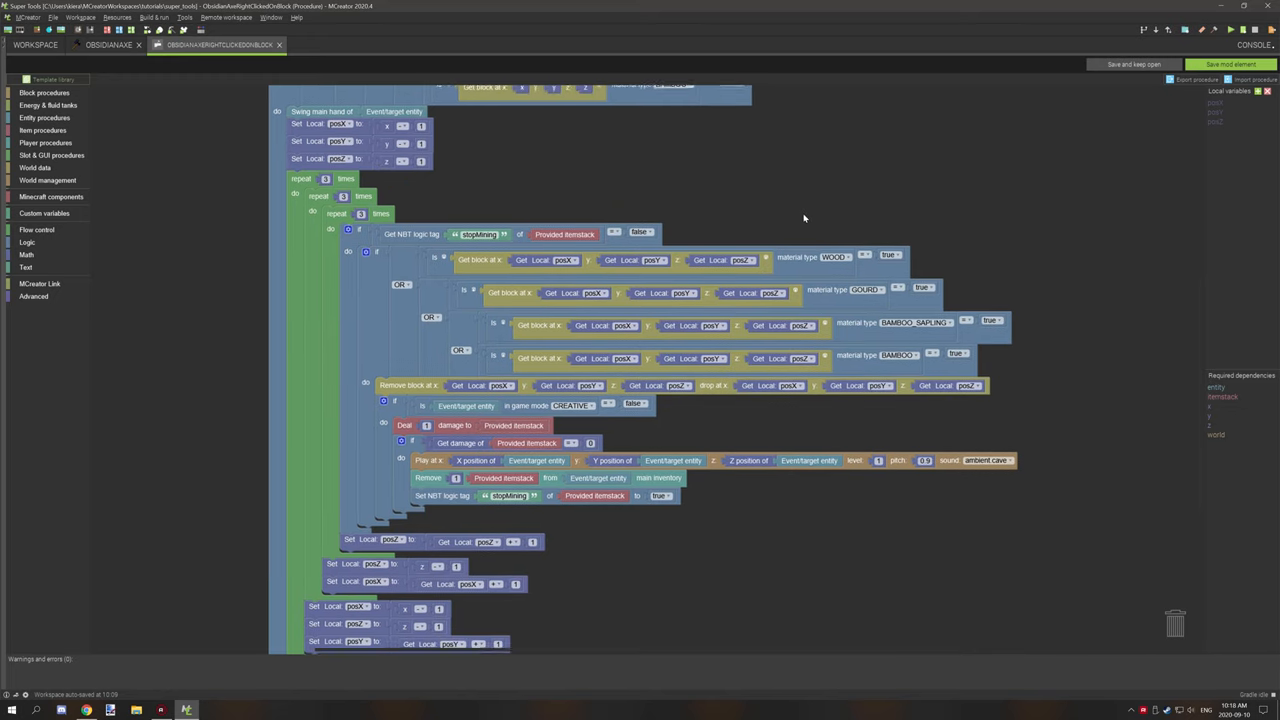
{"action": "scroll", "scroll_direction": "down", "scroll_amount": 3}
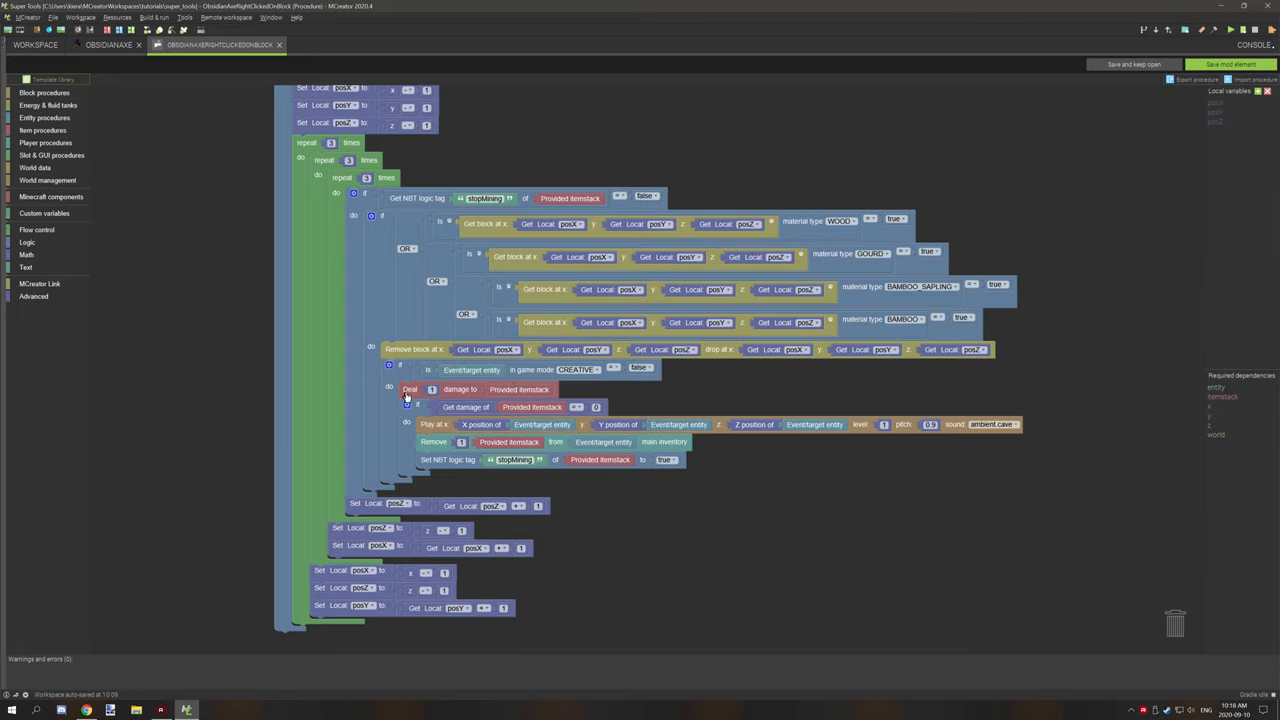
{"action": "mouse_move", "coordinate": [472, 390]}
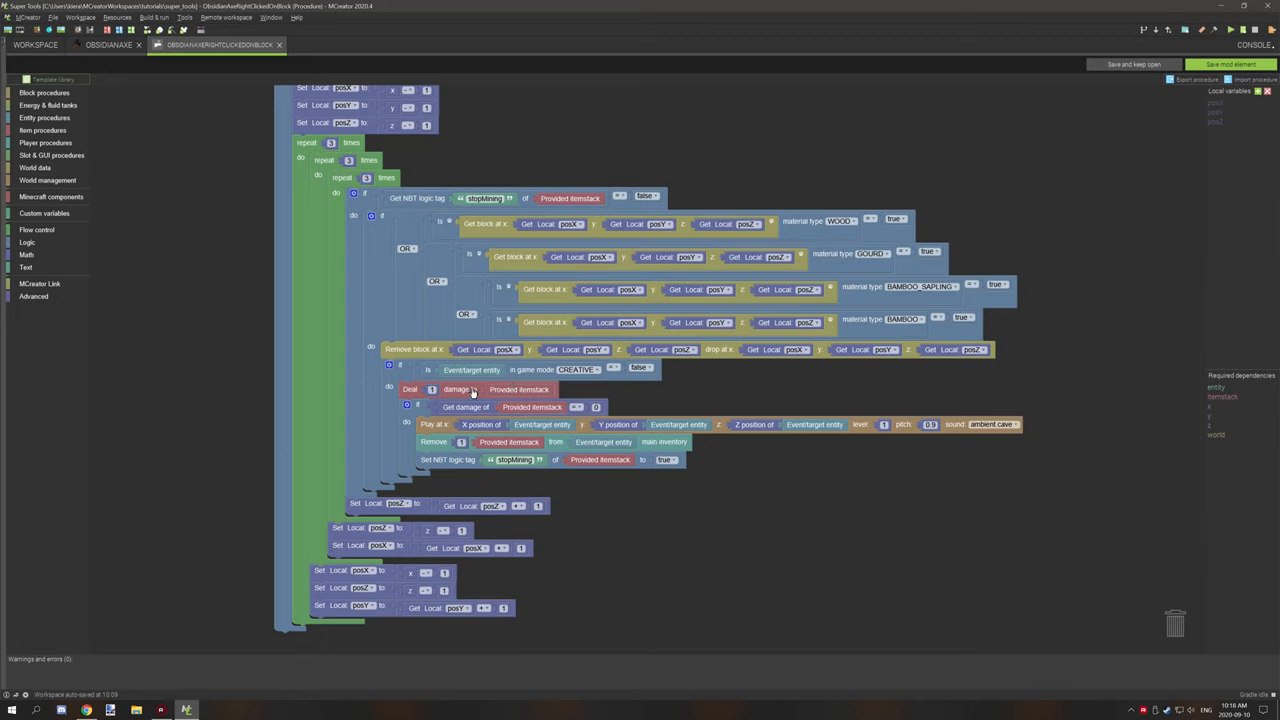
{"action": "mouse_move", "coordinate": [518, 312]}
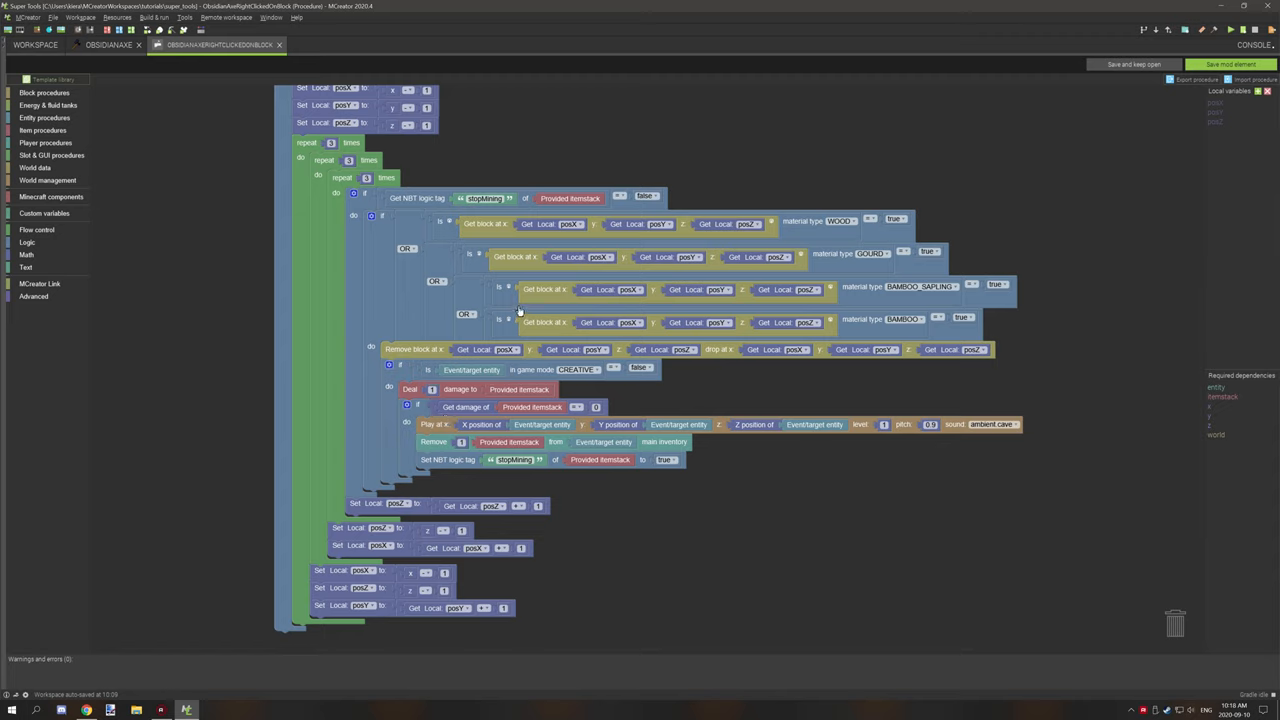
{"action": "mouse_move", "coordinate": [546, 298]}
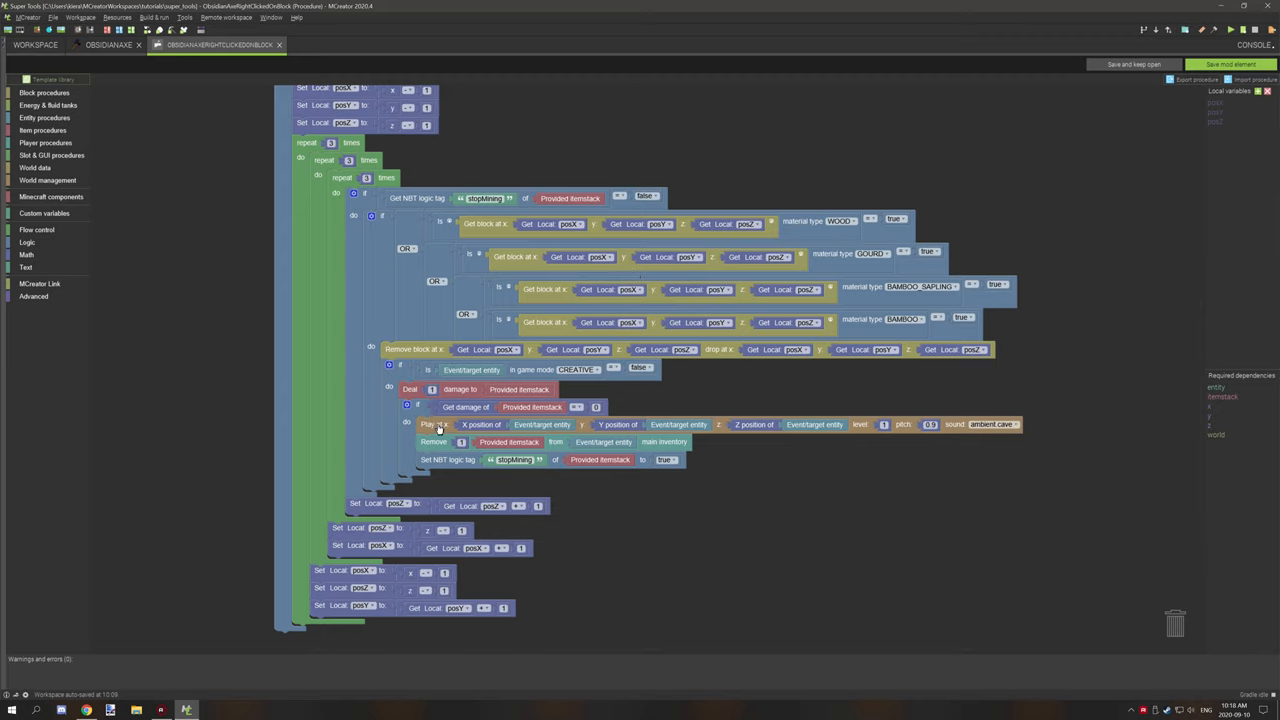
{"action": "mouse_move", "coordinate": [1020, 428]}
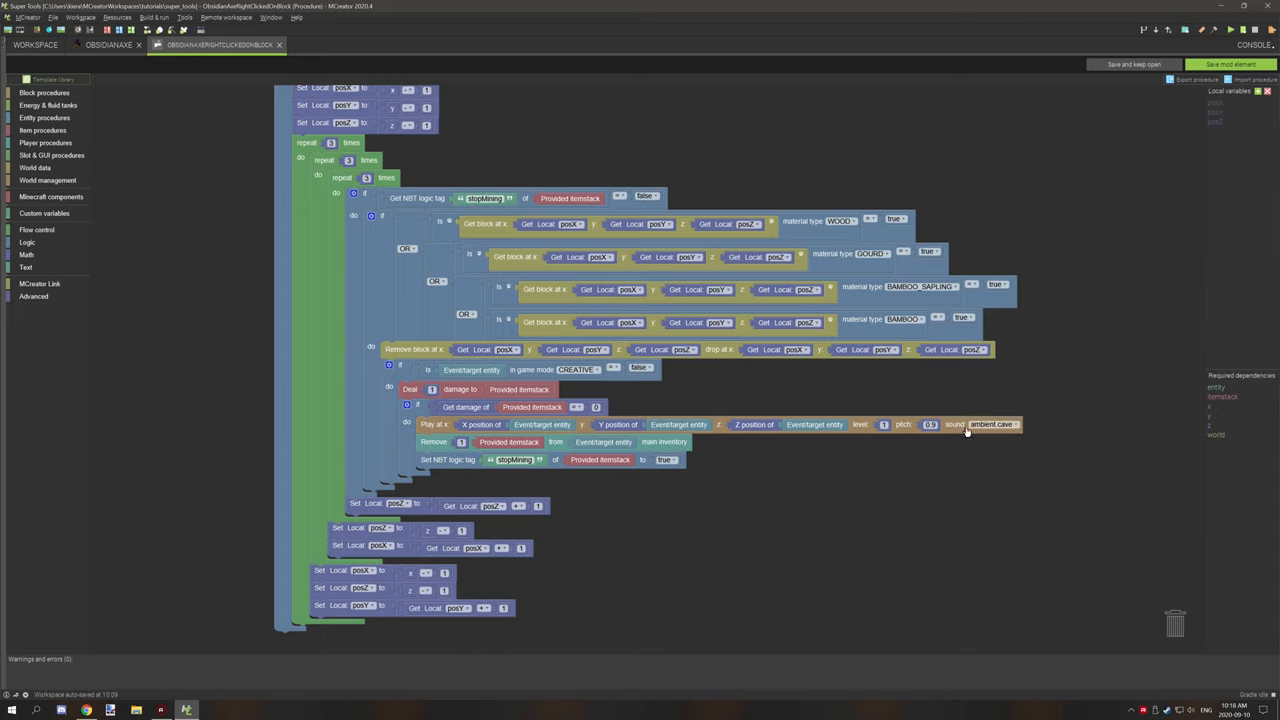
{"action": "mouse_move", "coordinate": [848, 440]}
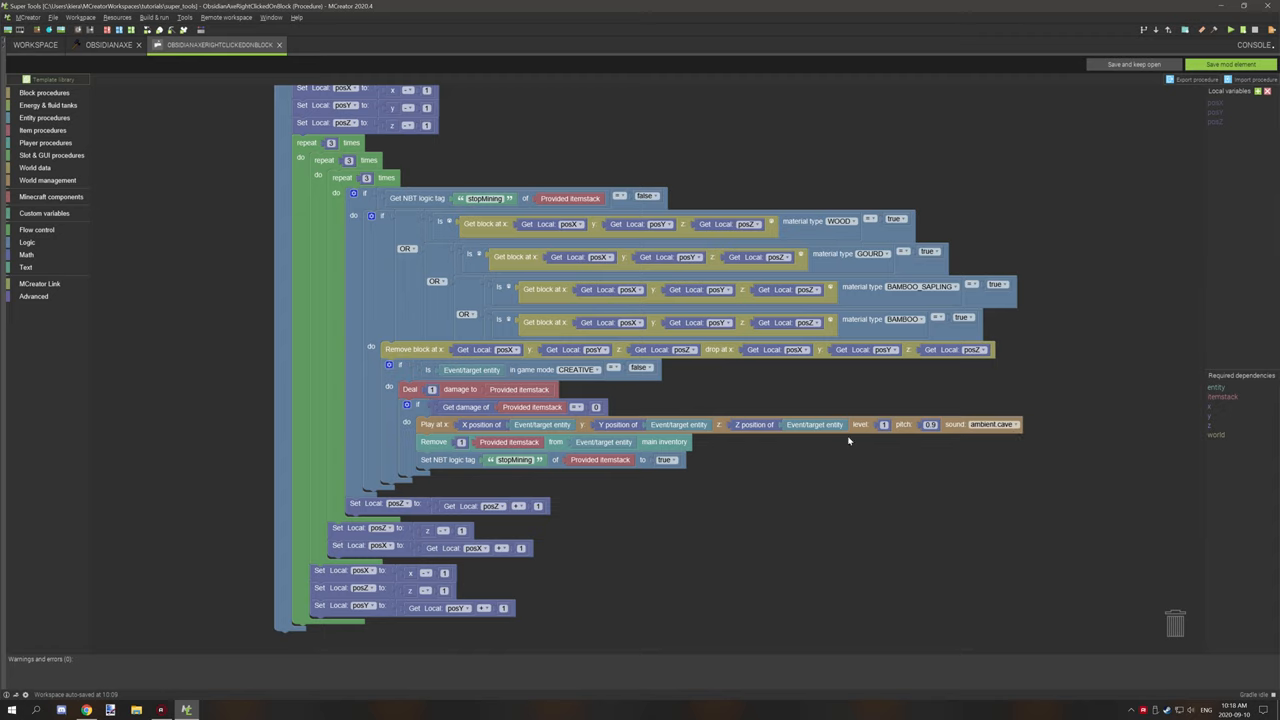
{"action": "mouse_move", "coordinate": [778, 442]}
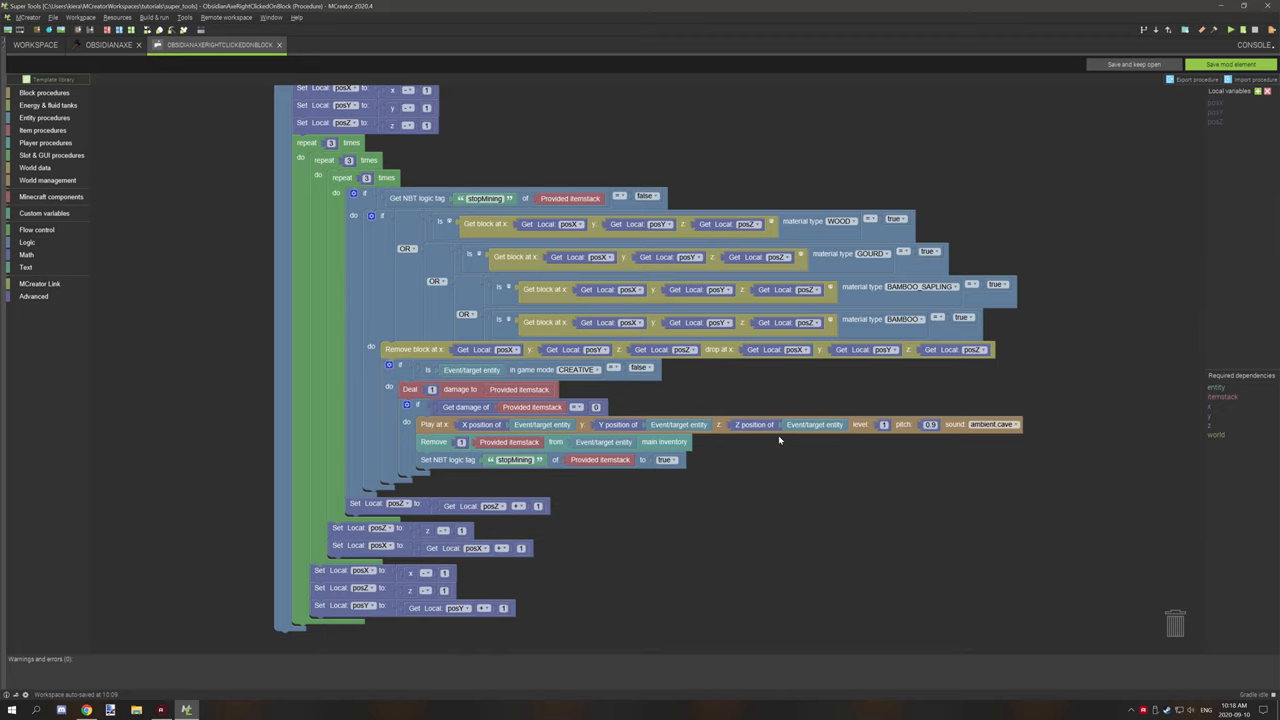
{"action": "mouse_move", "coordinate": [790, 440]}
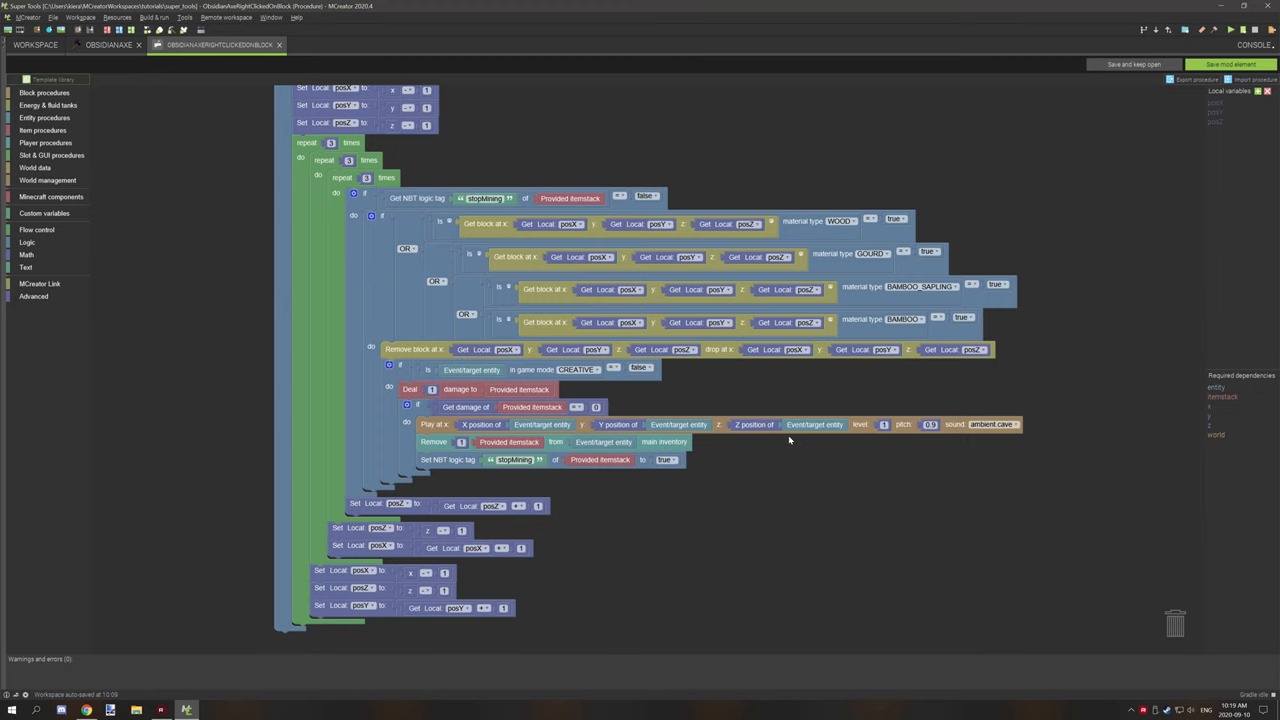
{"action": "scroll", "scroll_direction": "up", "scroll_amount": 3}
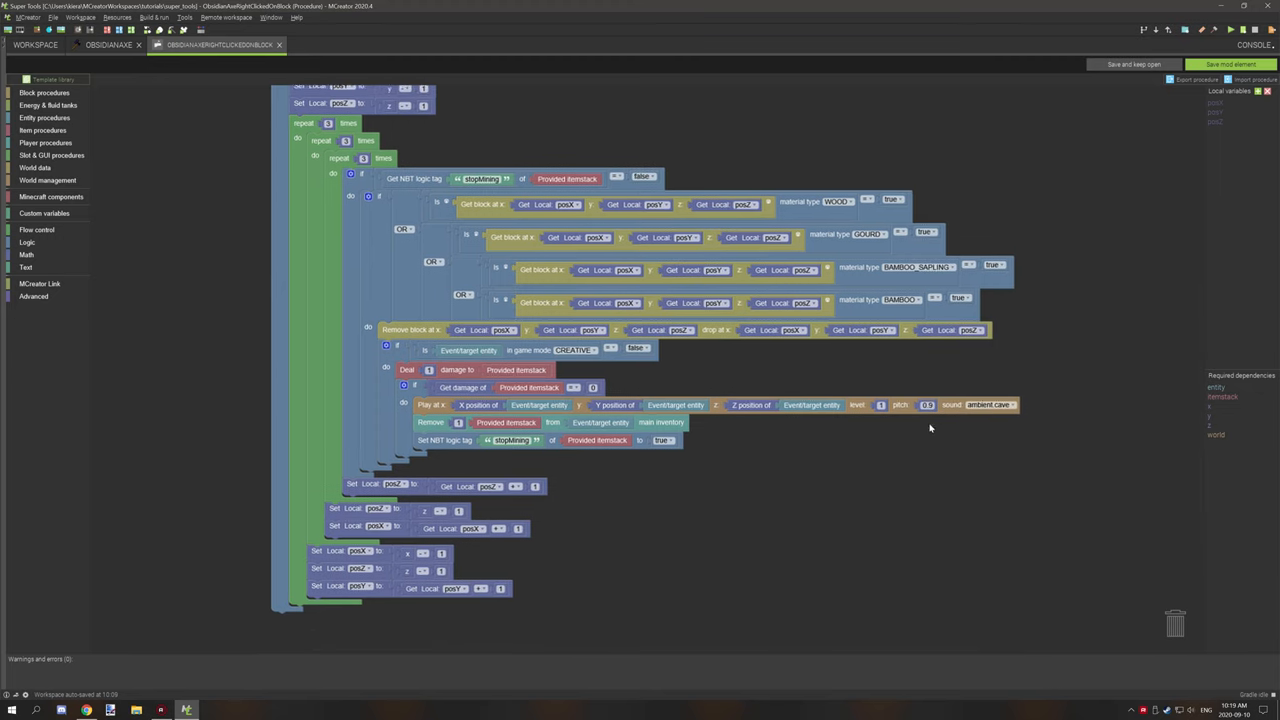
{"action": "scroll", "scroll_direction": "up", "scroll_amount": 3}
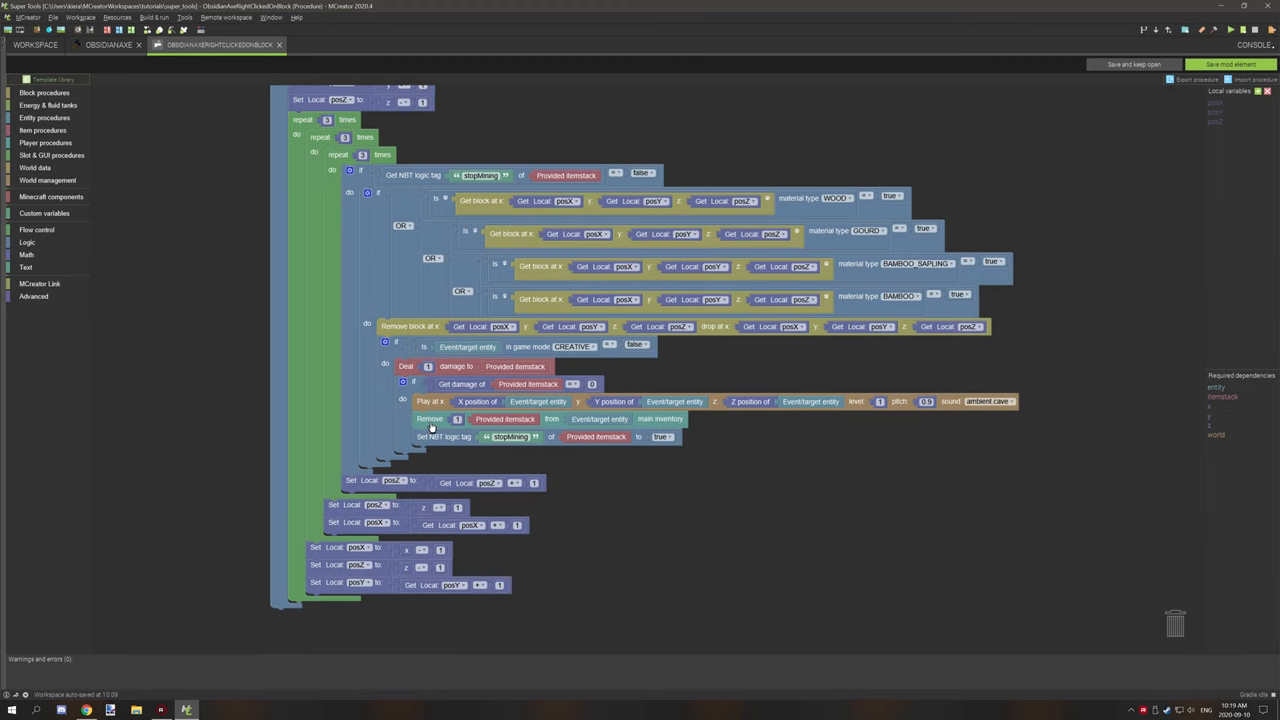
{"action": "mouse_move", "coordinate": [476, 428]}
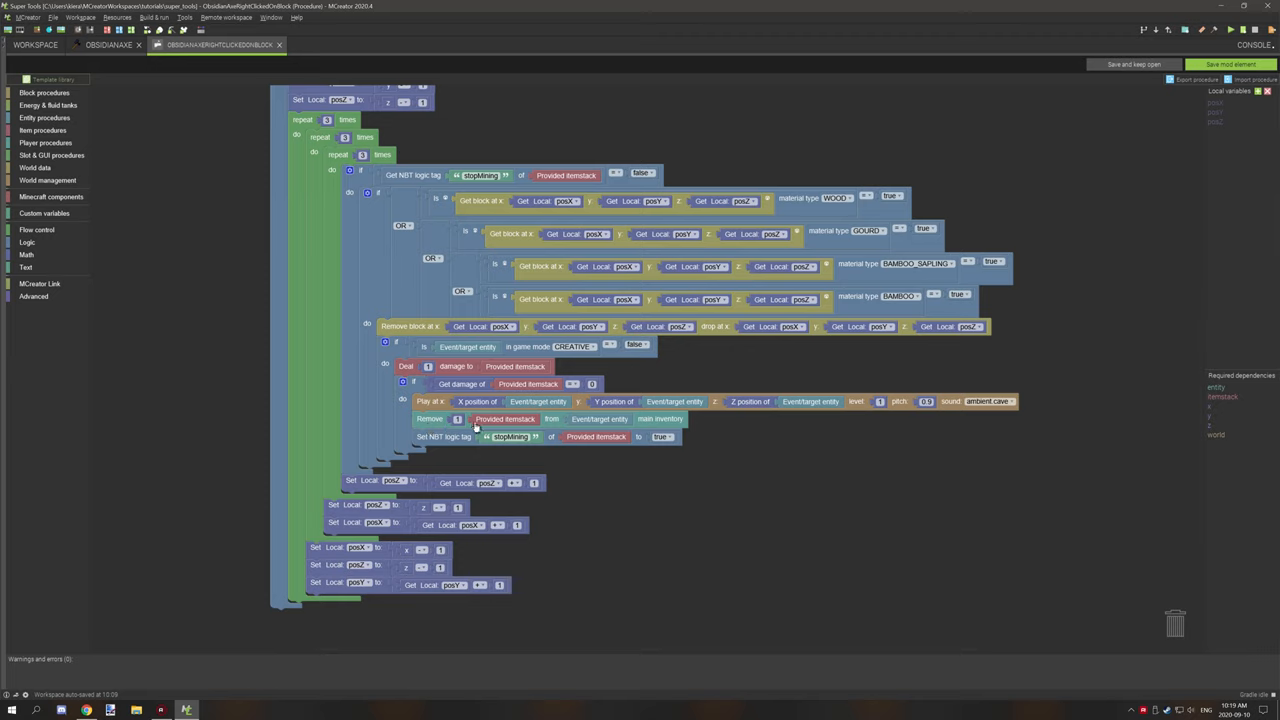
{"action": "mouse_move", "coordinate": [670, 424]}
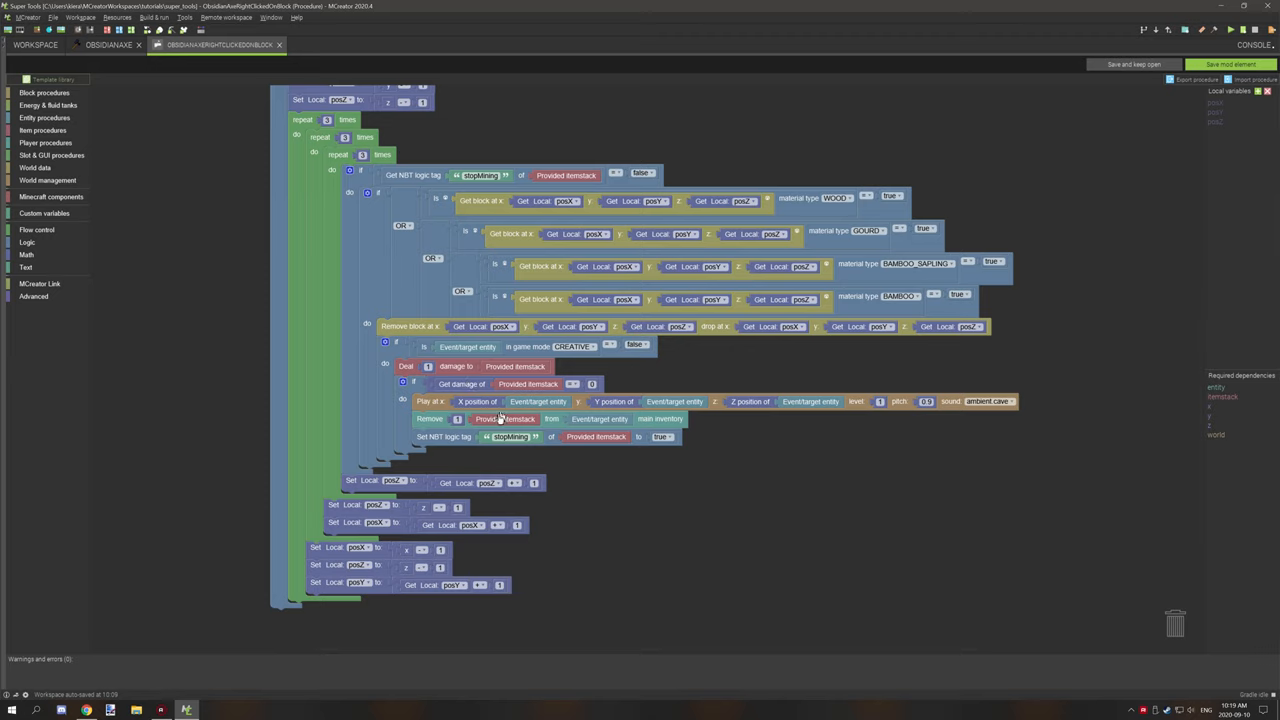
{"action": "mouse_move", "coordinate": [546, 400]}
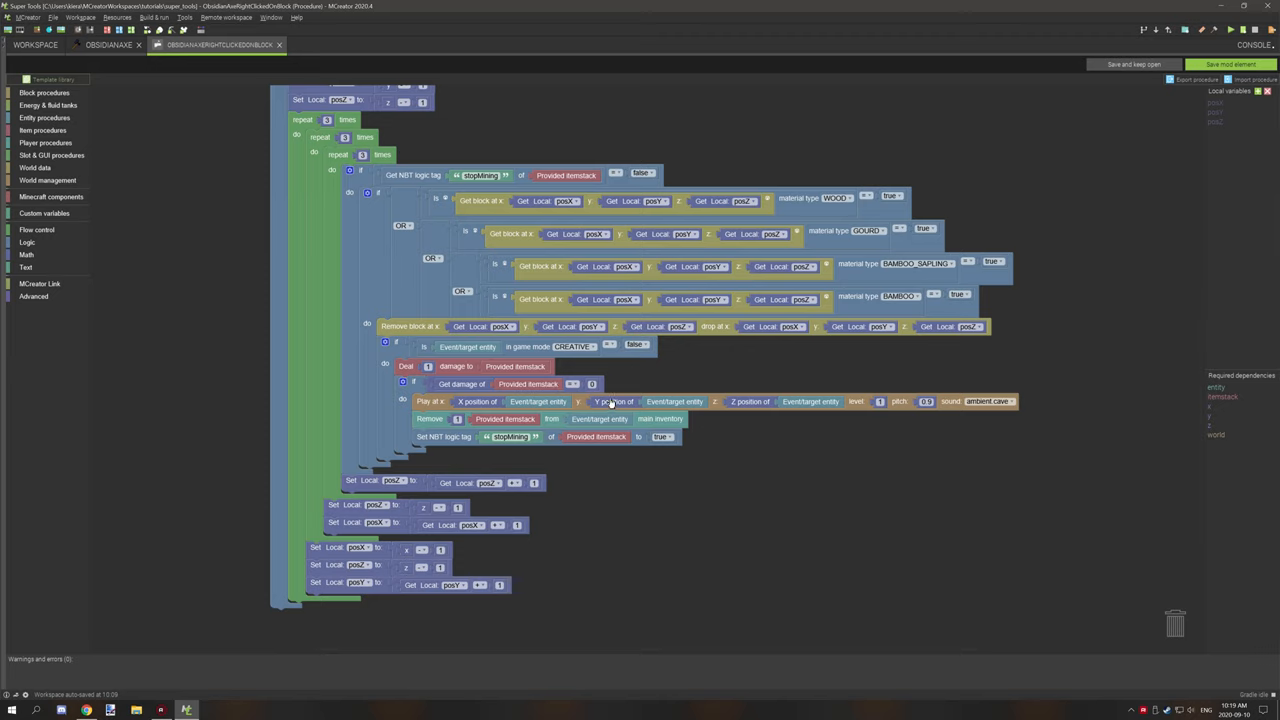
{"action": "mouse_move", "coordinate": [464, 434]}
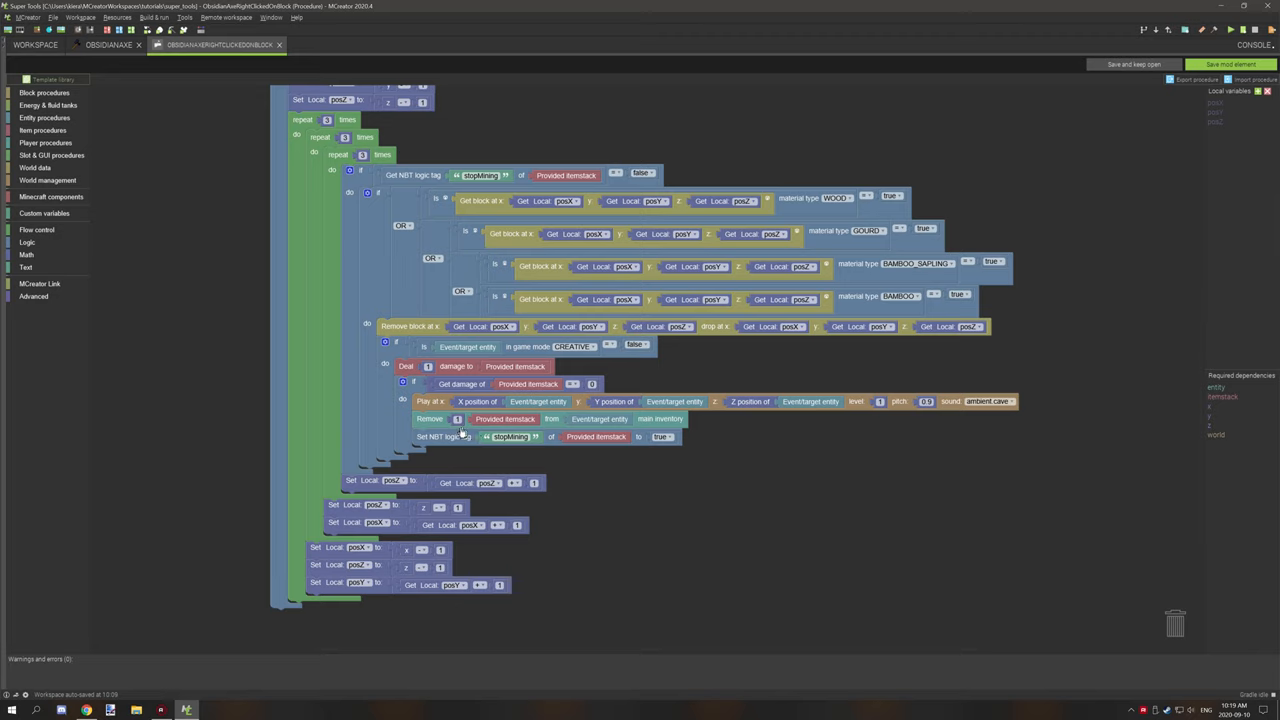
{"action": "mouse_move", "coordinate": [458, 376]}
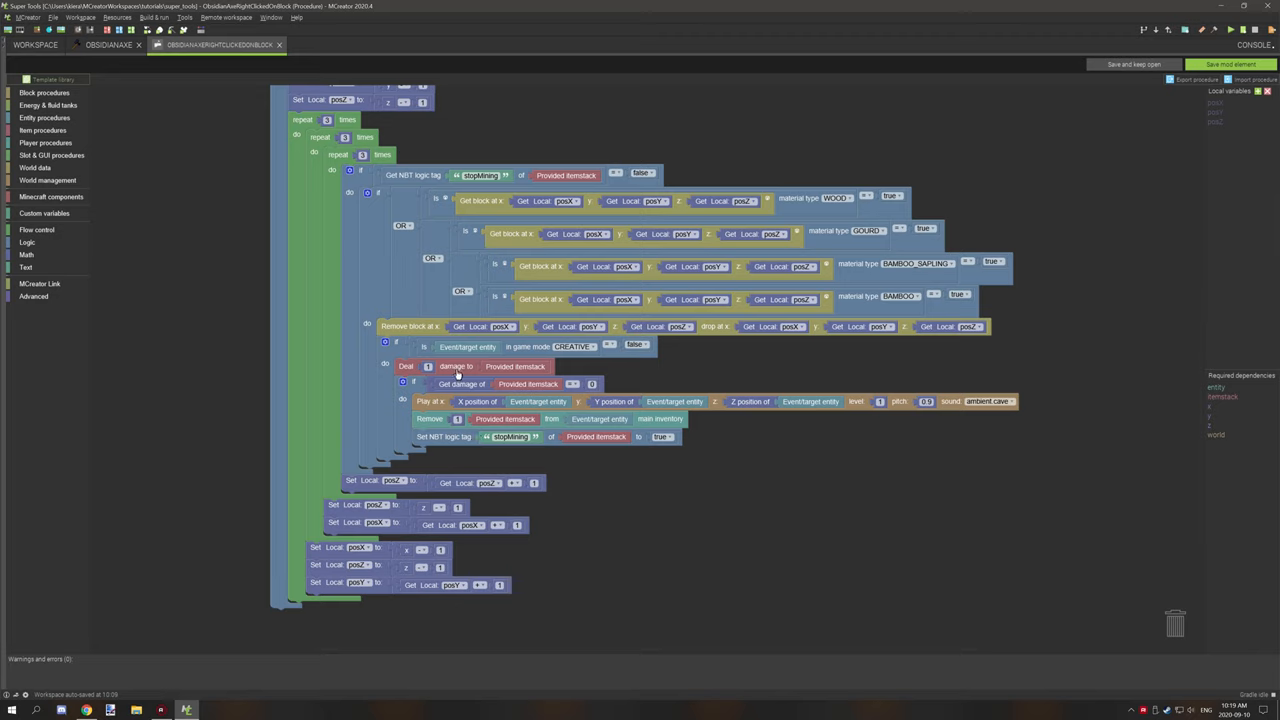
{"action": "mouse_move", "coordinate": [500, 420]}
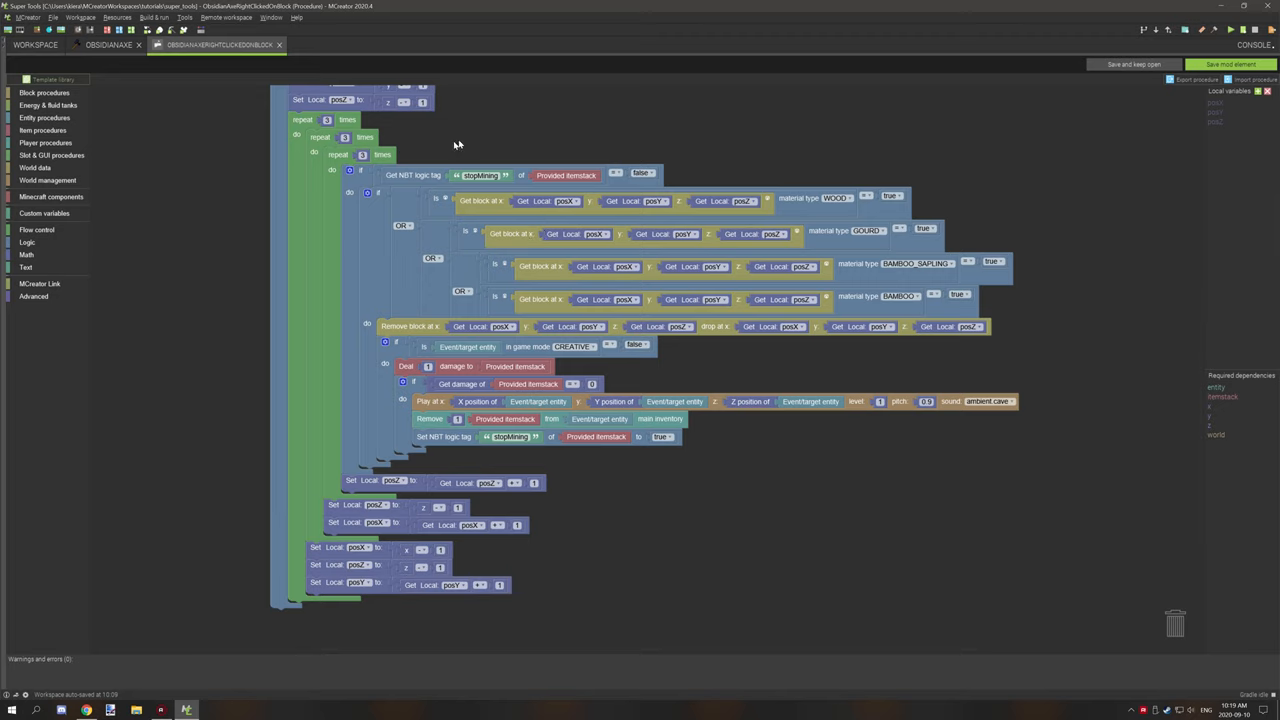
{"action": "mouse_move", "coordinate": [392, 360]}
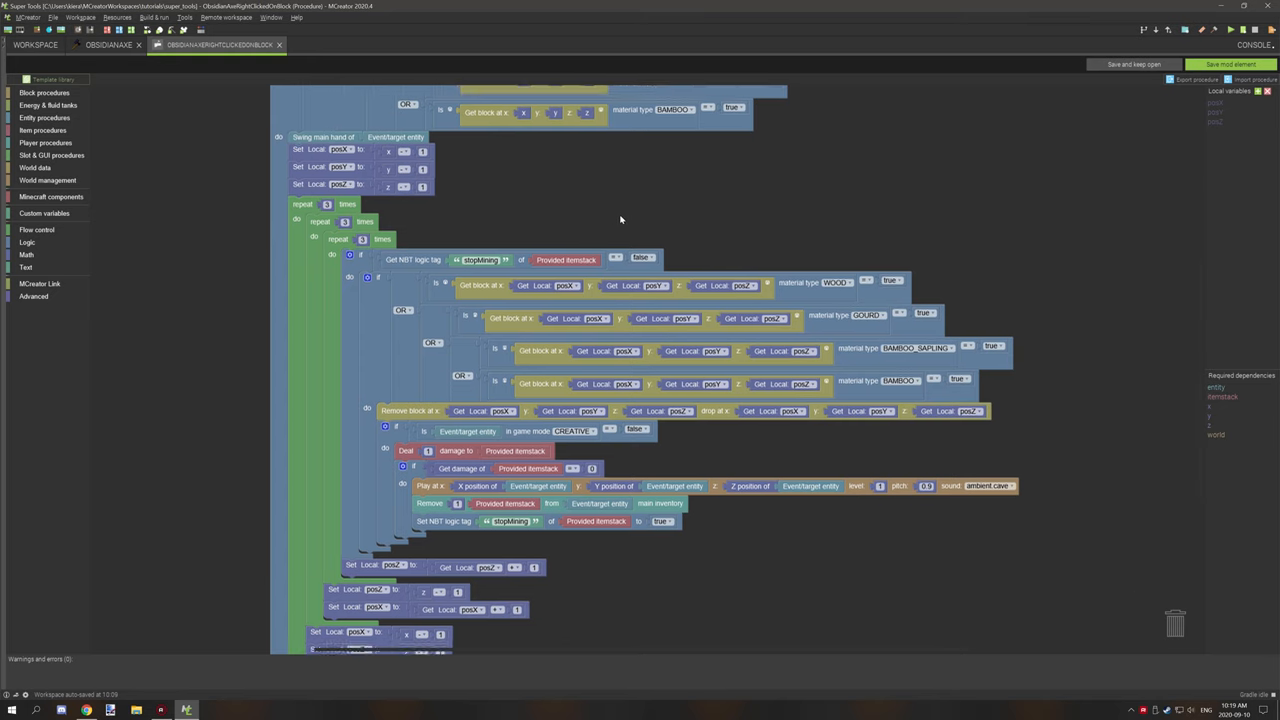
{"action": "scroll", "scroll_direction": "up", "scroll_amount": 3}
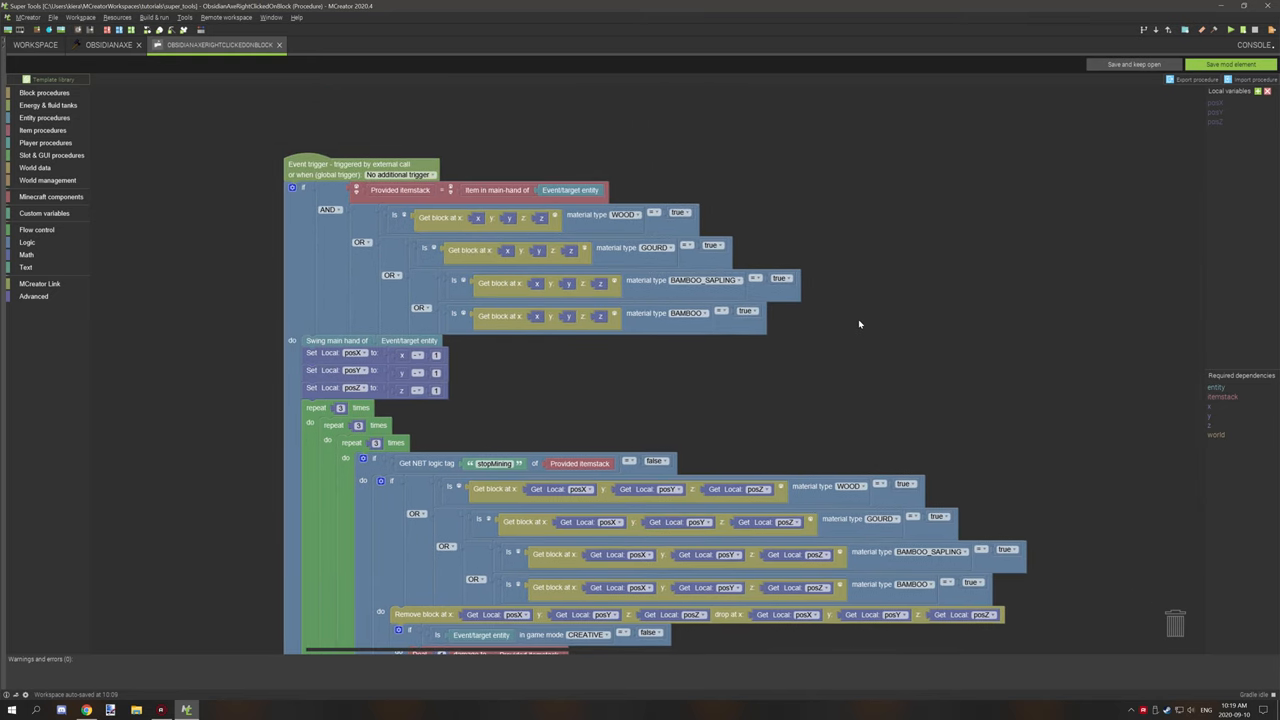
{"action": "scroll", "scroll_direction": "down", "scroll_amount": 3}
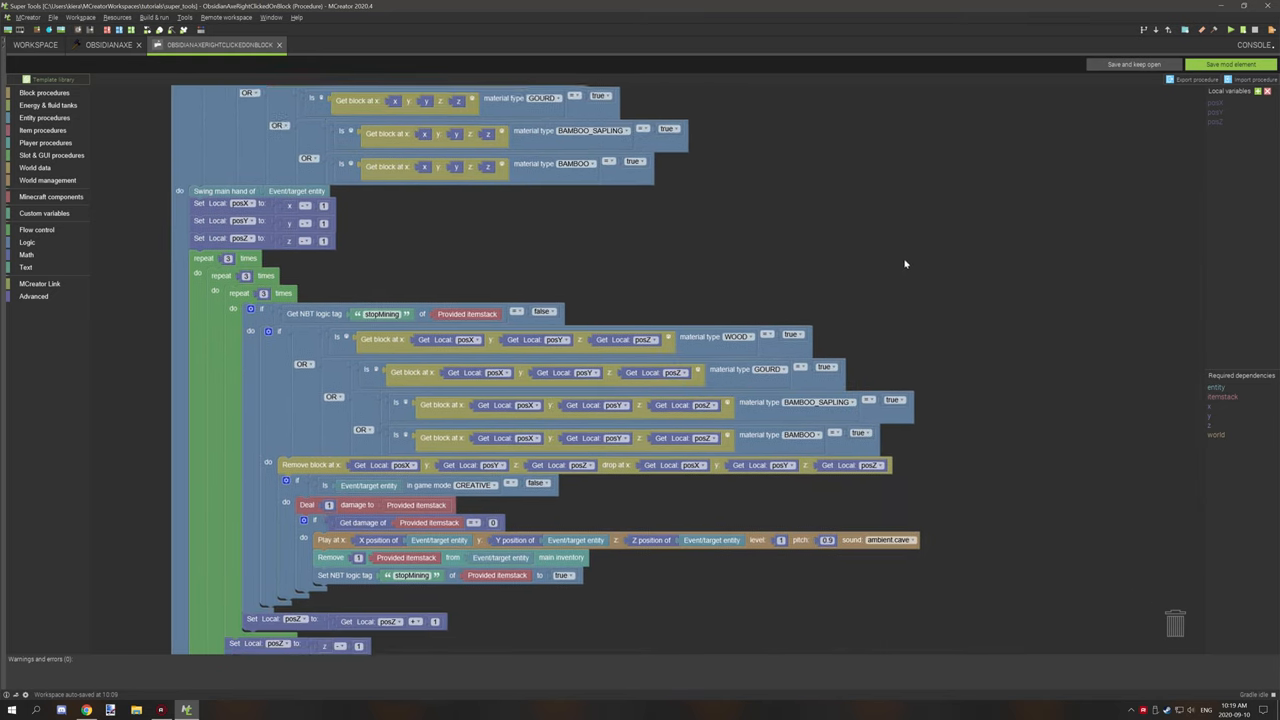
{"action": "scroll", "scroll_direction": "down", "scroll_amount": 3}
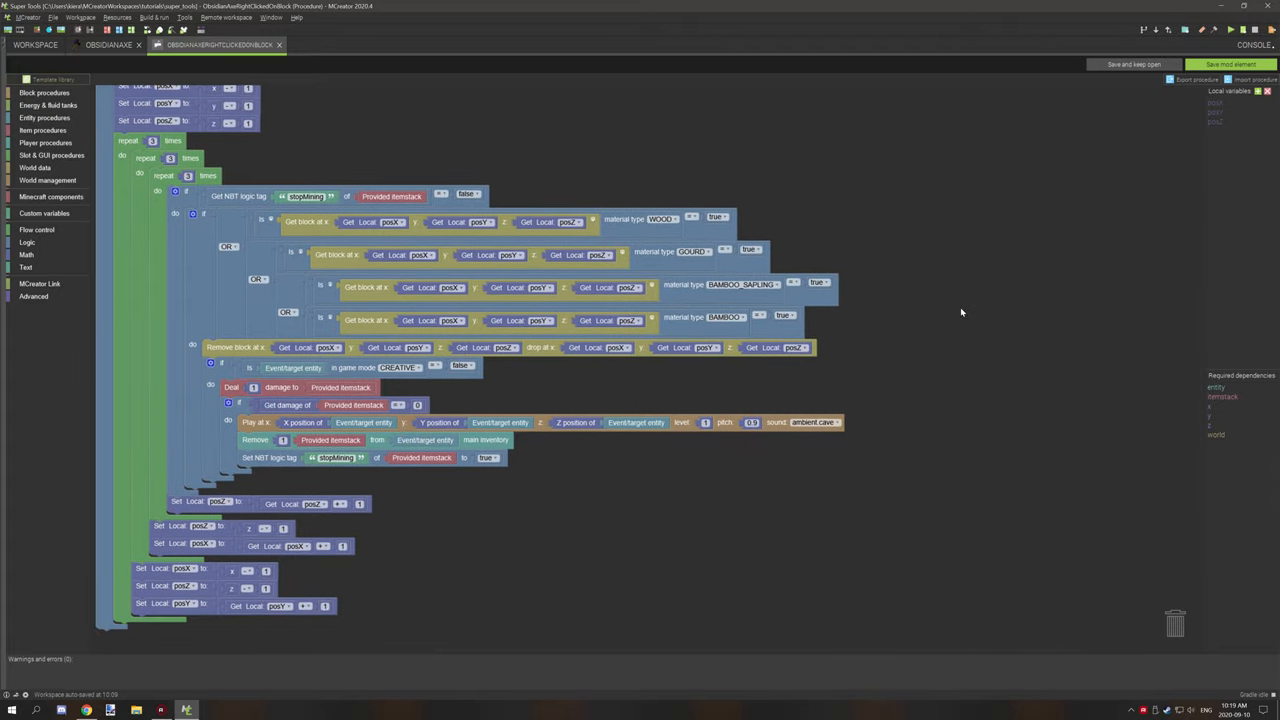
{"action": "mouse_move", "coordinate": [954, 308]}
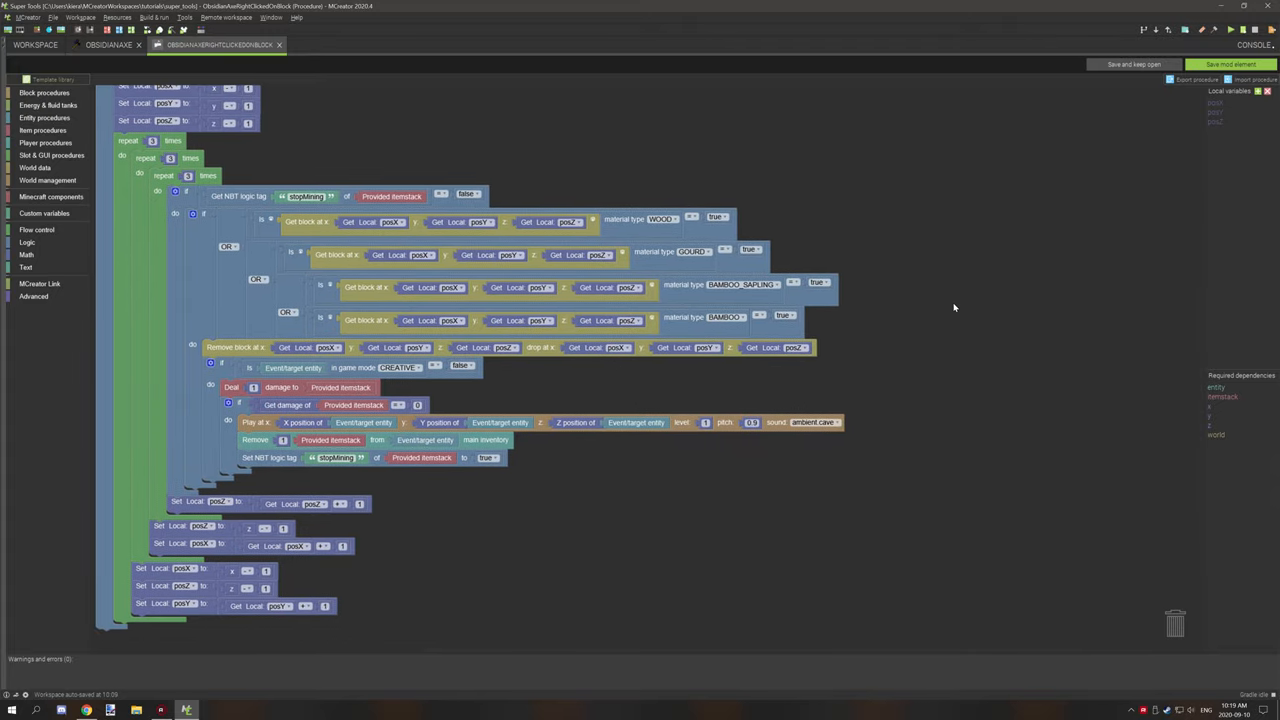